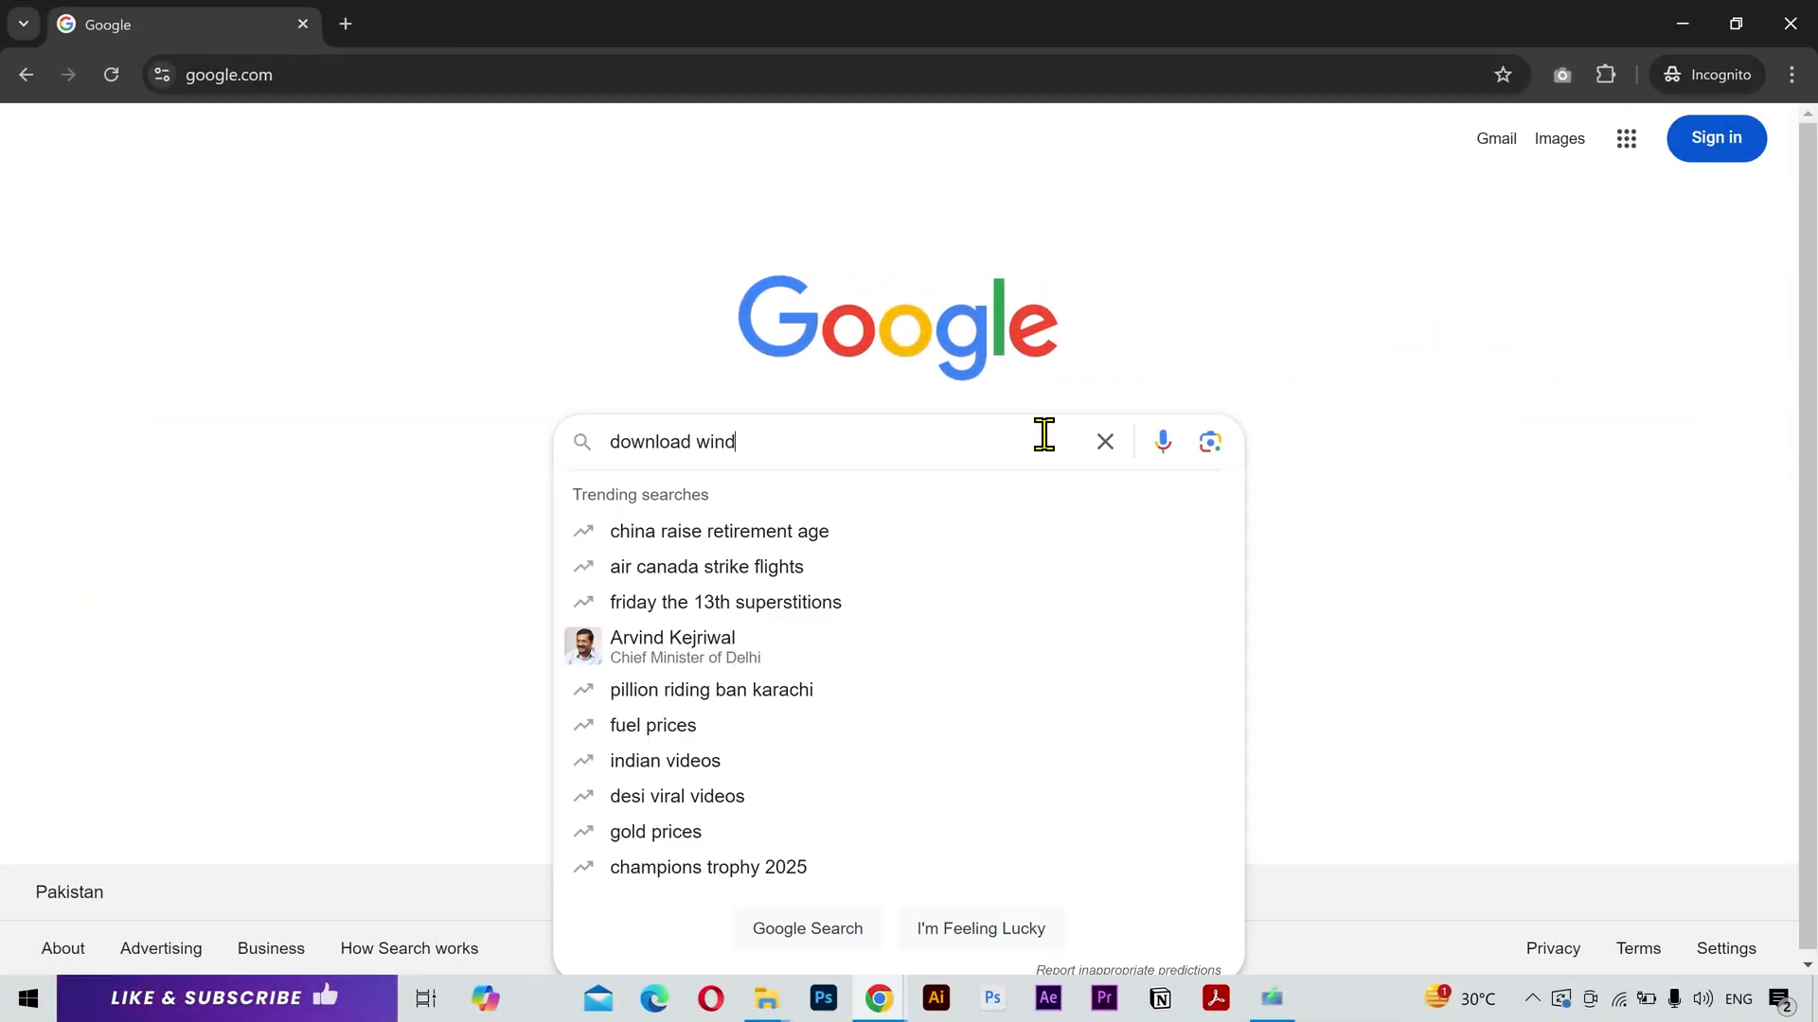
# Search Google for 'download windows 10 iso file' and open Microsoft's Download Windows 10 page.
pyautogui.write('ows 10 iso file')
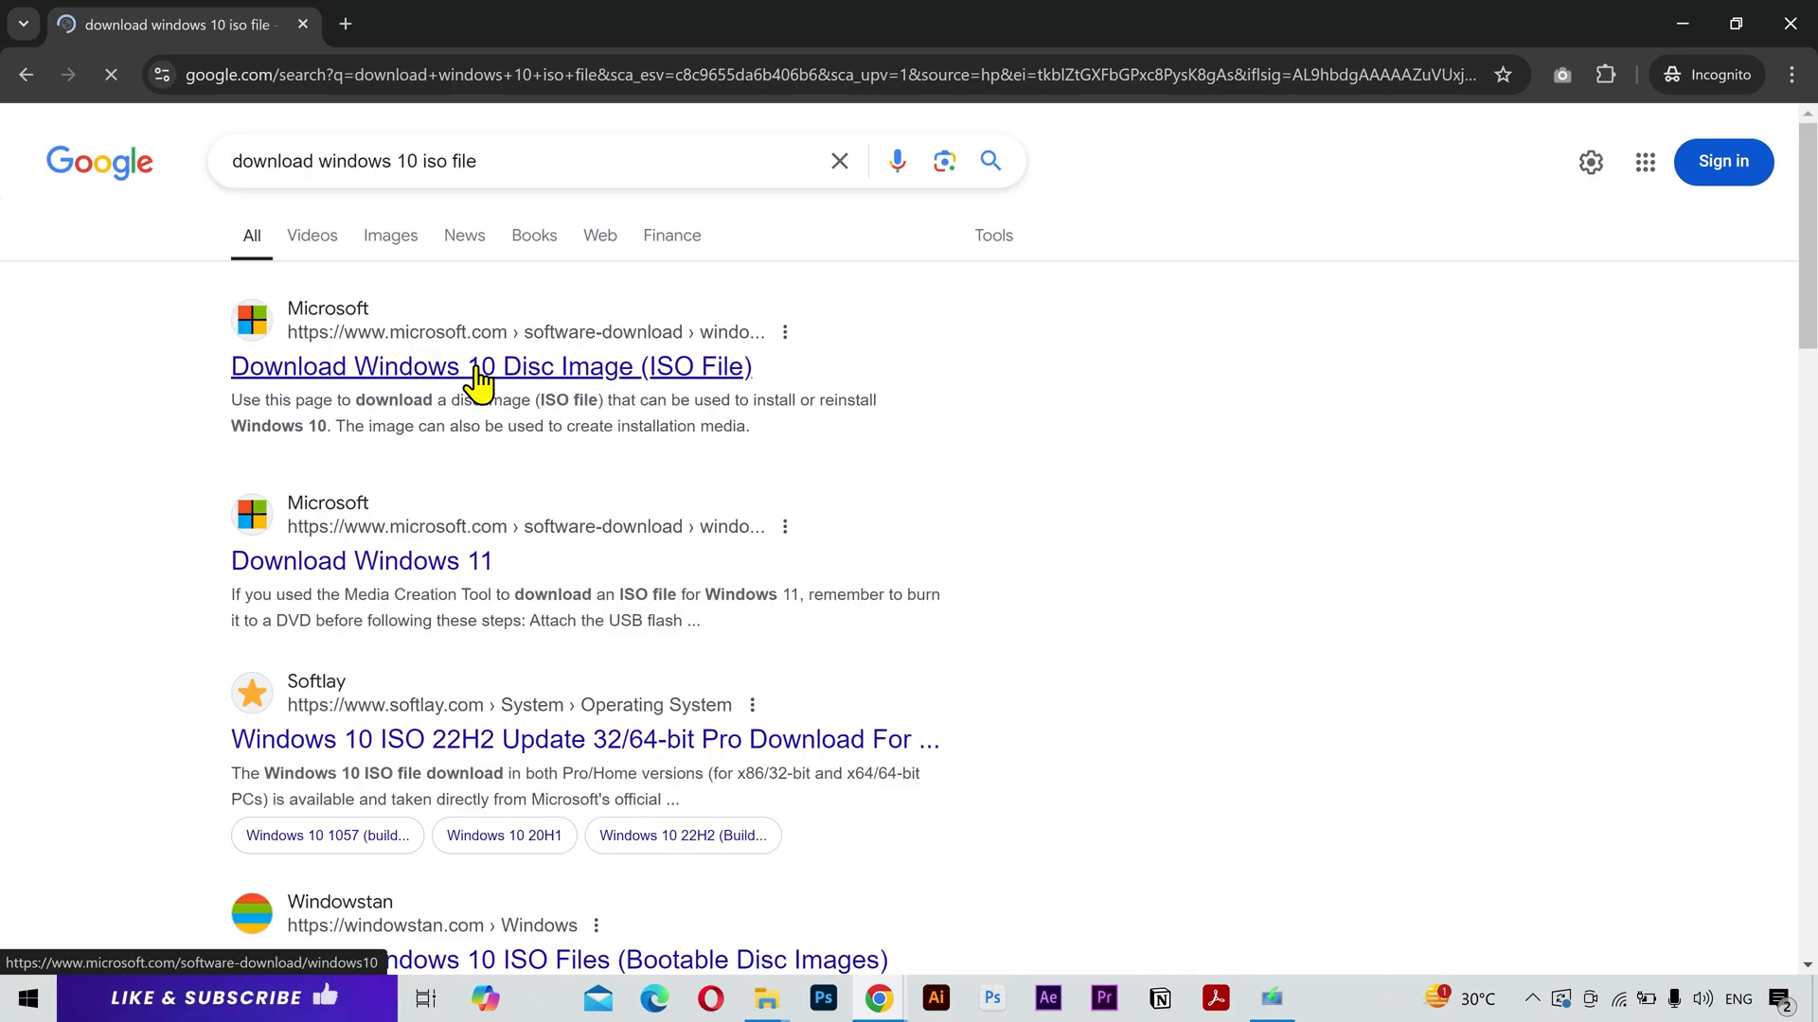
pyautogui.click(489, 366)
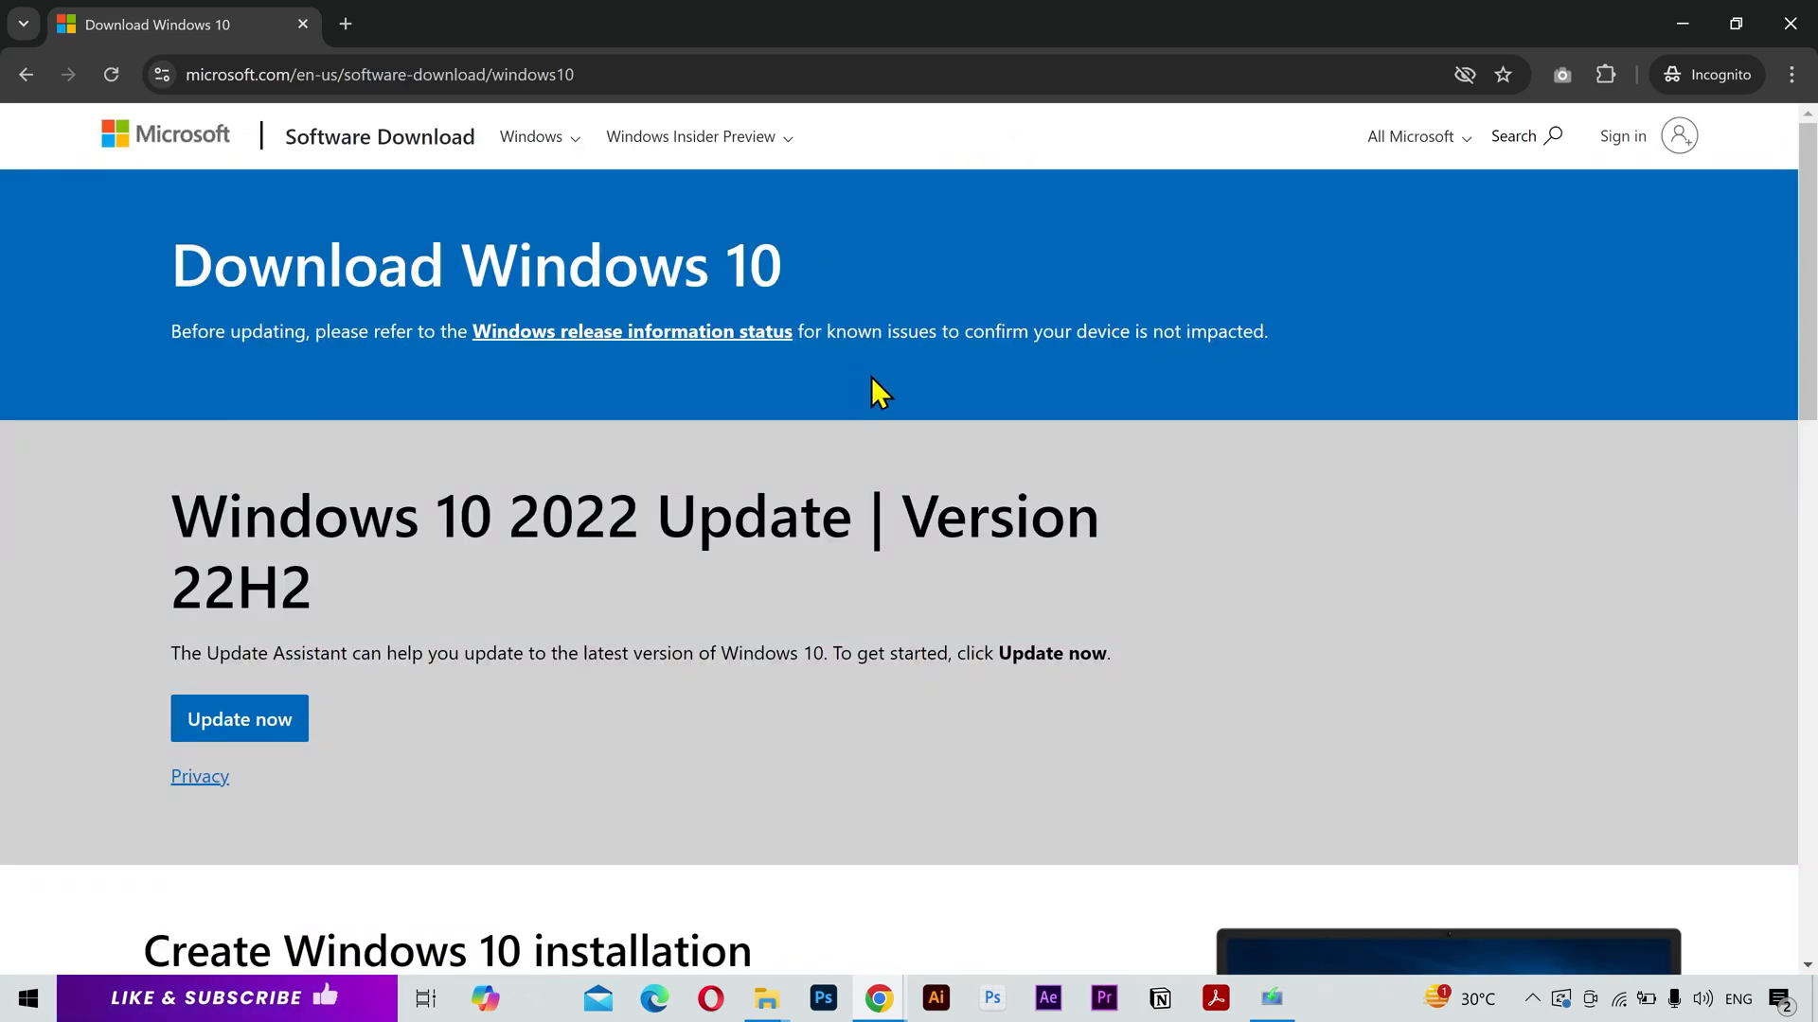
pyautogui.scroll(-3)
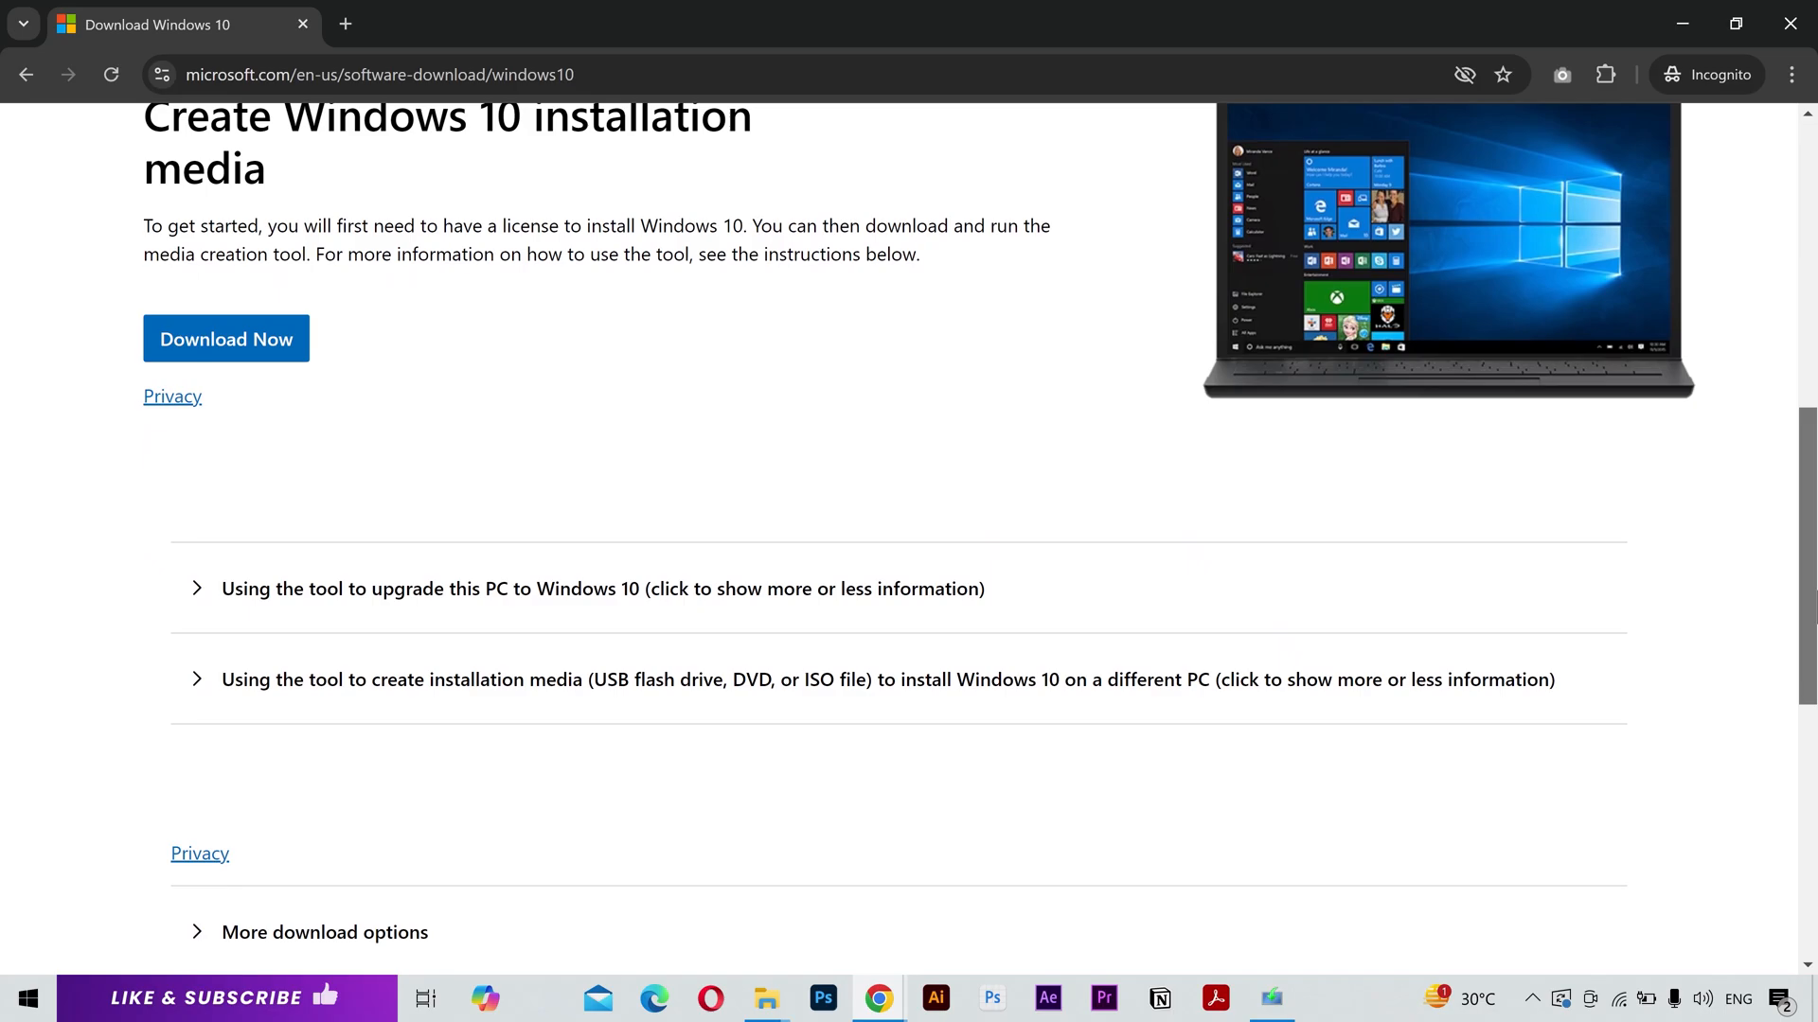
pyautogui.scroll(3)
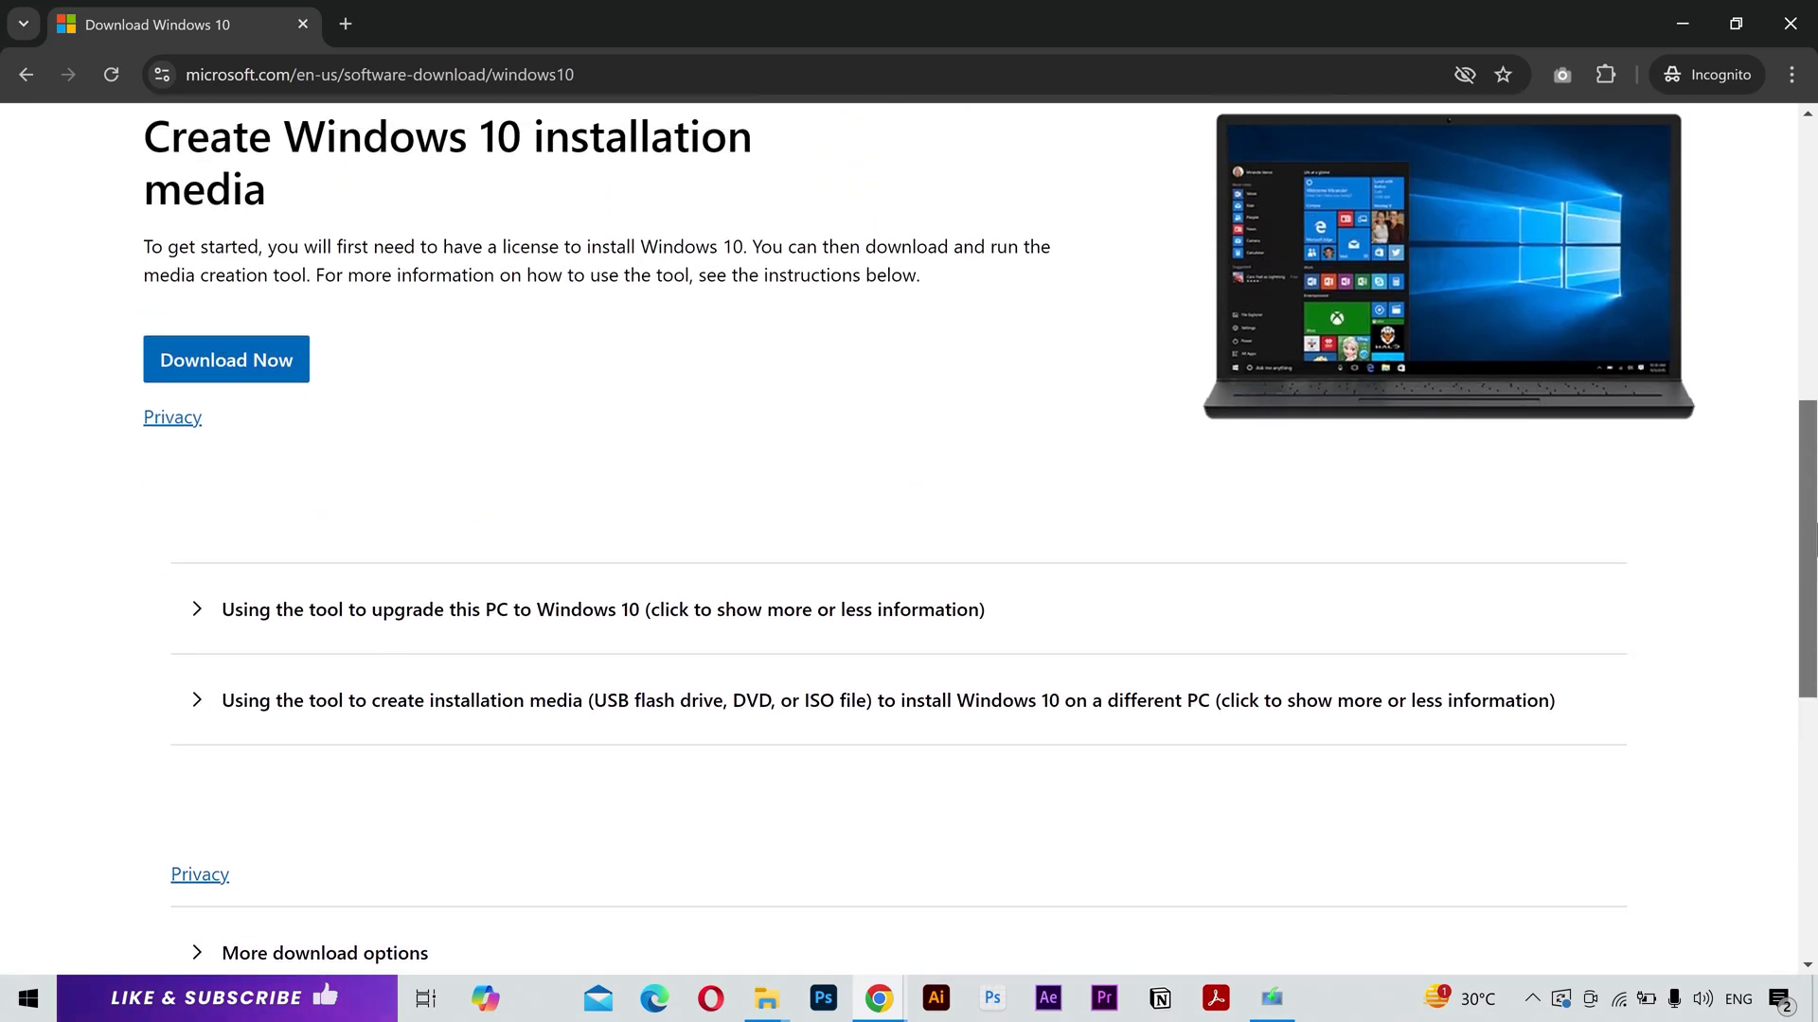
pyautogui.scroll(3)
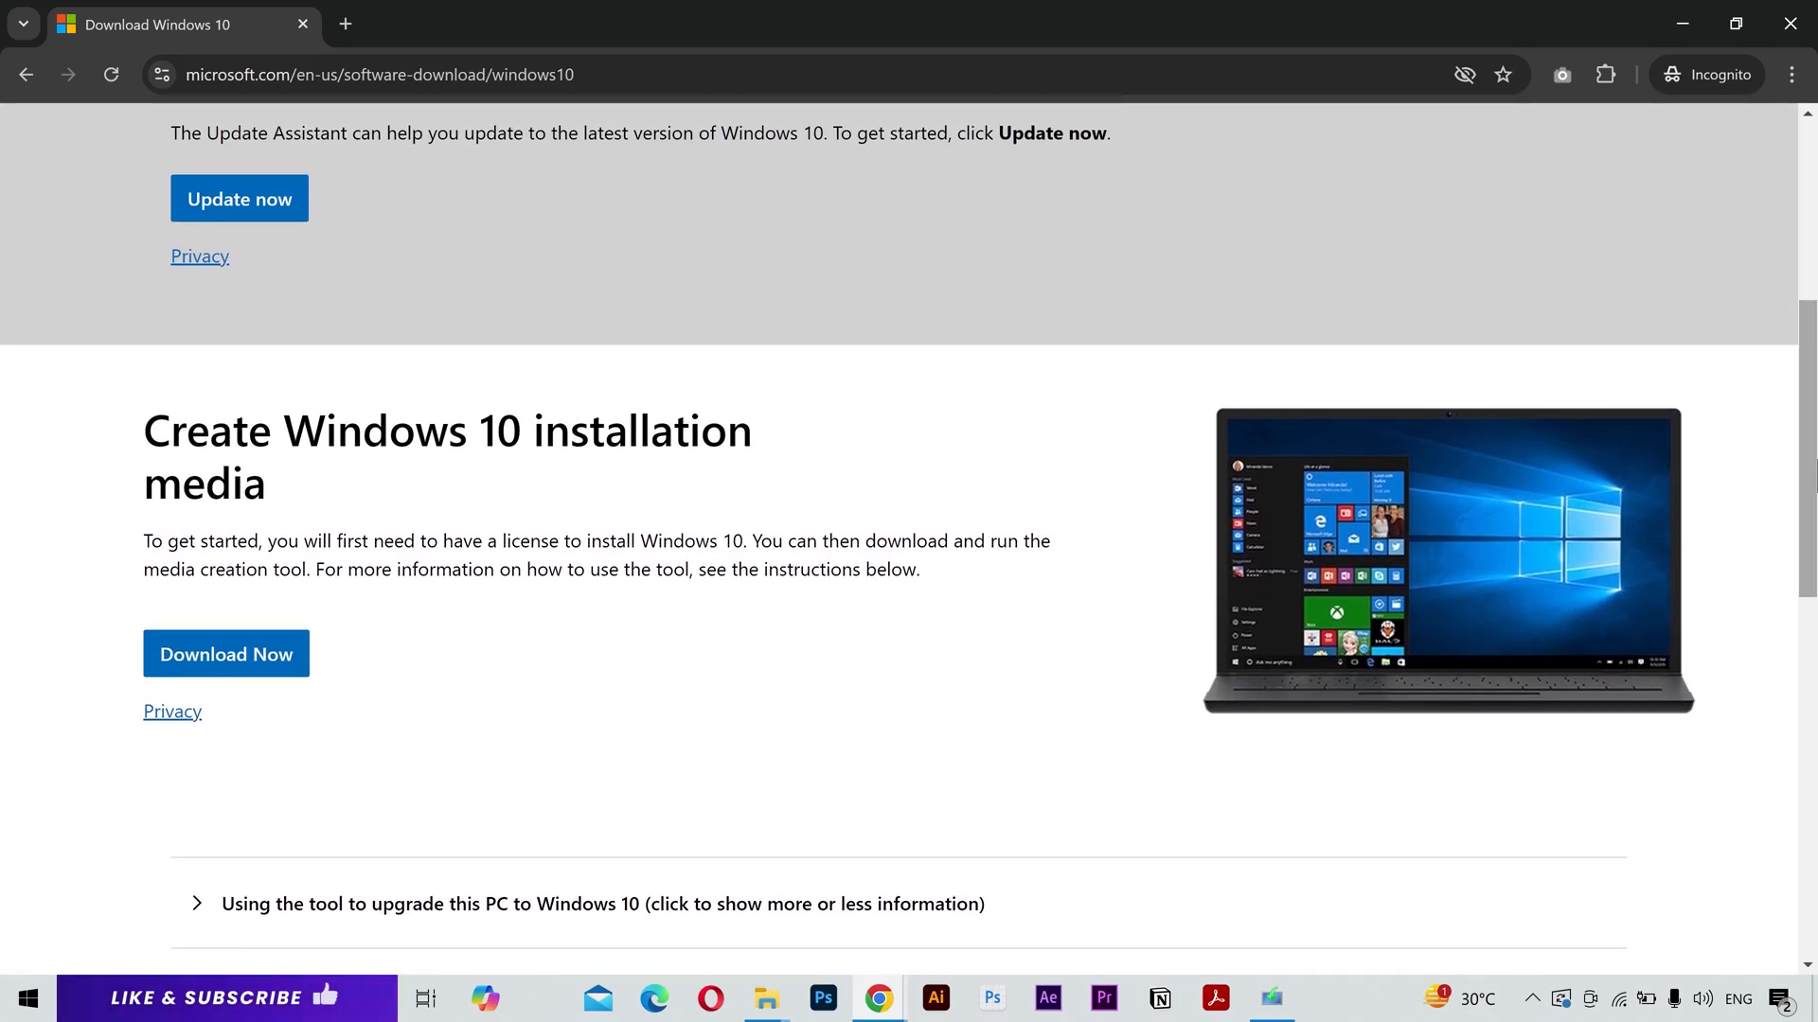
pyautogui.moveTo(1684, 549)
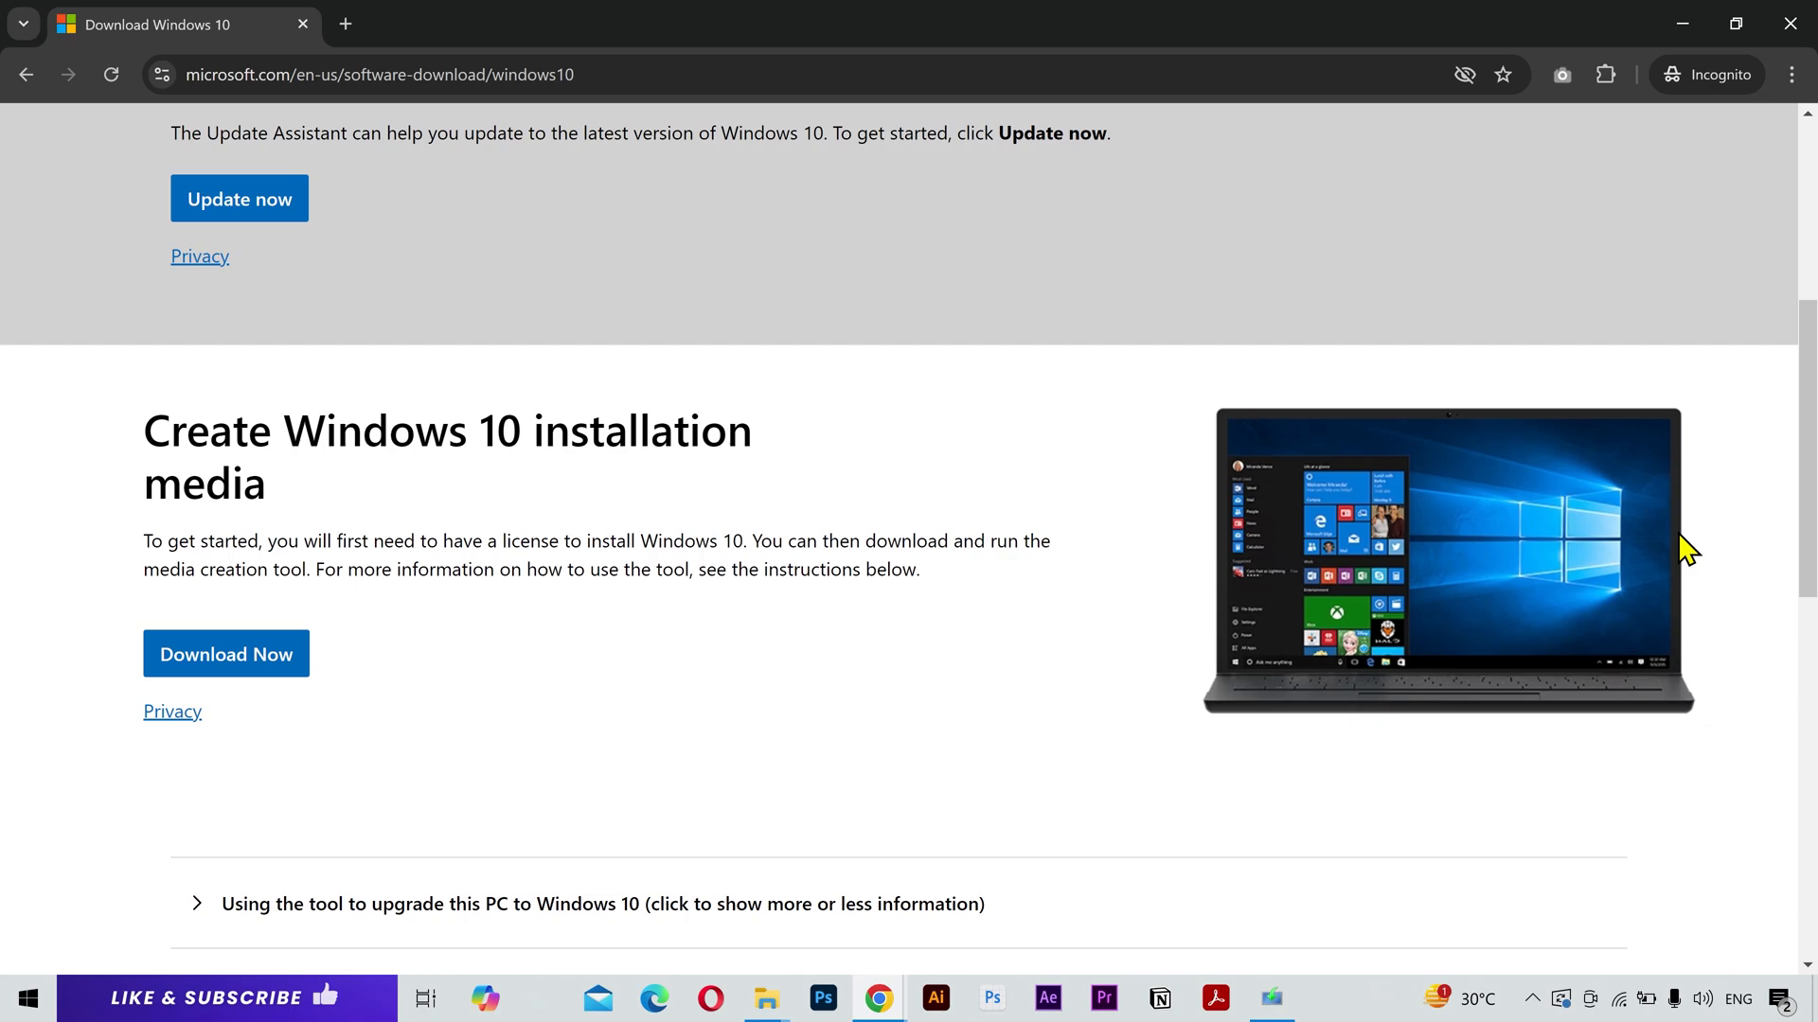
pyautogui.moveTo(420, 635)
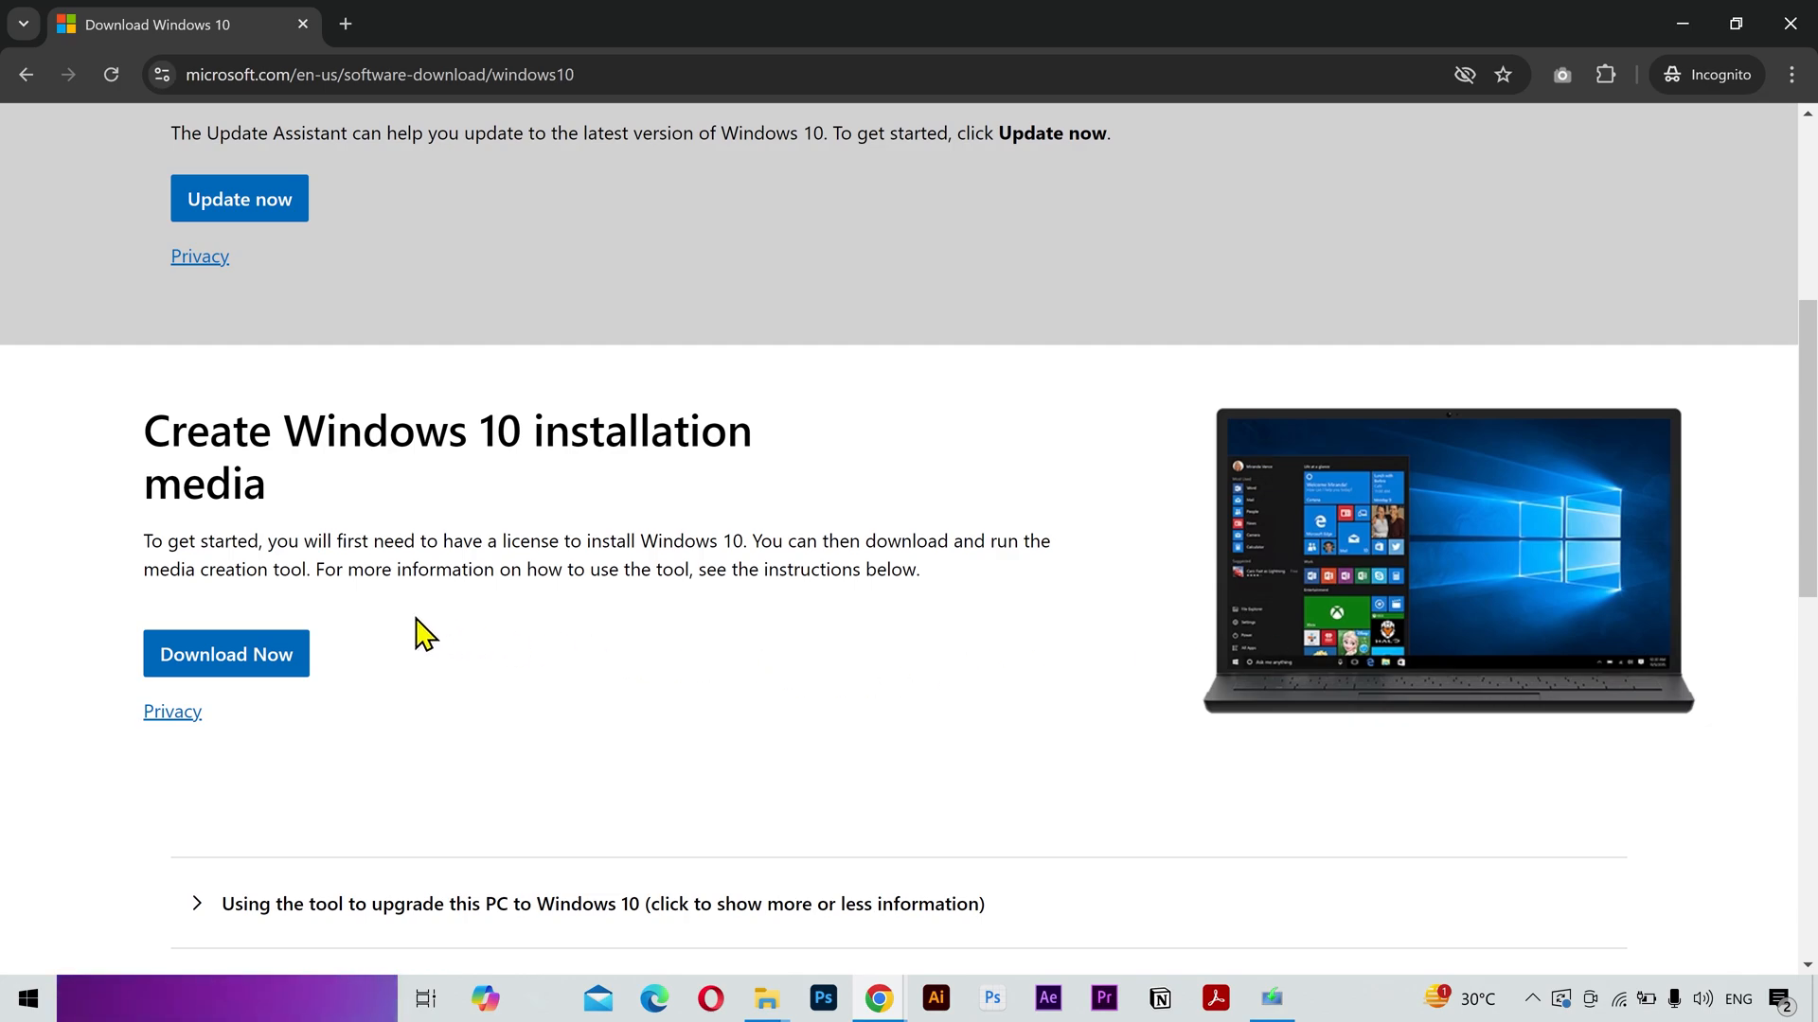
# Download the Media Creation Tool and save it into D:\Windows 10.
pyautogui.click(226, 654)
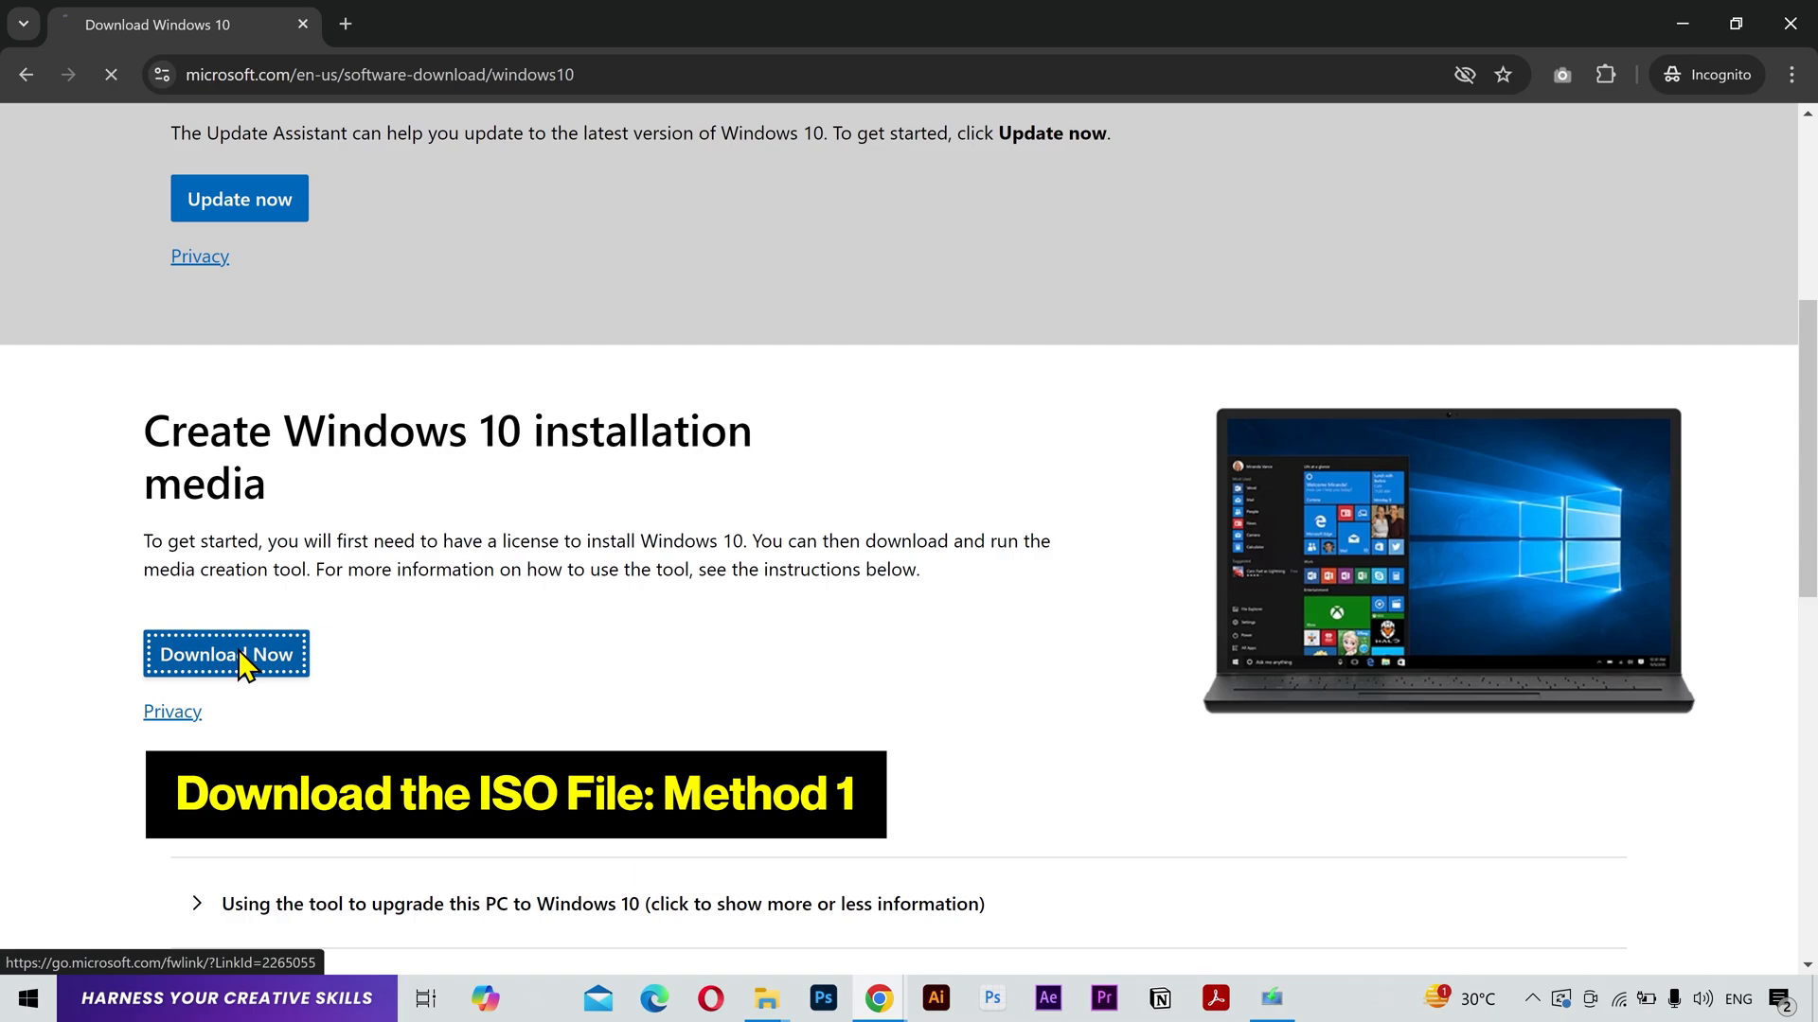
pyautogui.click(226, 654)
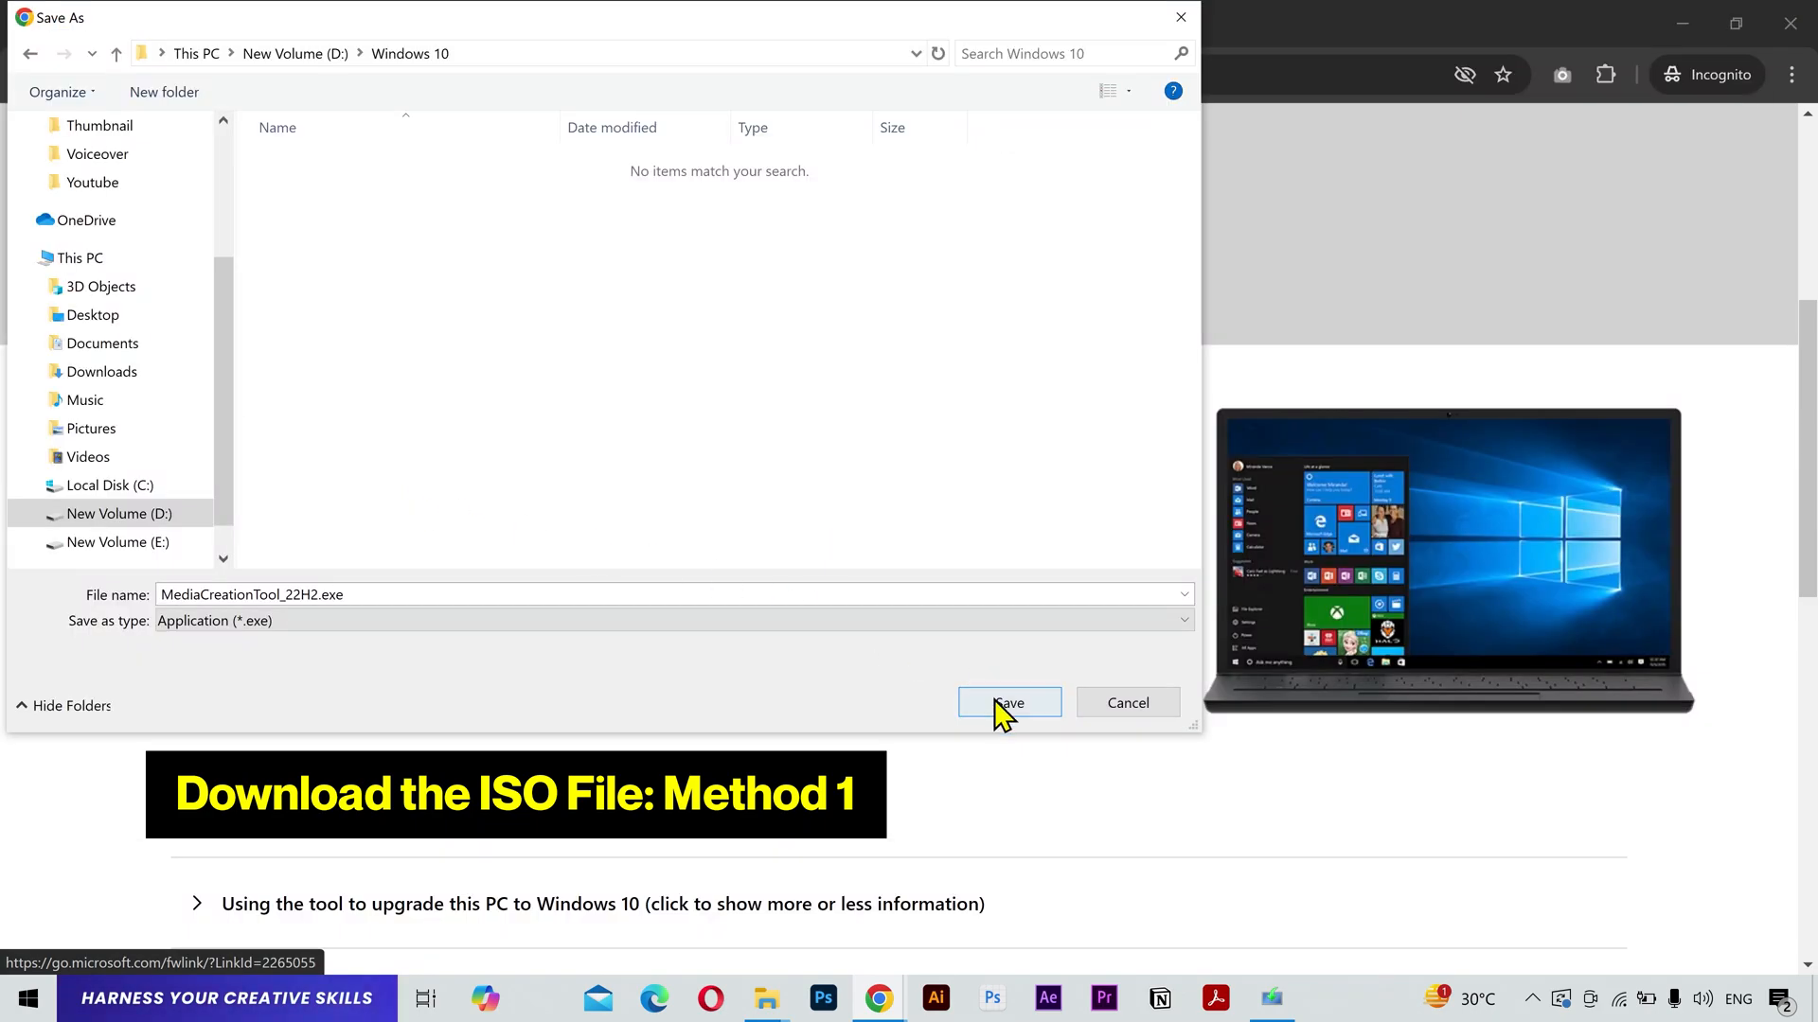
pyautogui.click(1007, 703)
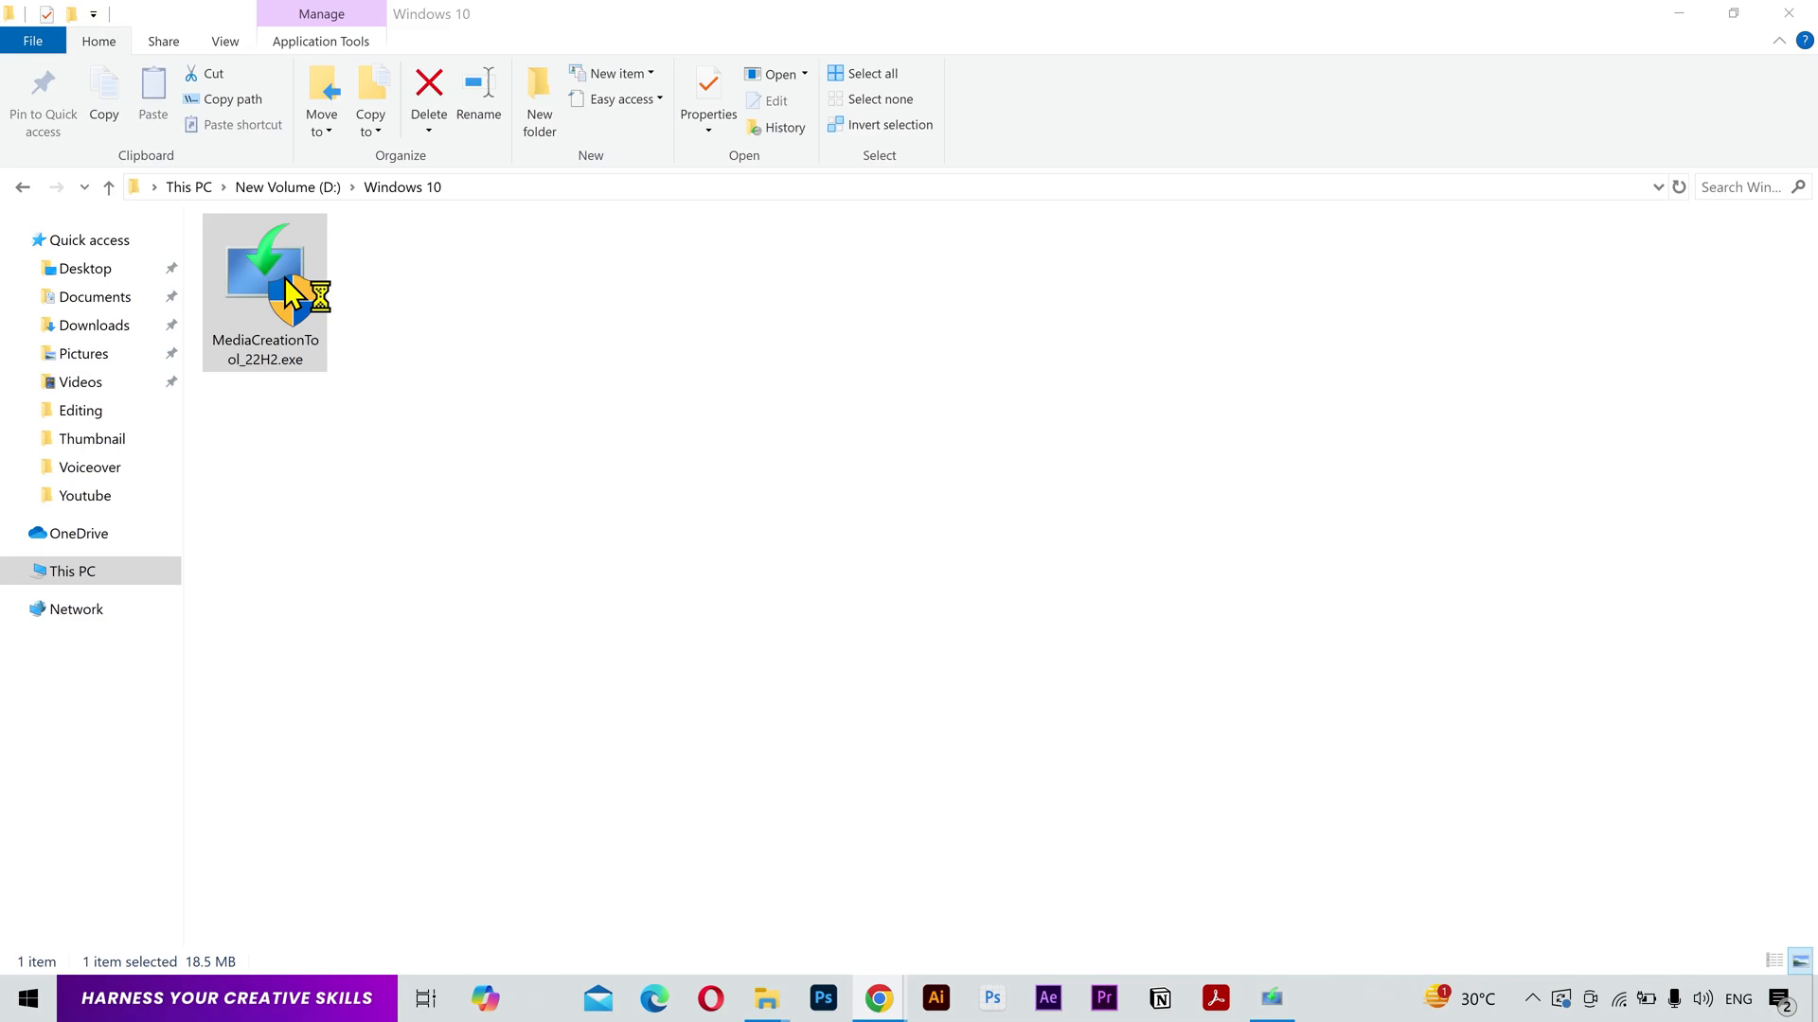
# Launch the Media Creation Tool, accept the license and choose installation media for another PC.
pyautogui.doubleClick(264, 278)
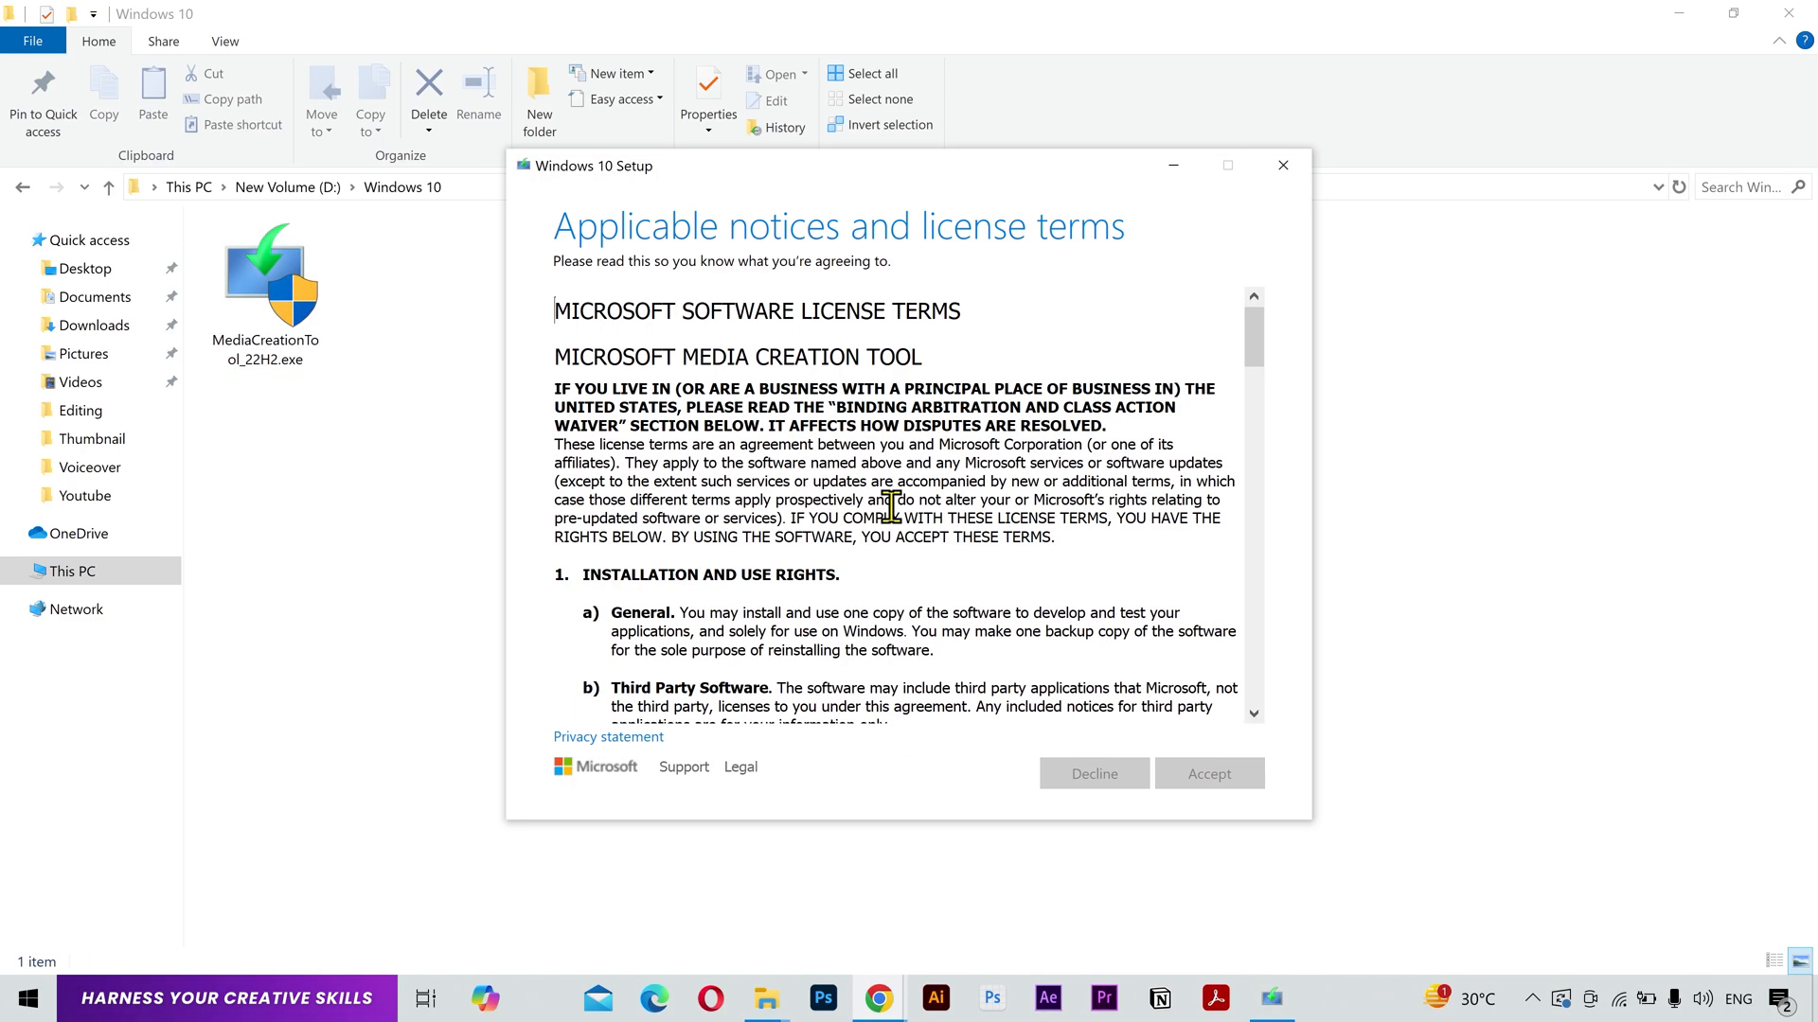
pyautogui.click(1208, 774)
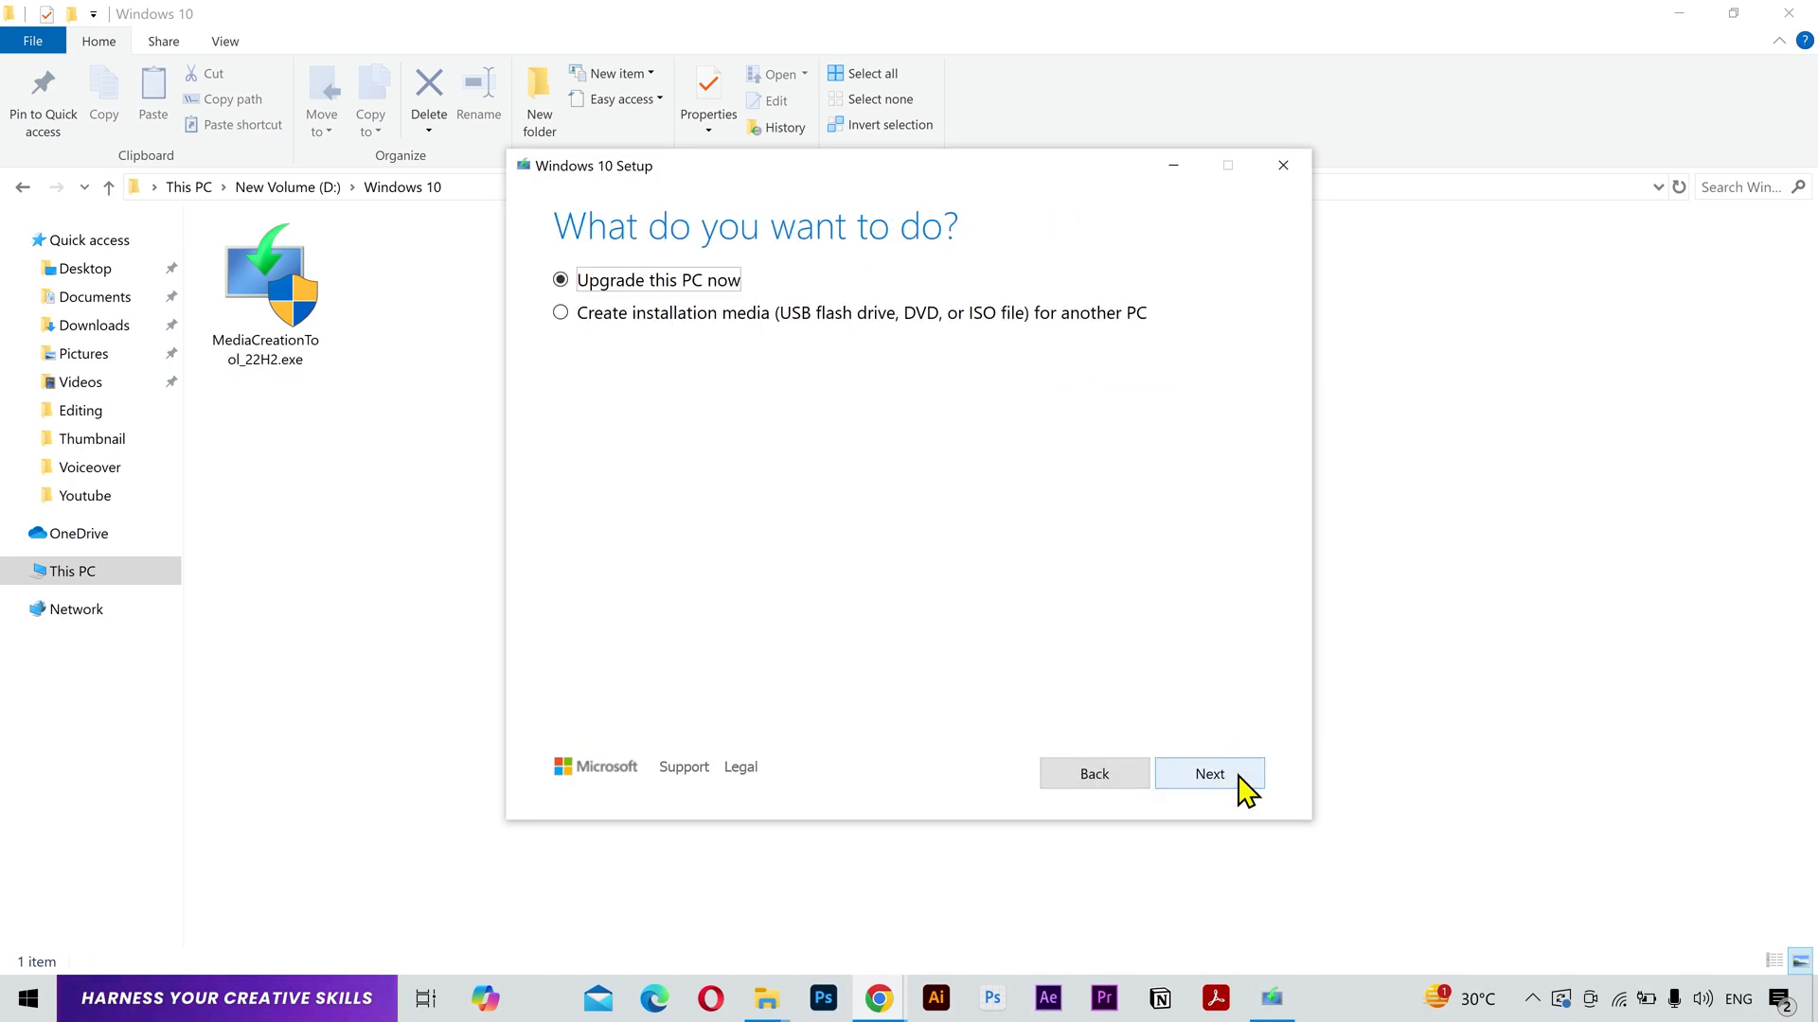
pyautogui.click(561, 311)
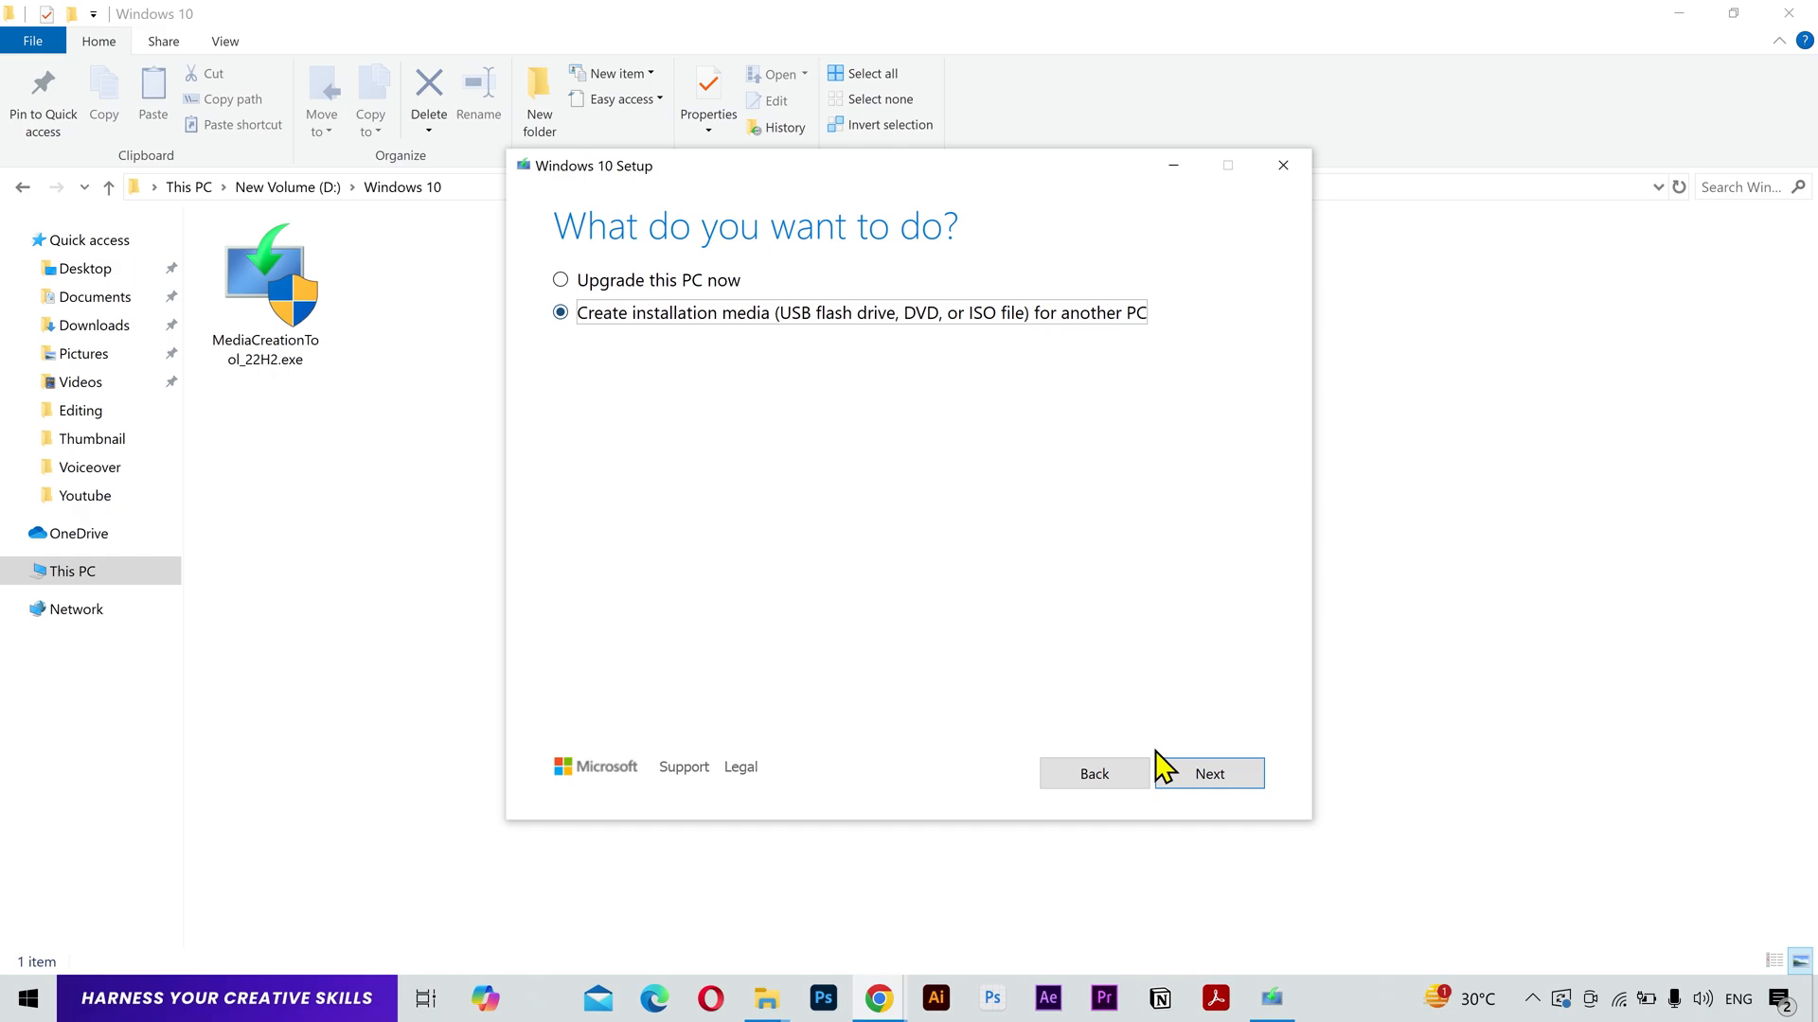
pyautogui.click(1208, 773)
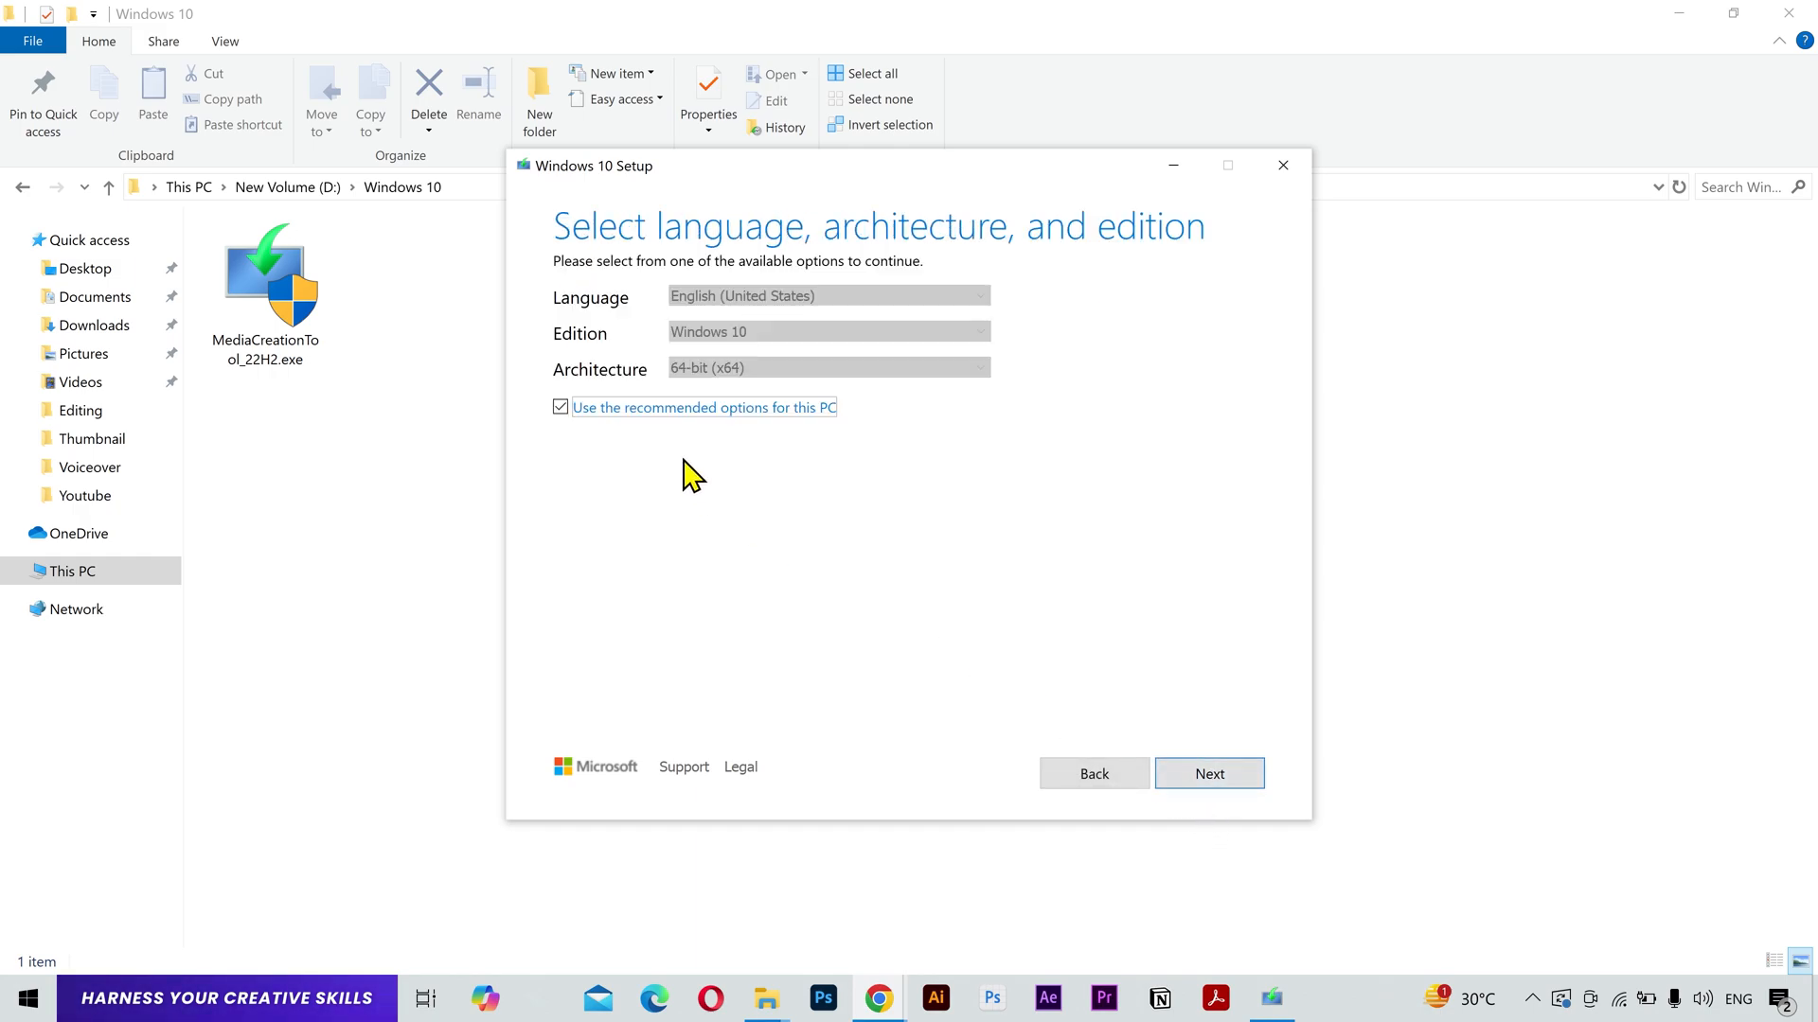
# Untick recommended options, choose ISO file, and save Windows.iso to start downloading.
pyautogui.click(560, 407)
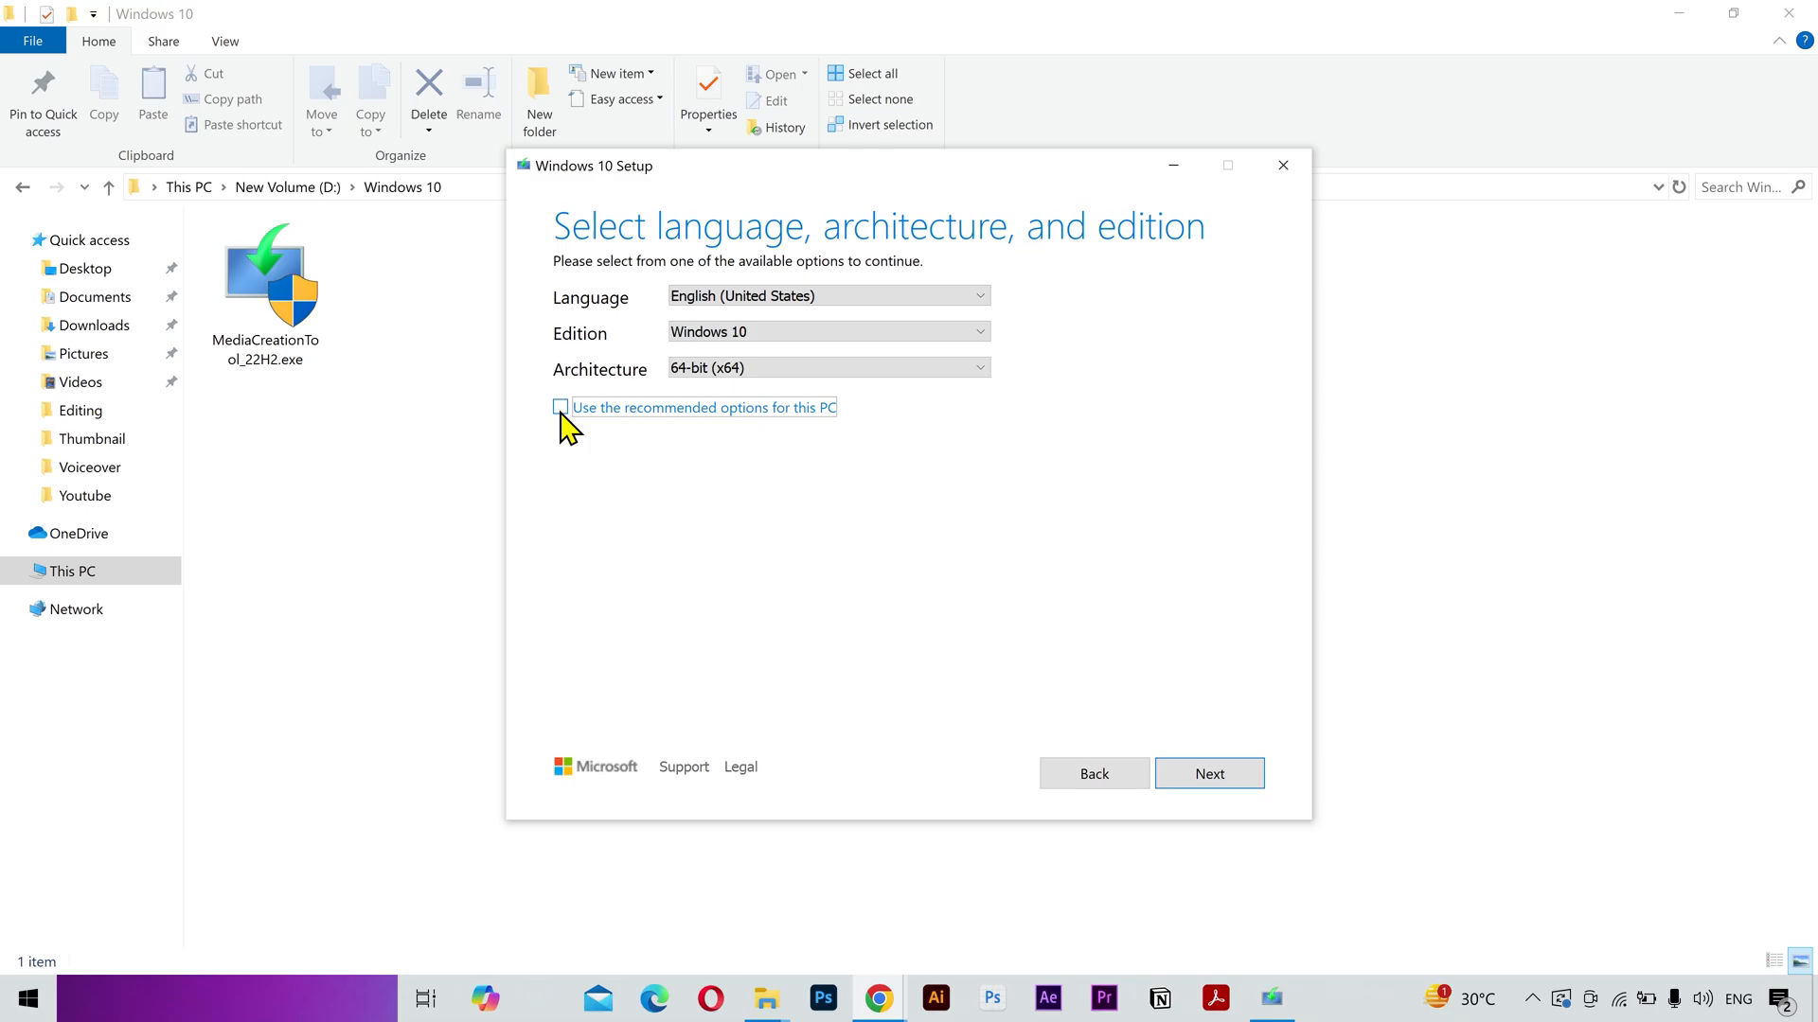
pyautogui.click(1208, 774)
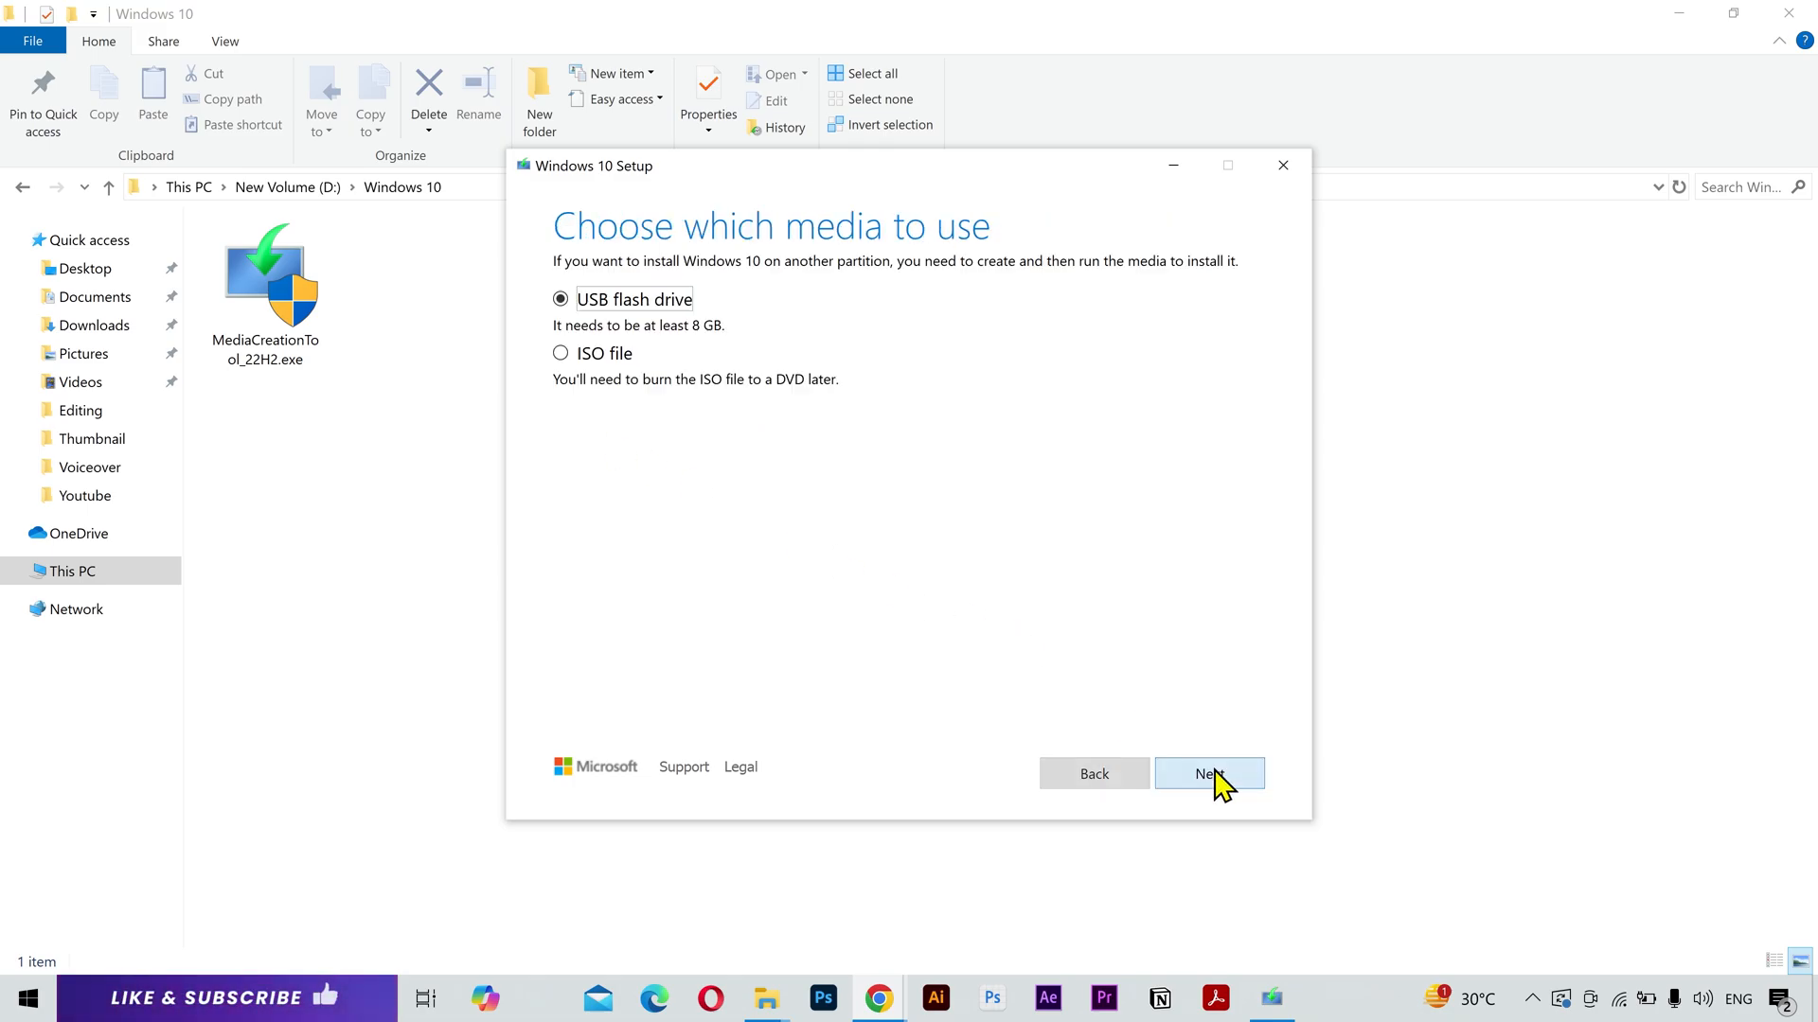
pyautogui.click(561, 353)
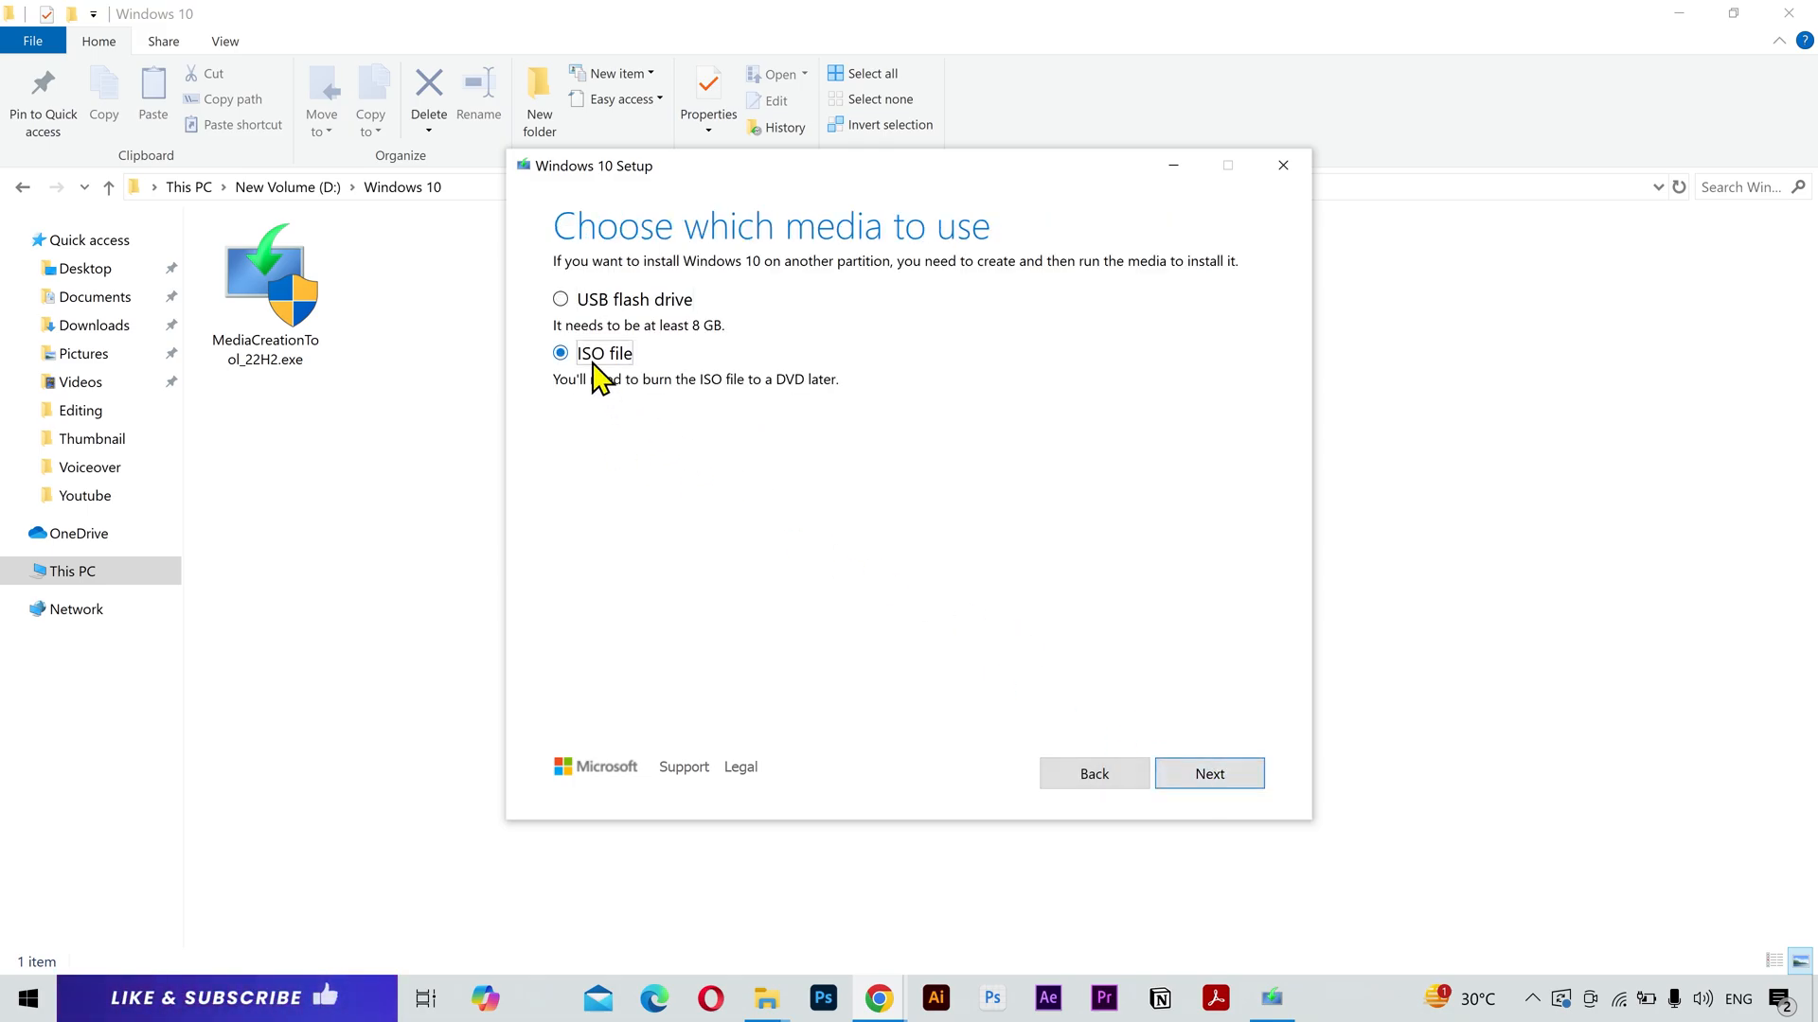
pyautogui.click(1208, 773)
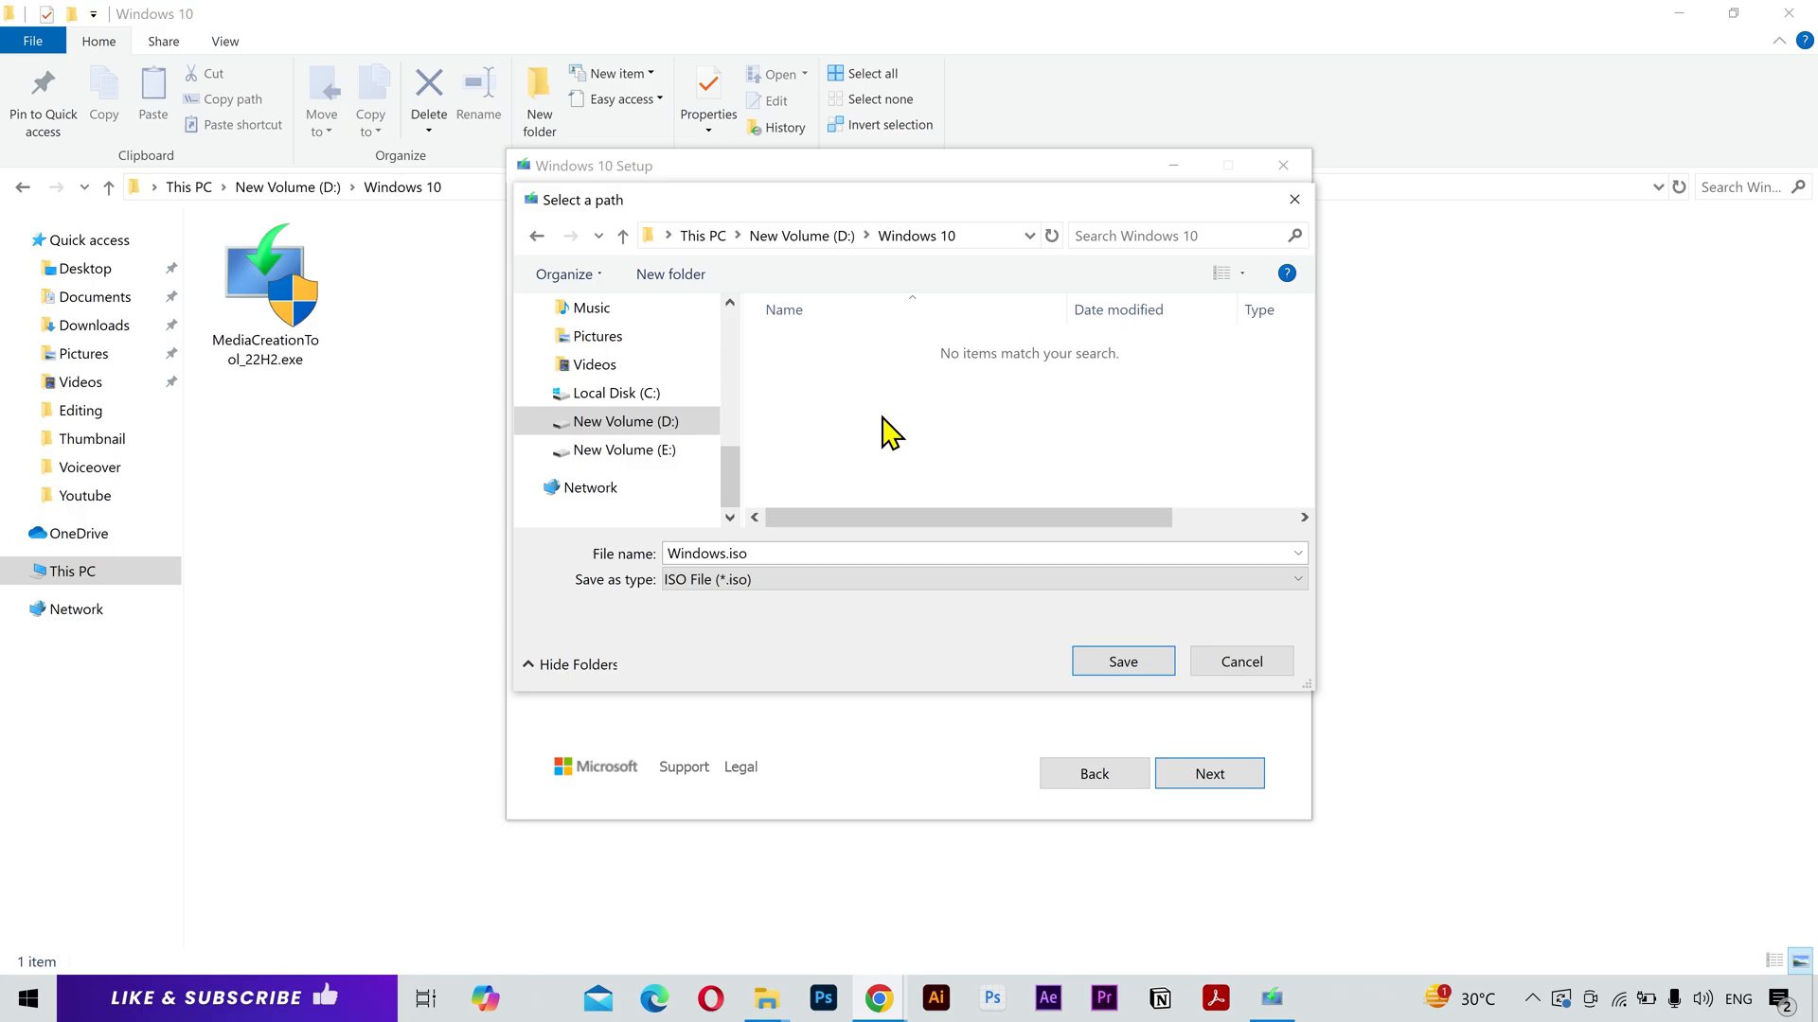
pyautogui.click(1120, 661)
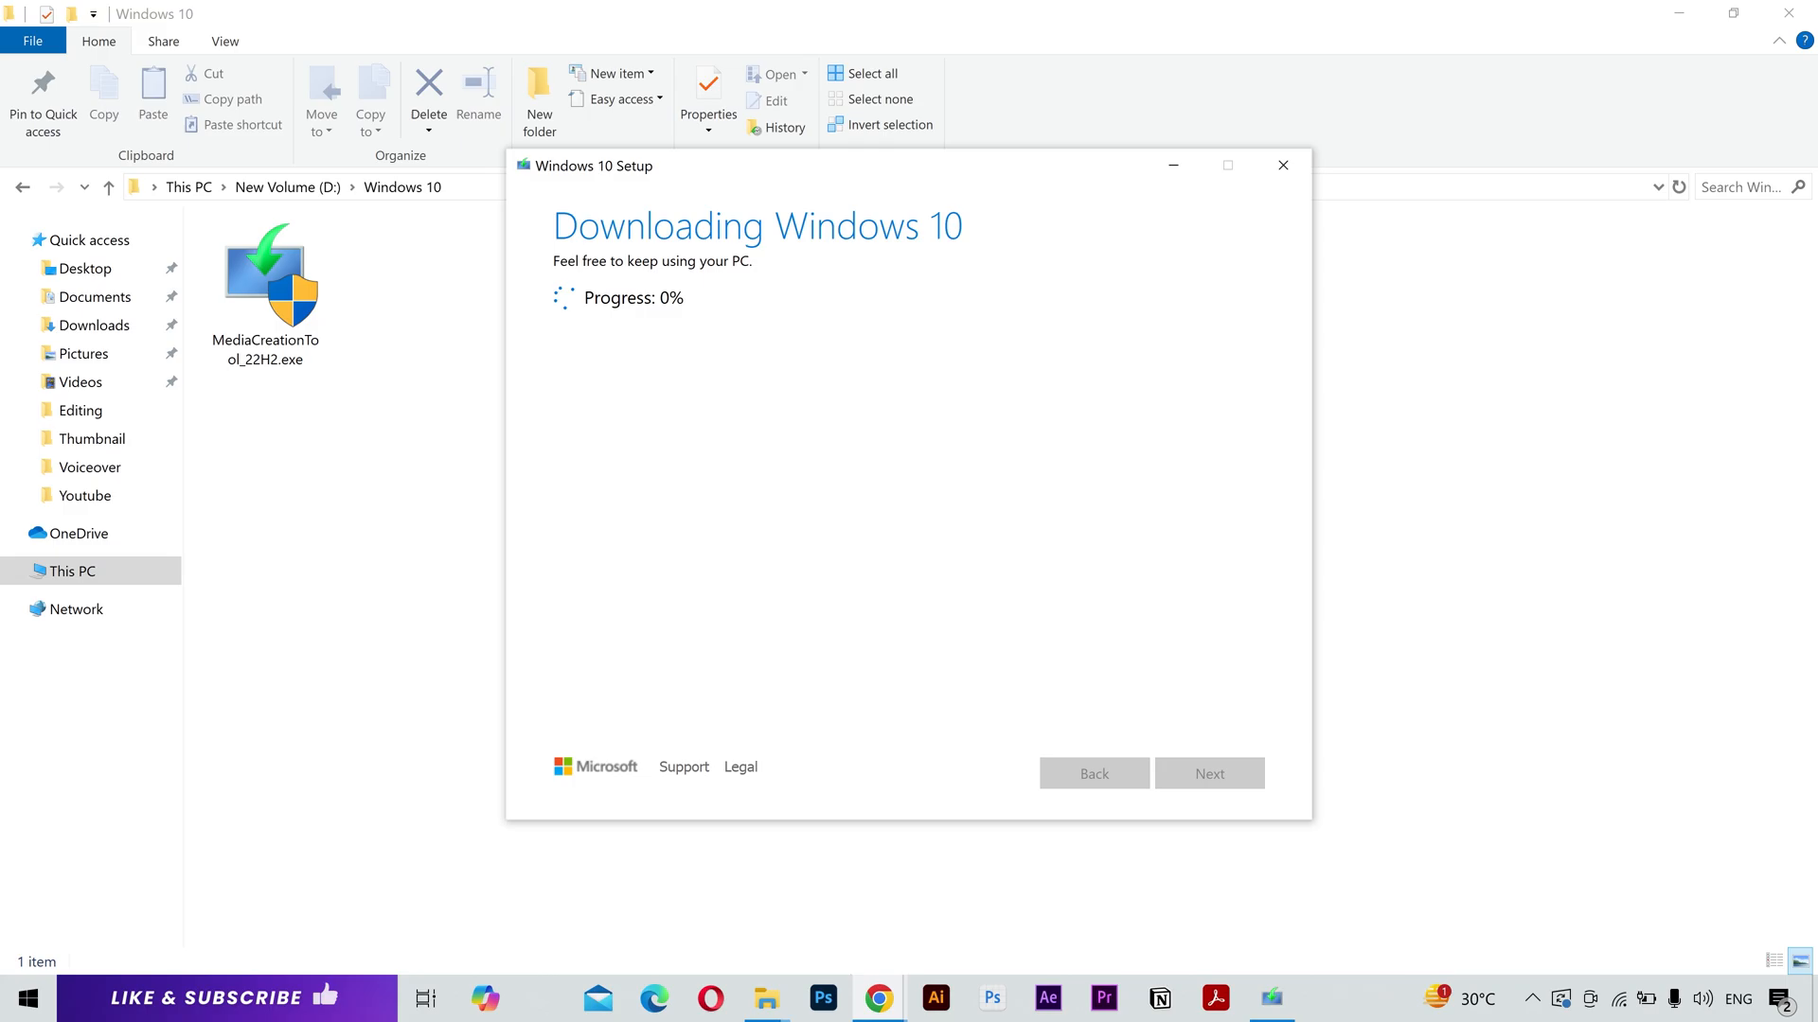
# Emulate a mobile device in Chrome developer tools and reload the Windows 10 download page.
pyautogui.click(878, 998)
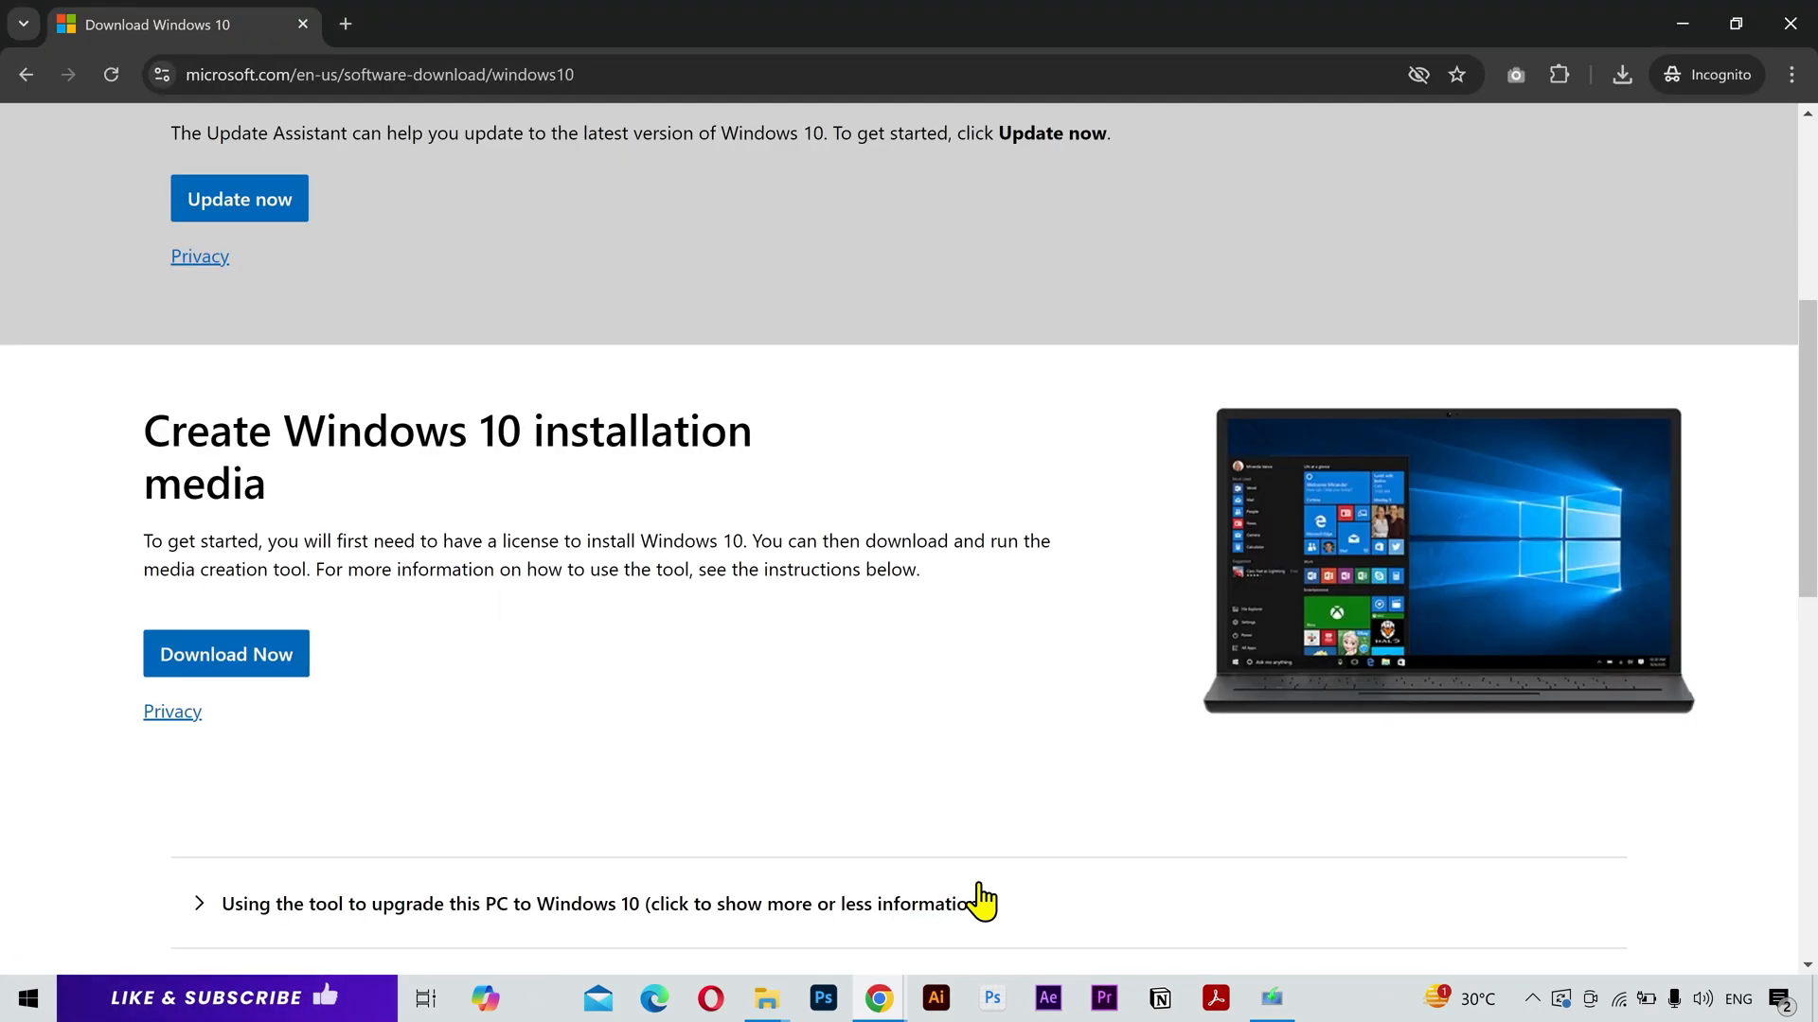
pyautogui.moveTo(721, 676)
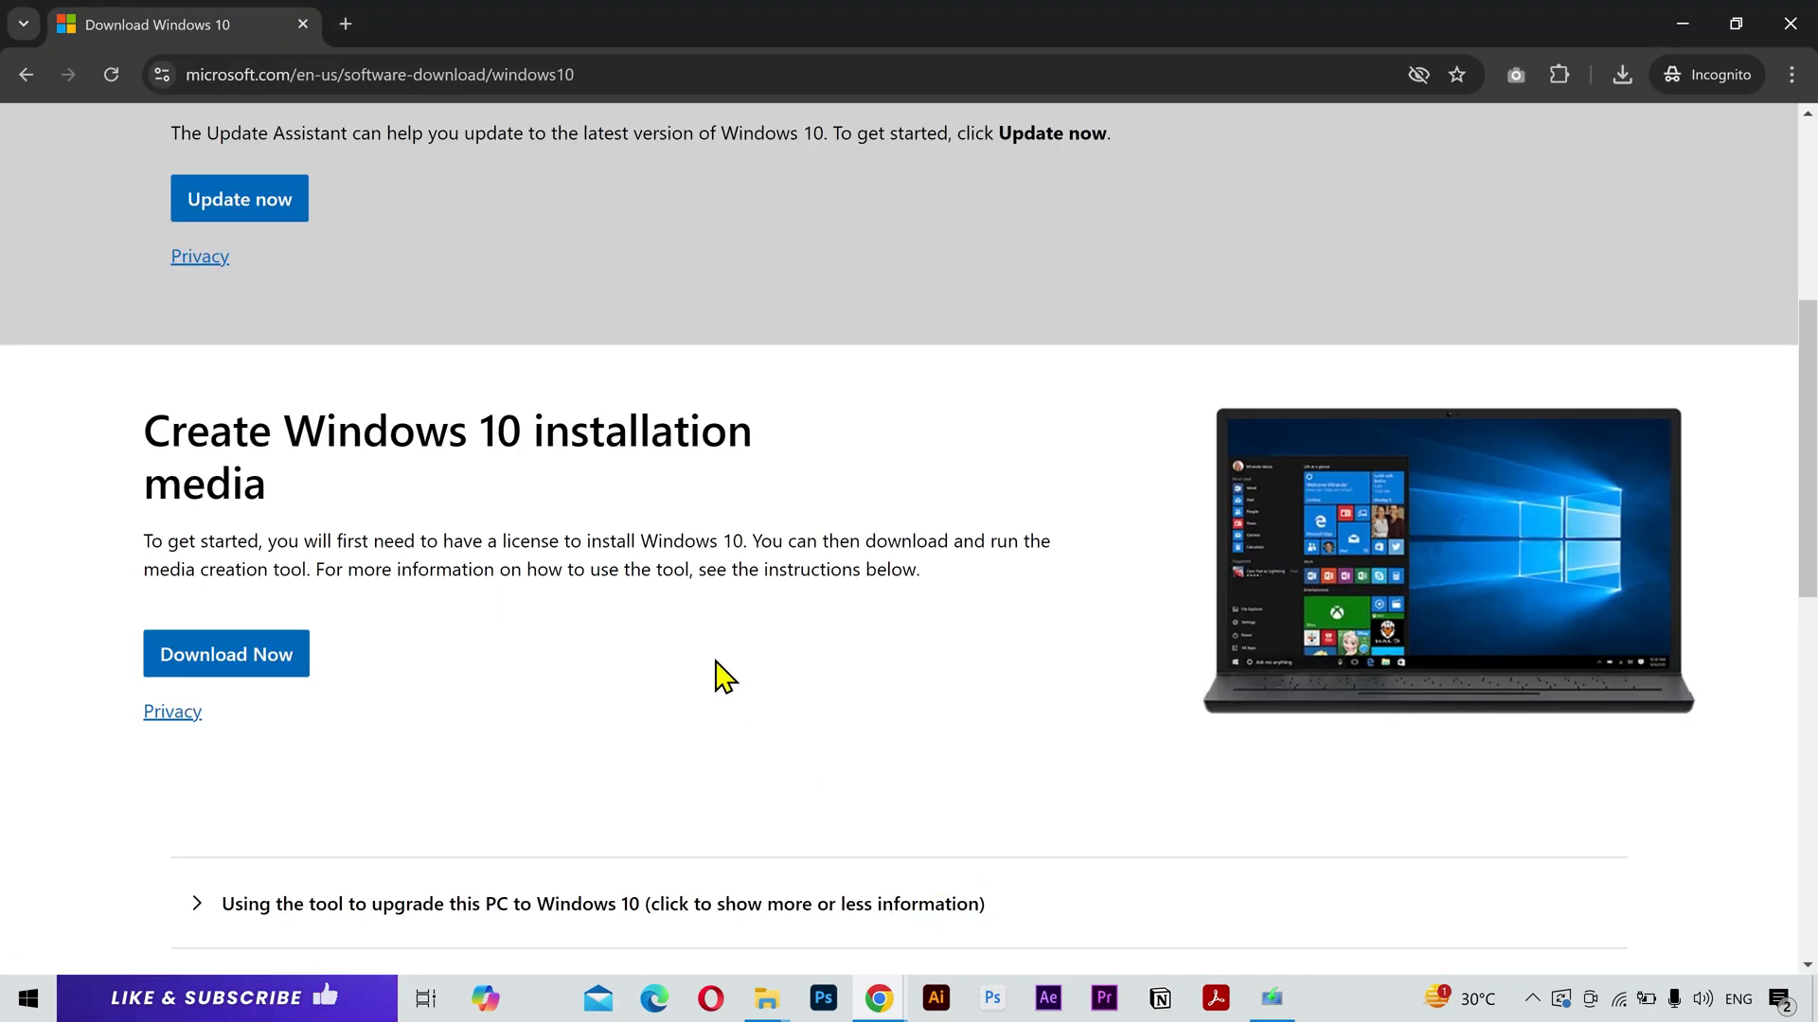
pyautogui.rightClick(724, 676)
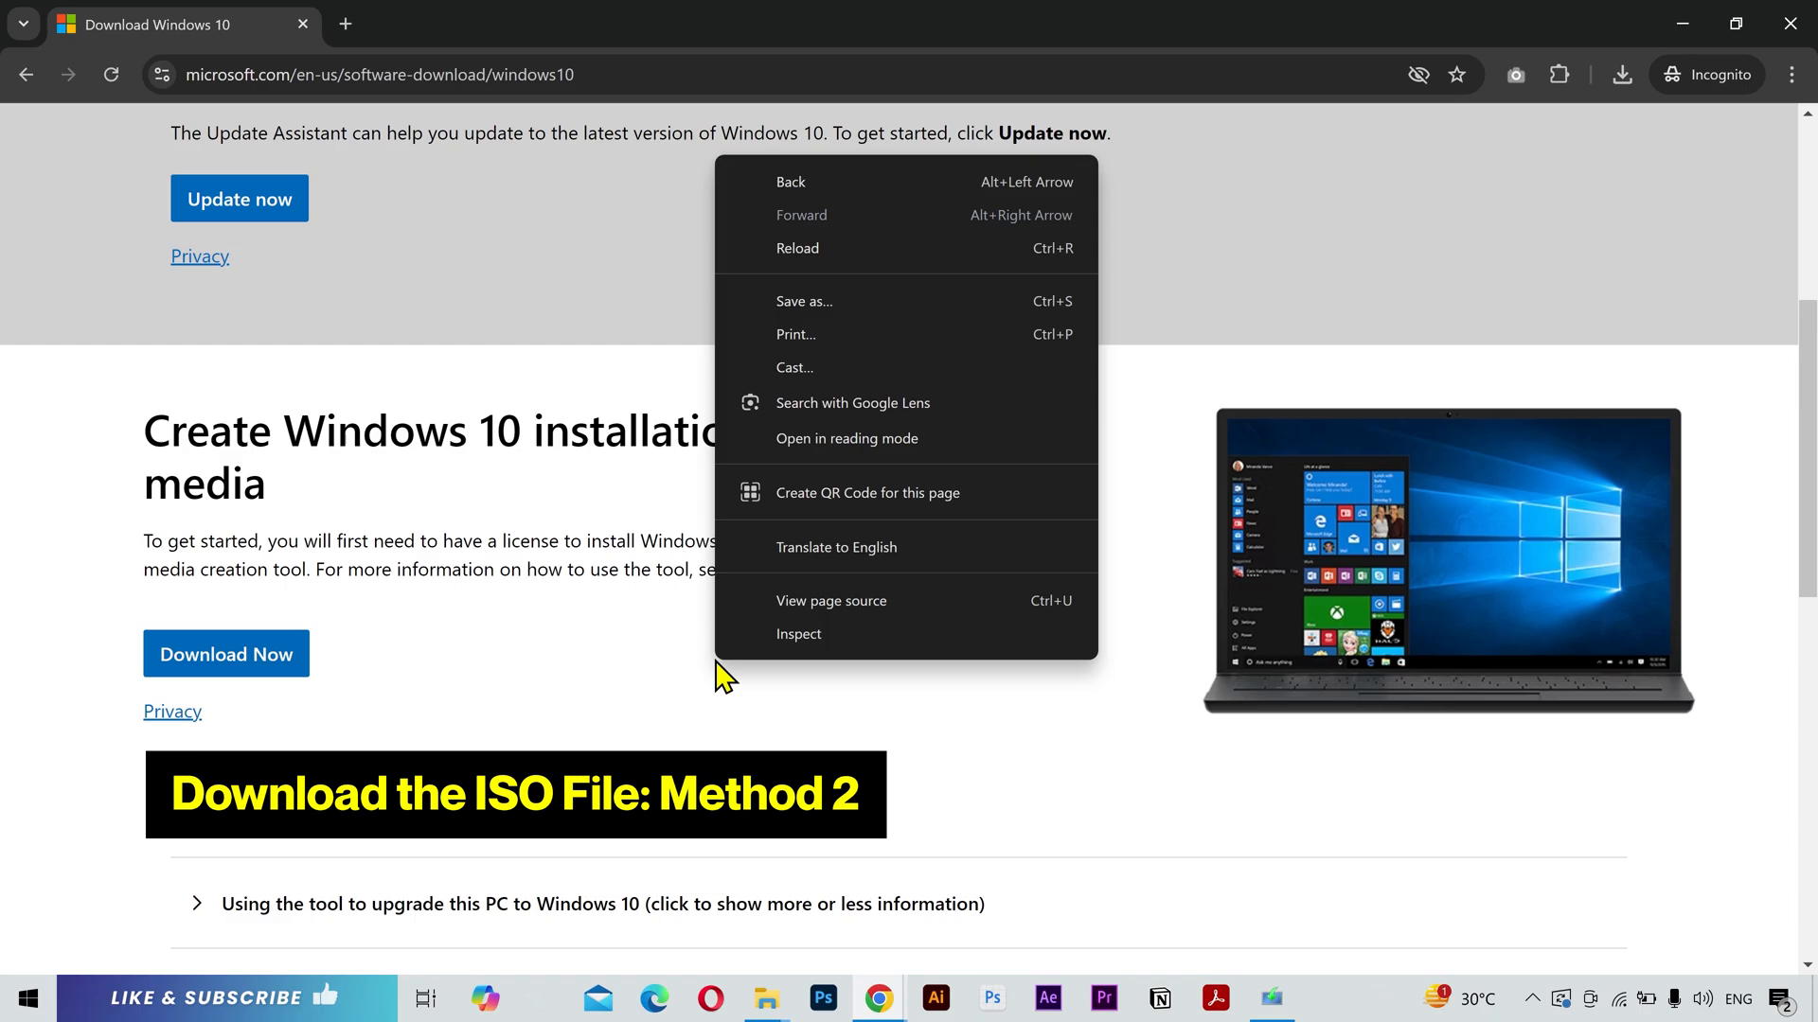
pyautogui.click(799, 634)
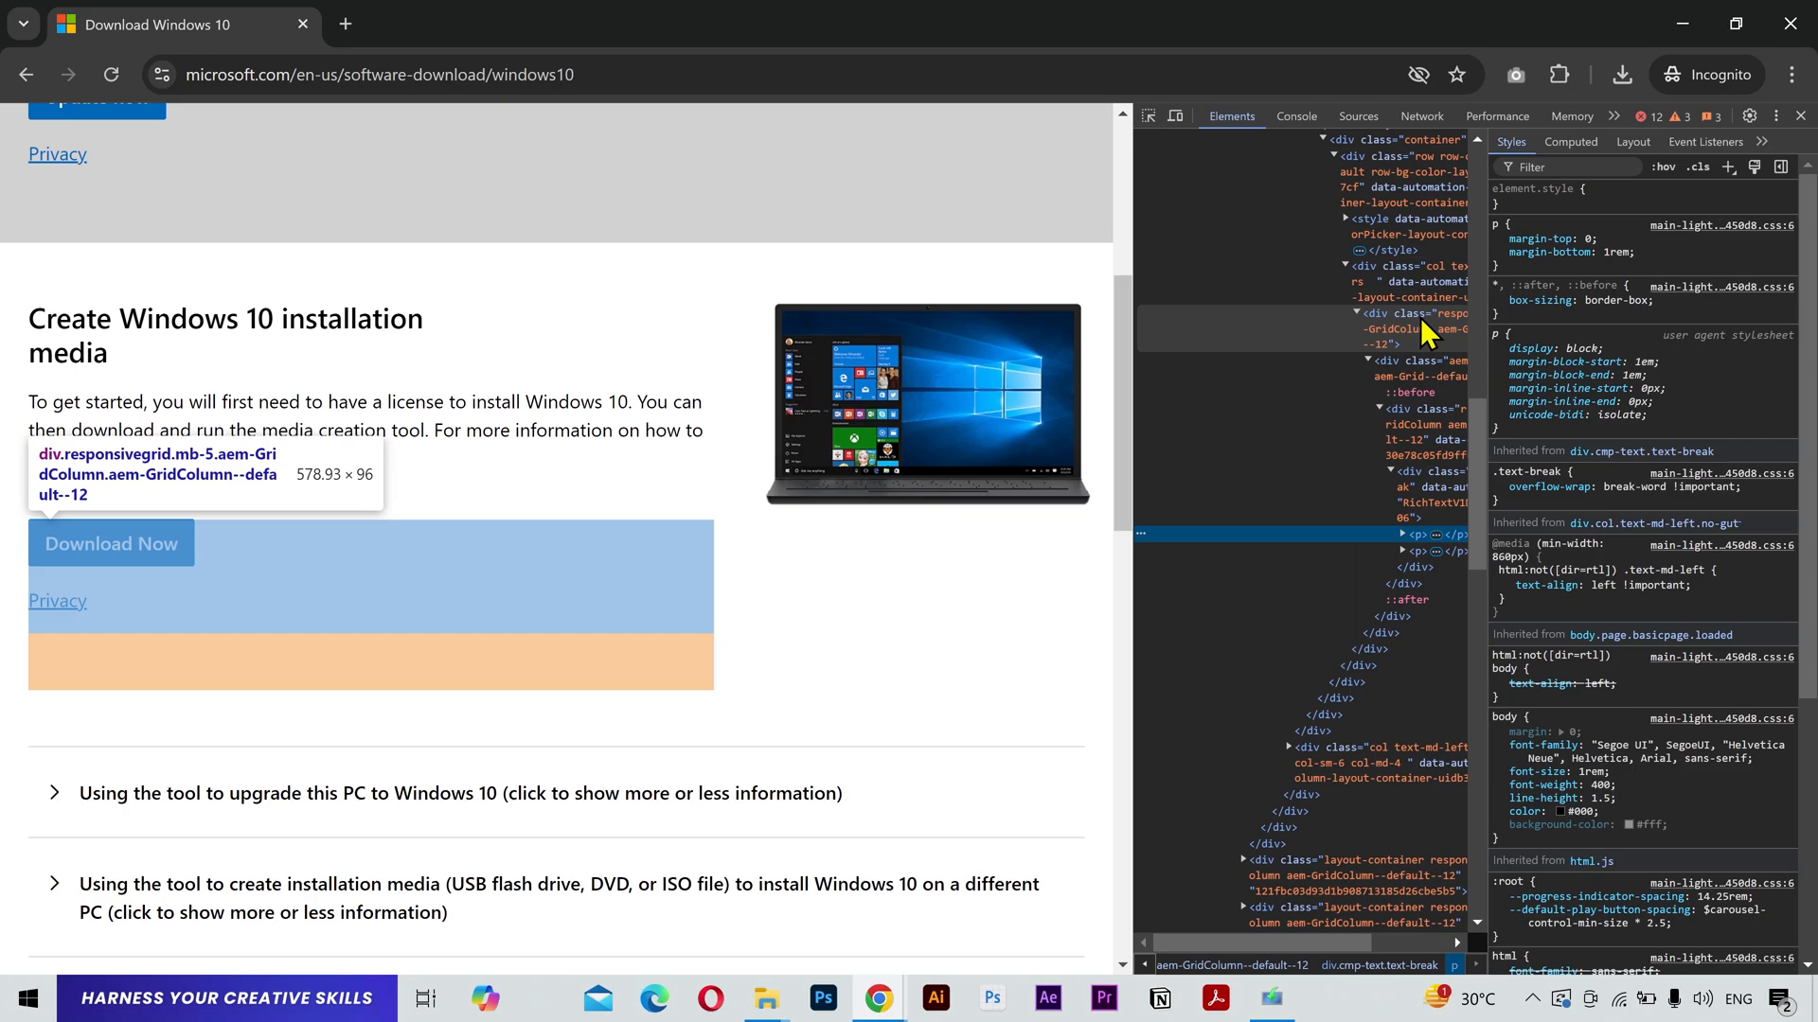
pyautogui.click(1174, 116)
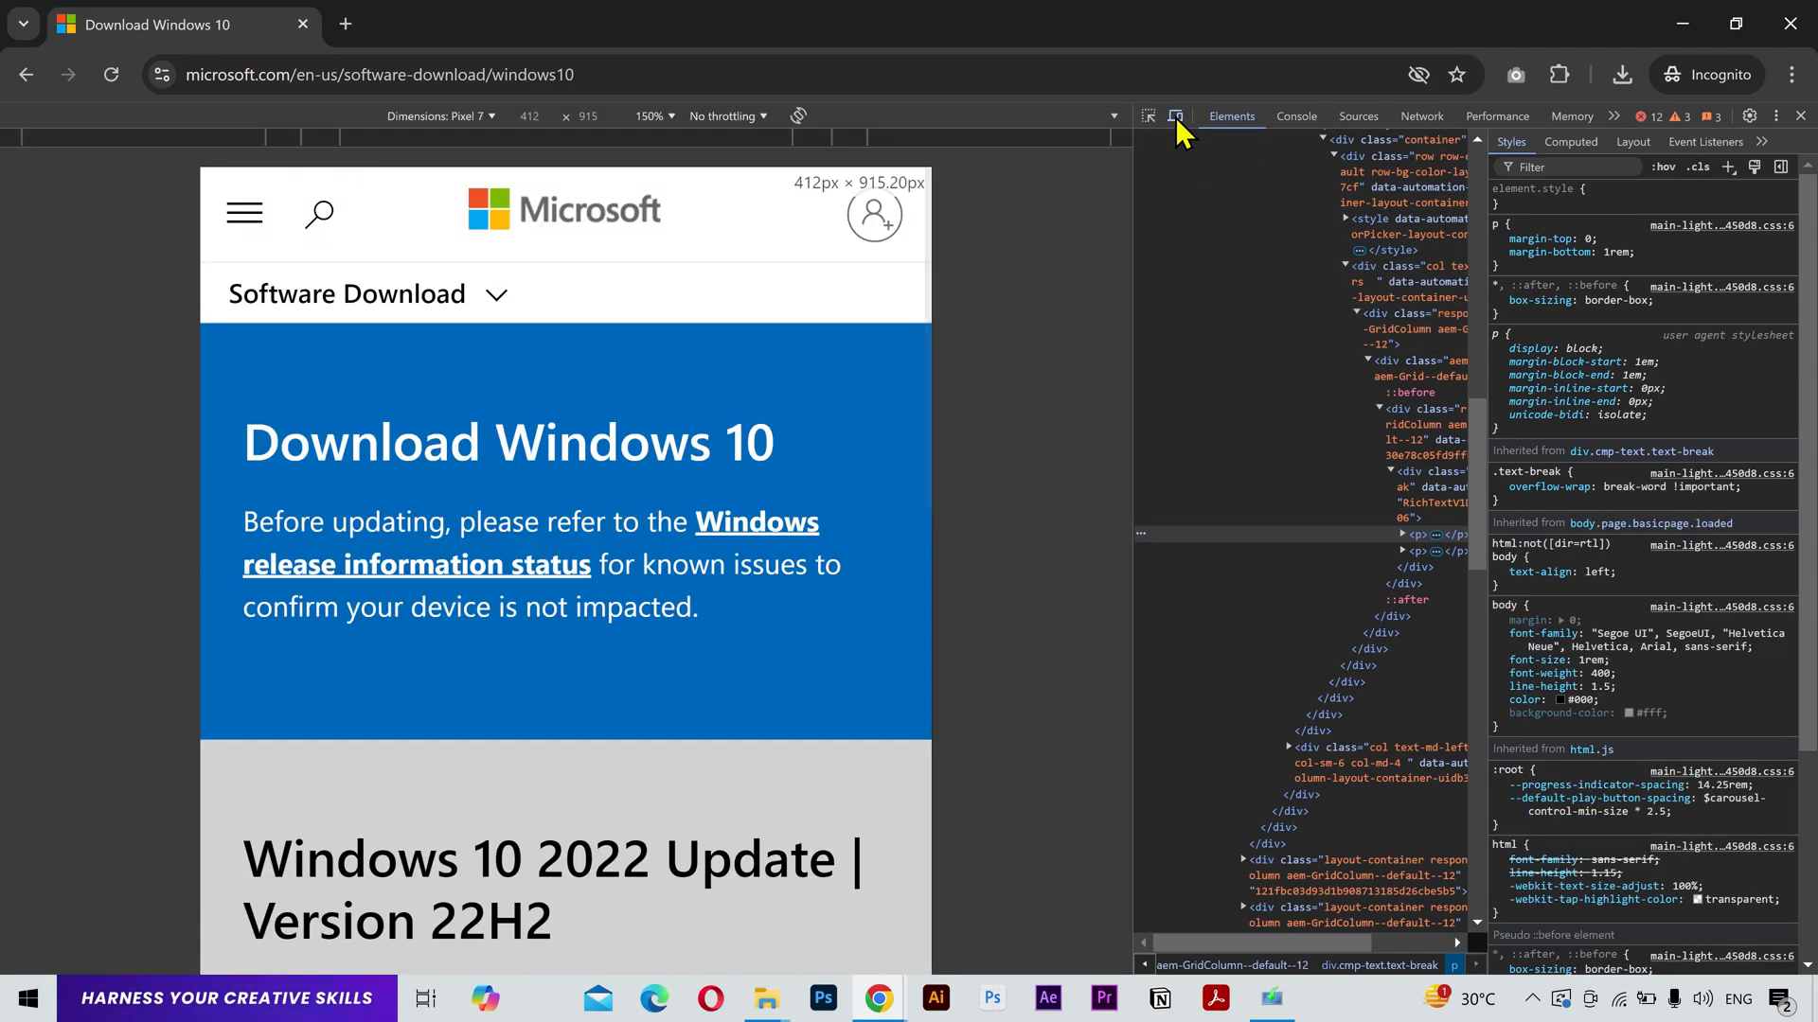
pyautogui.scroll(-3)
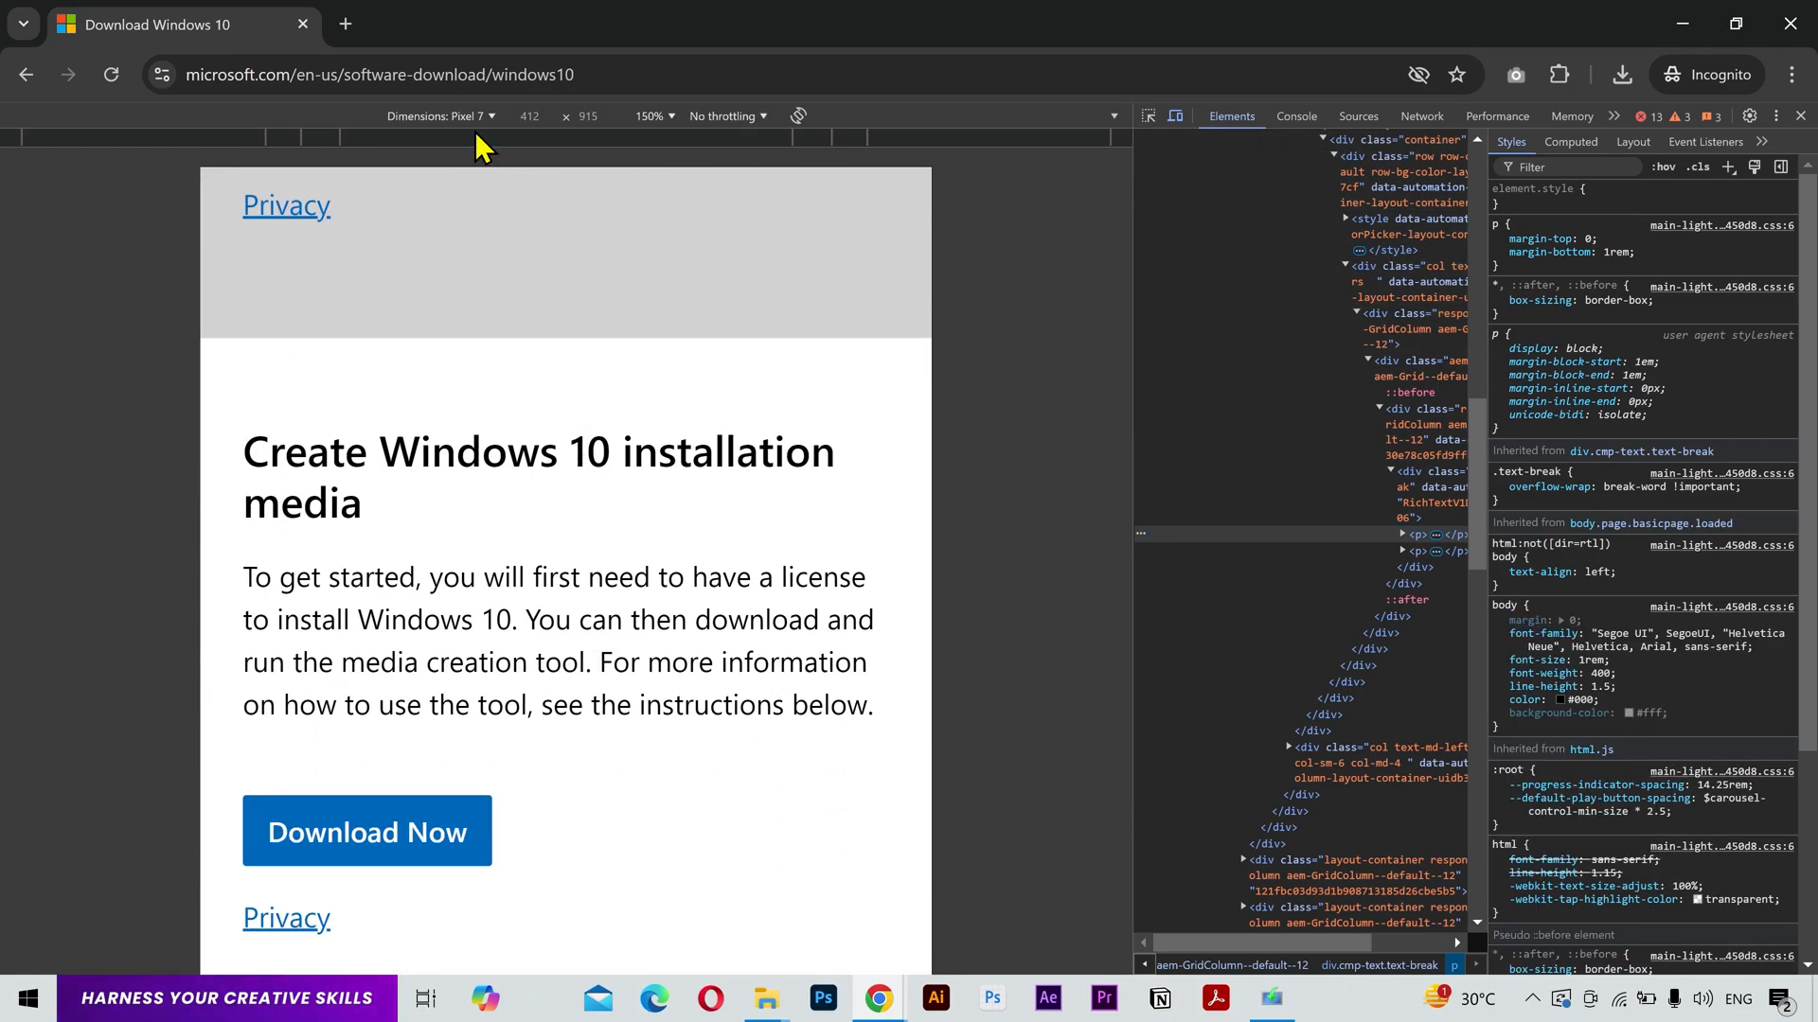
pyautogui.click(440, 116)
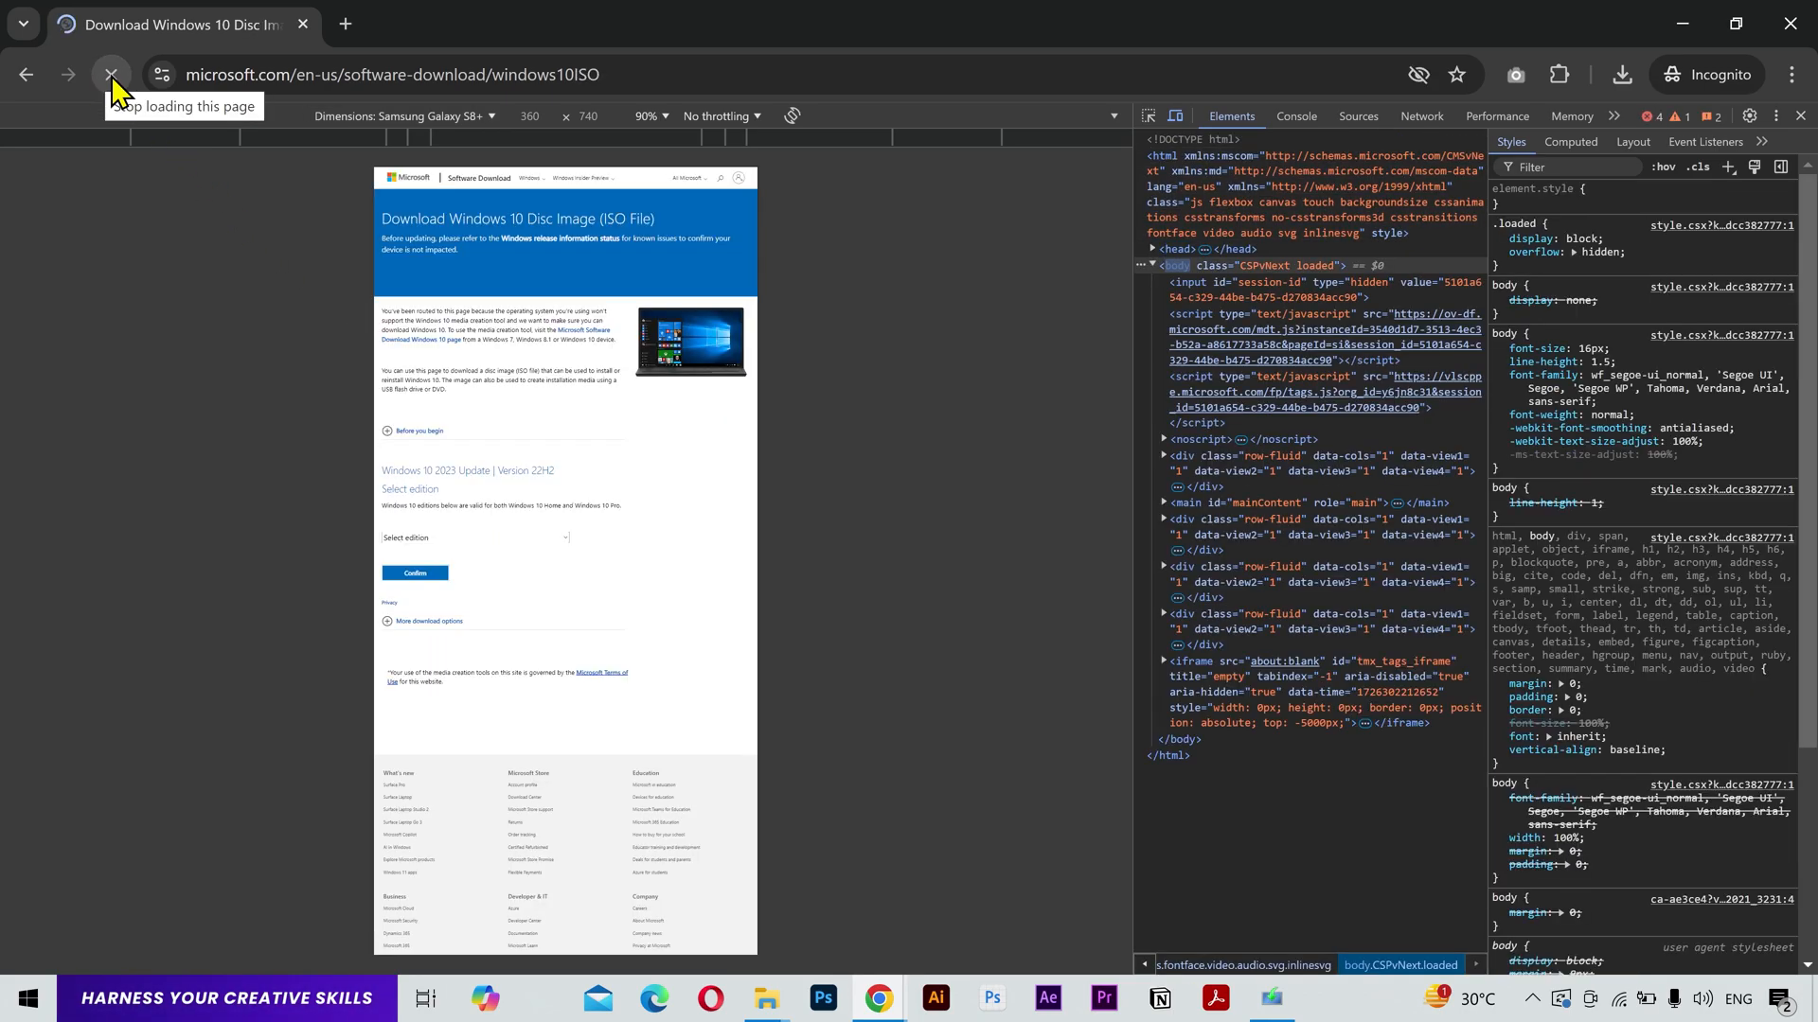
pyautogui.click(110, 74)
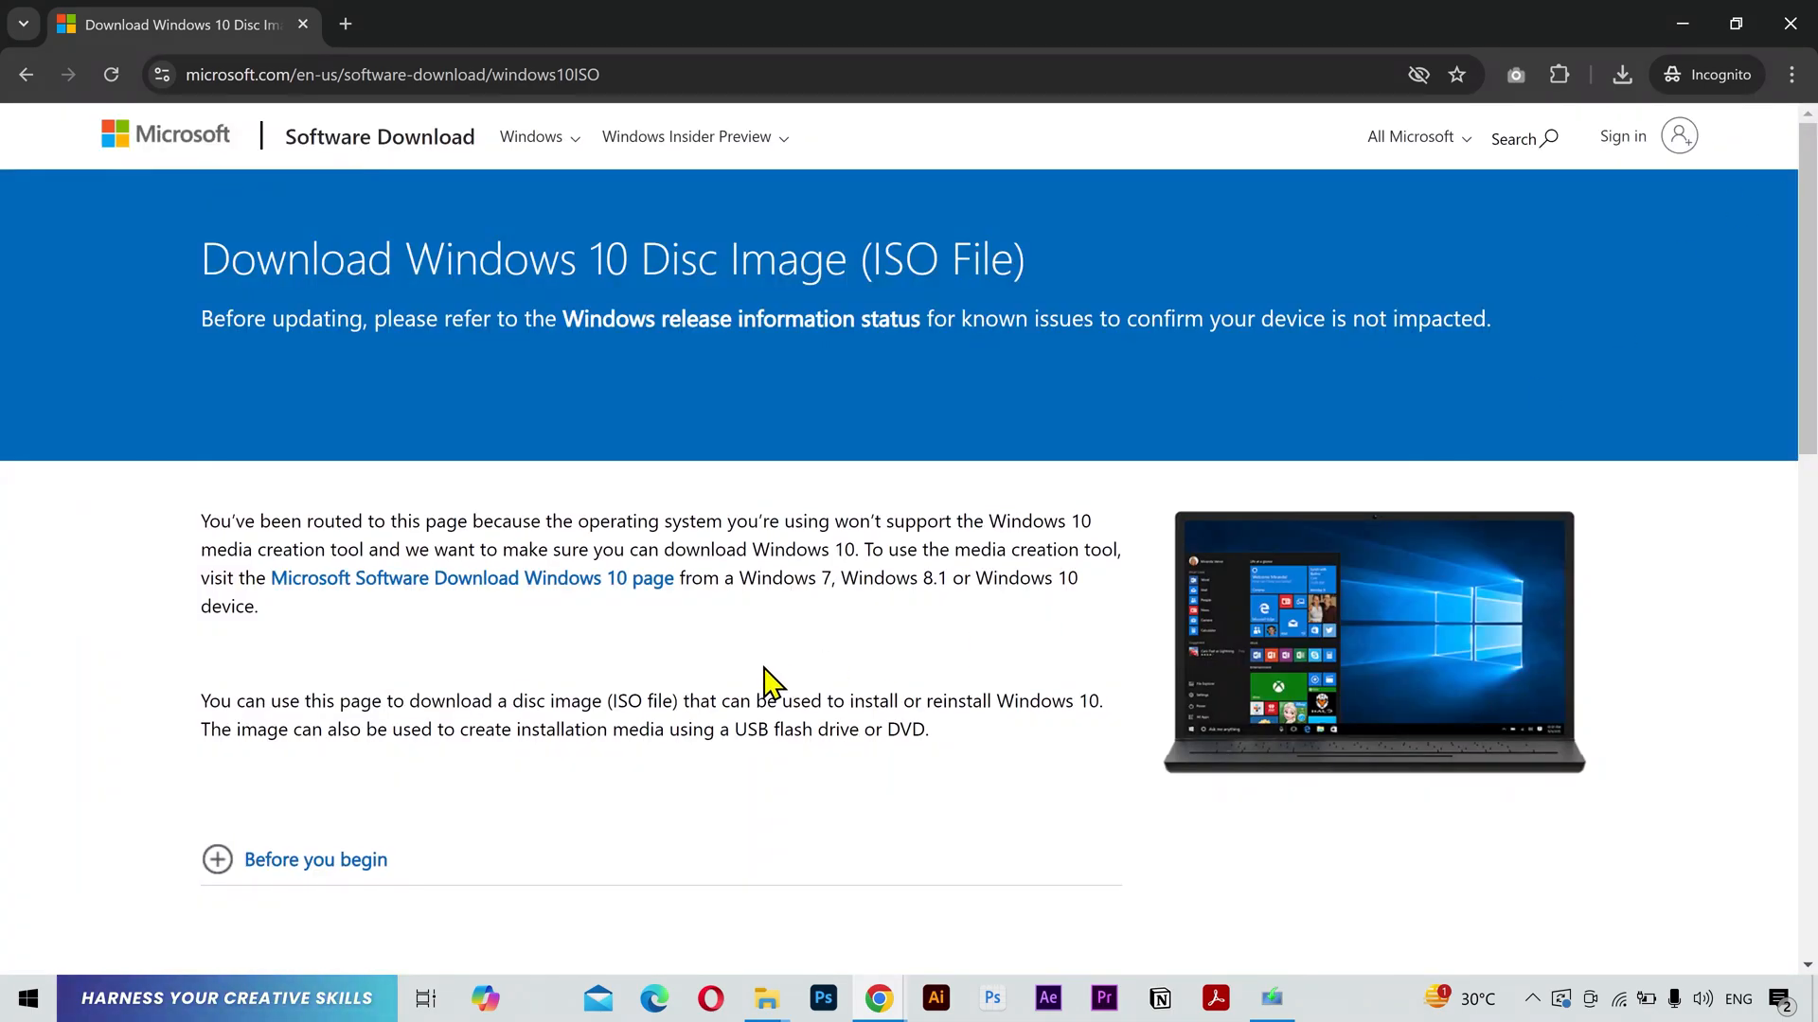
# Select the Windows 10 edition and English International, then download the 64-bit ISO.
pyautogui.scroll(-3)
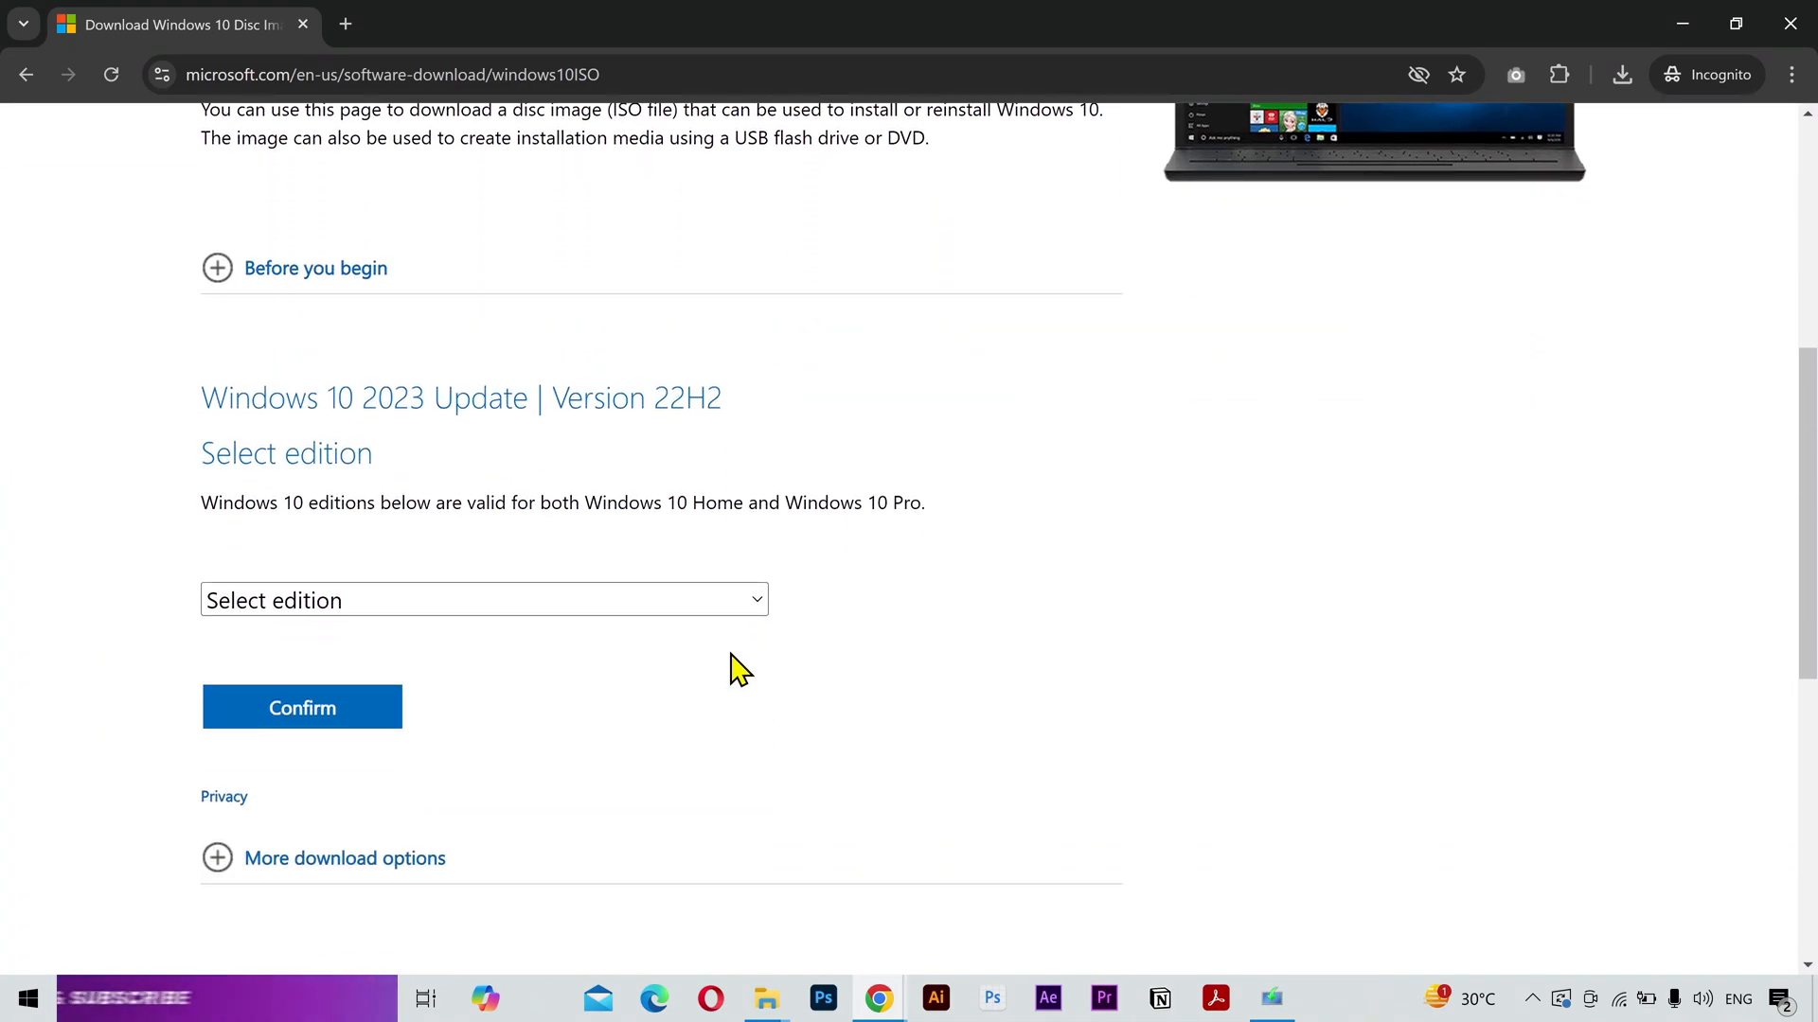
pyautogui.click(484, 599)
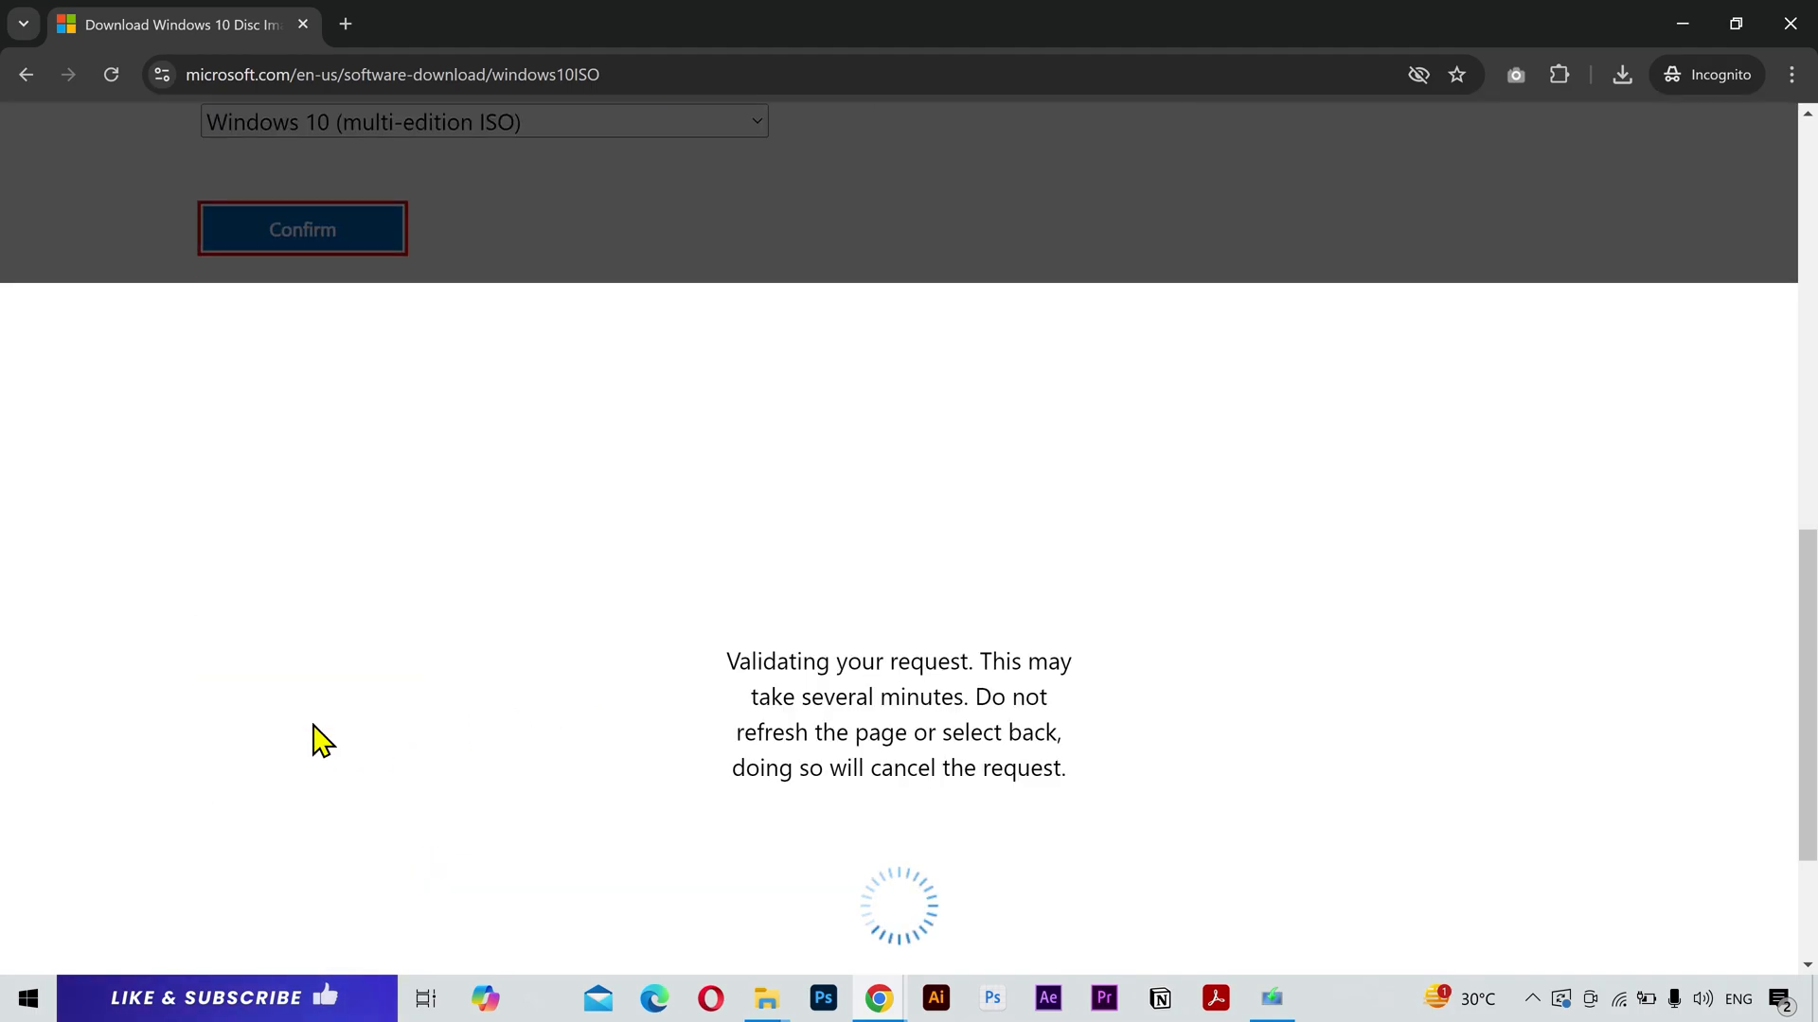
pyautogui.click(435, 616)
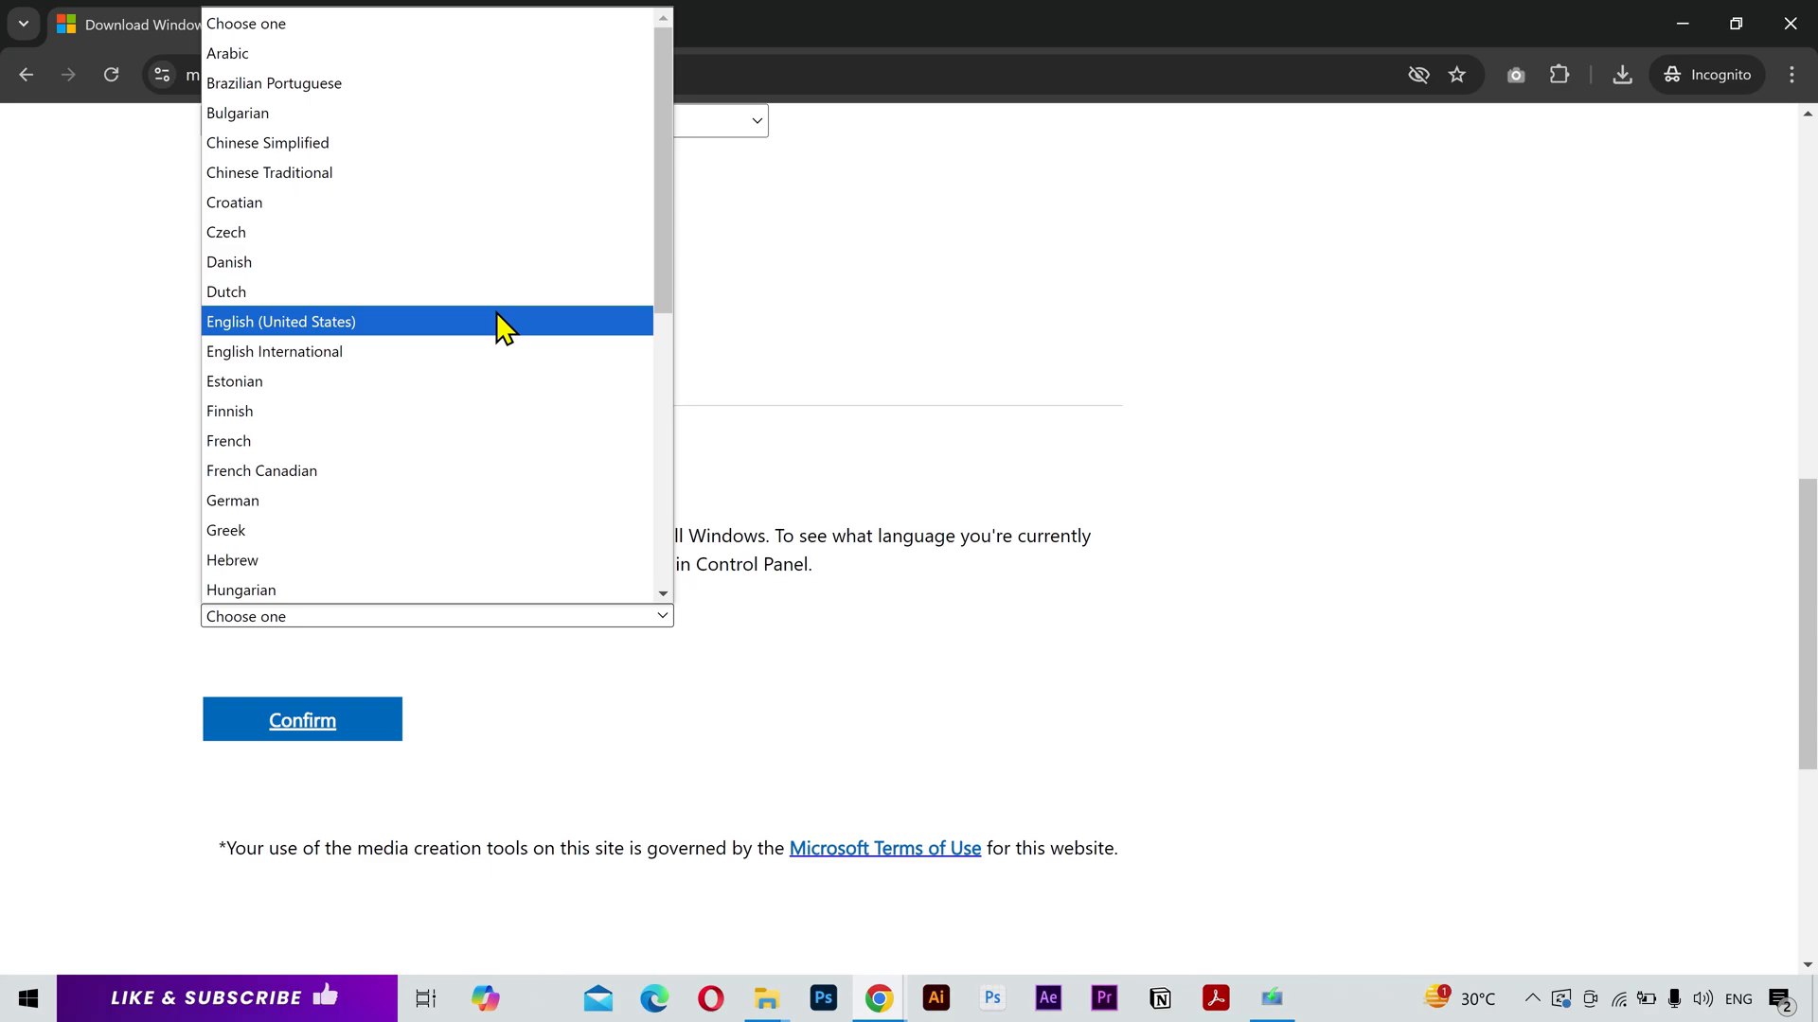
pyautogui.click(301, 718)
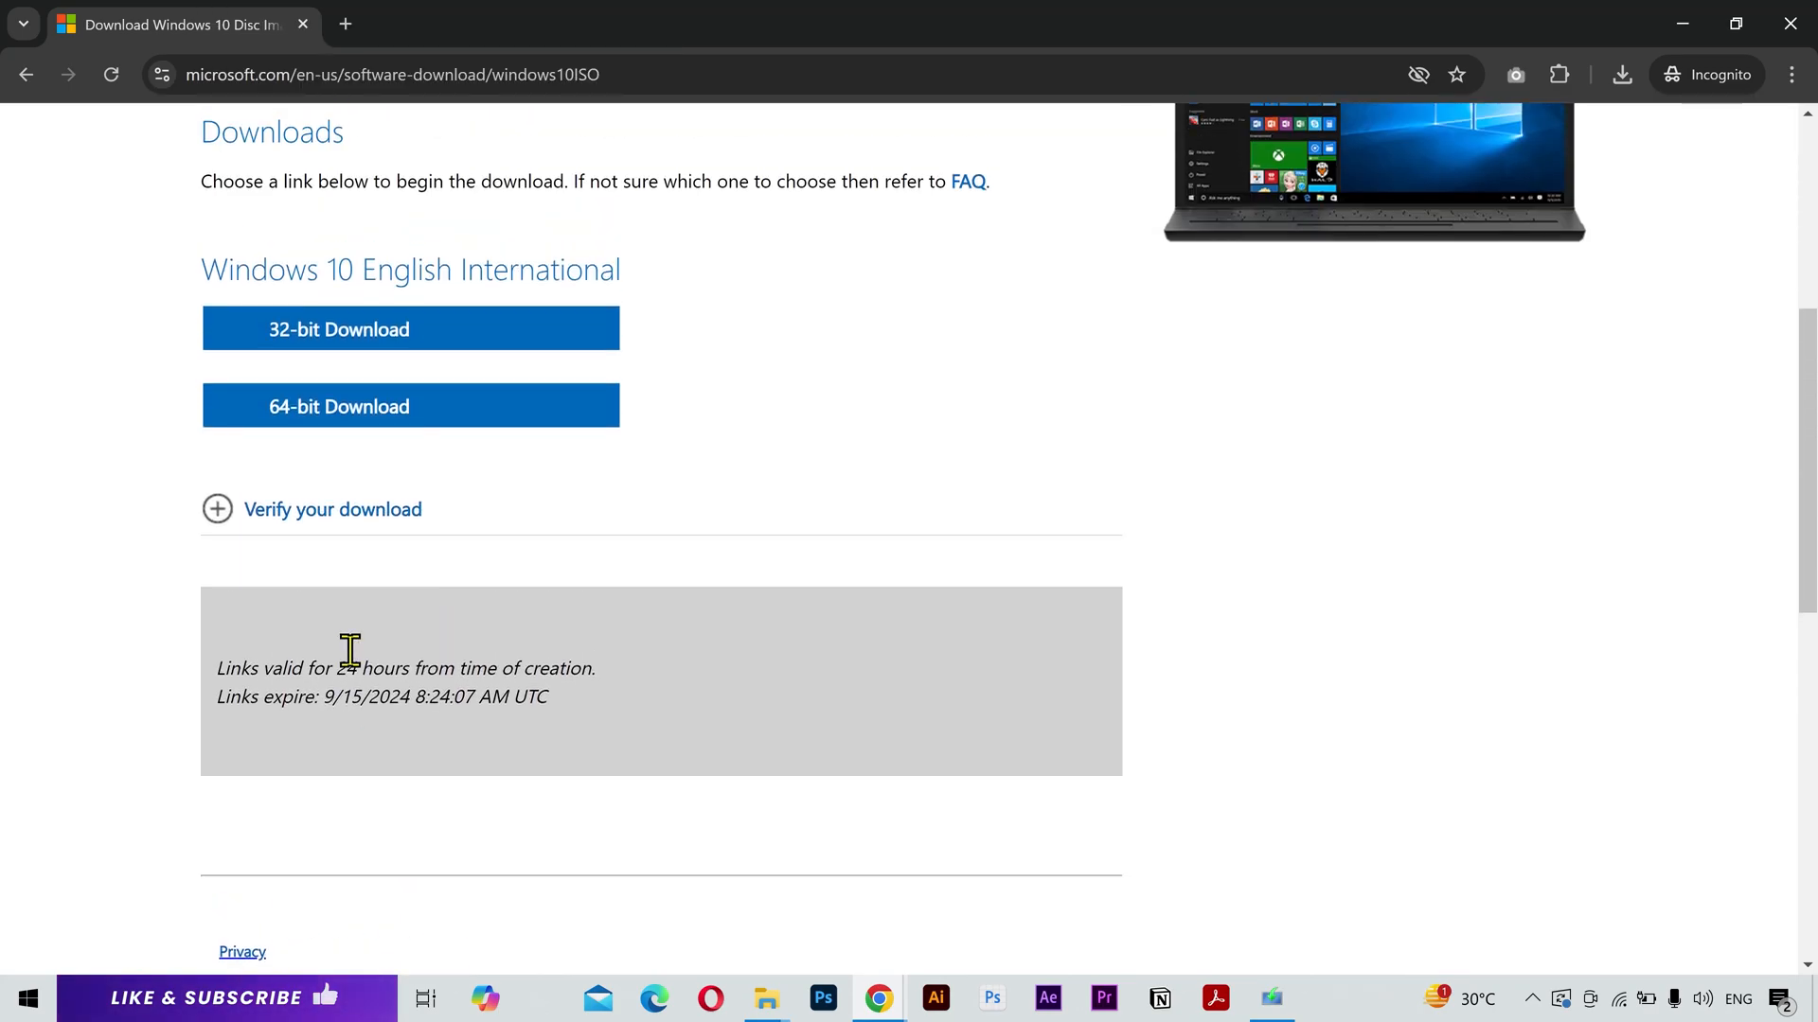
pyautogui.moveTo(409, 406)
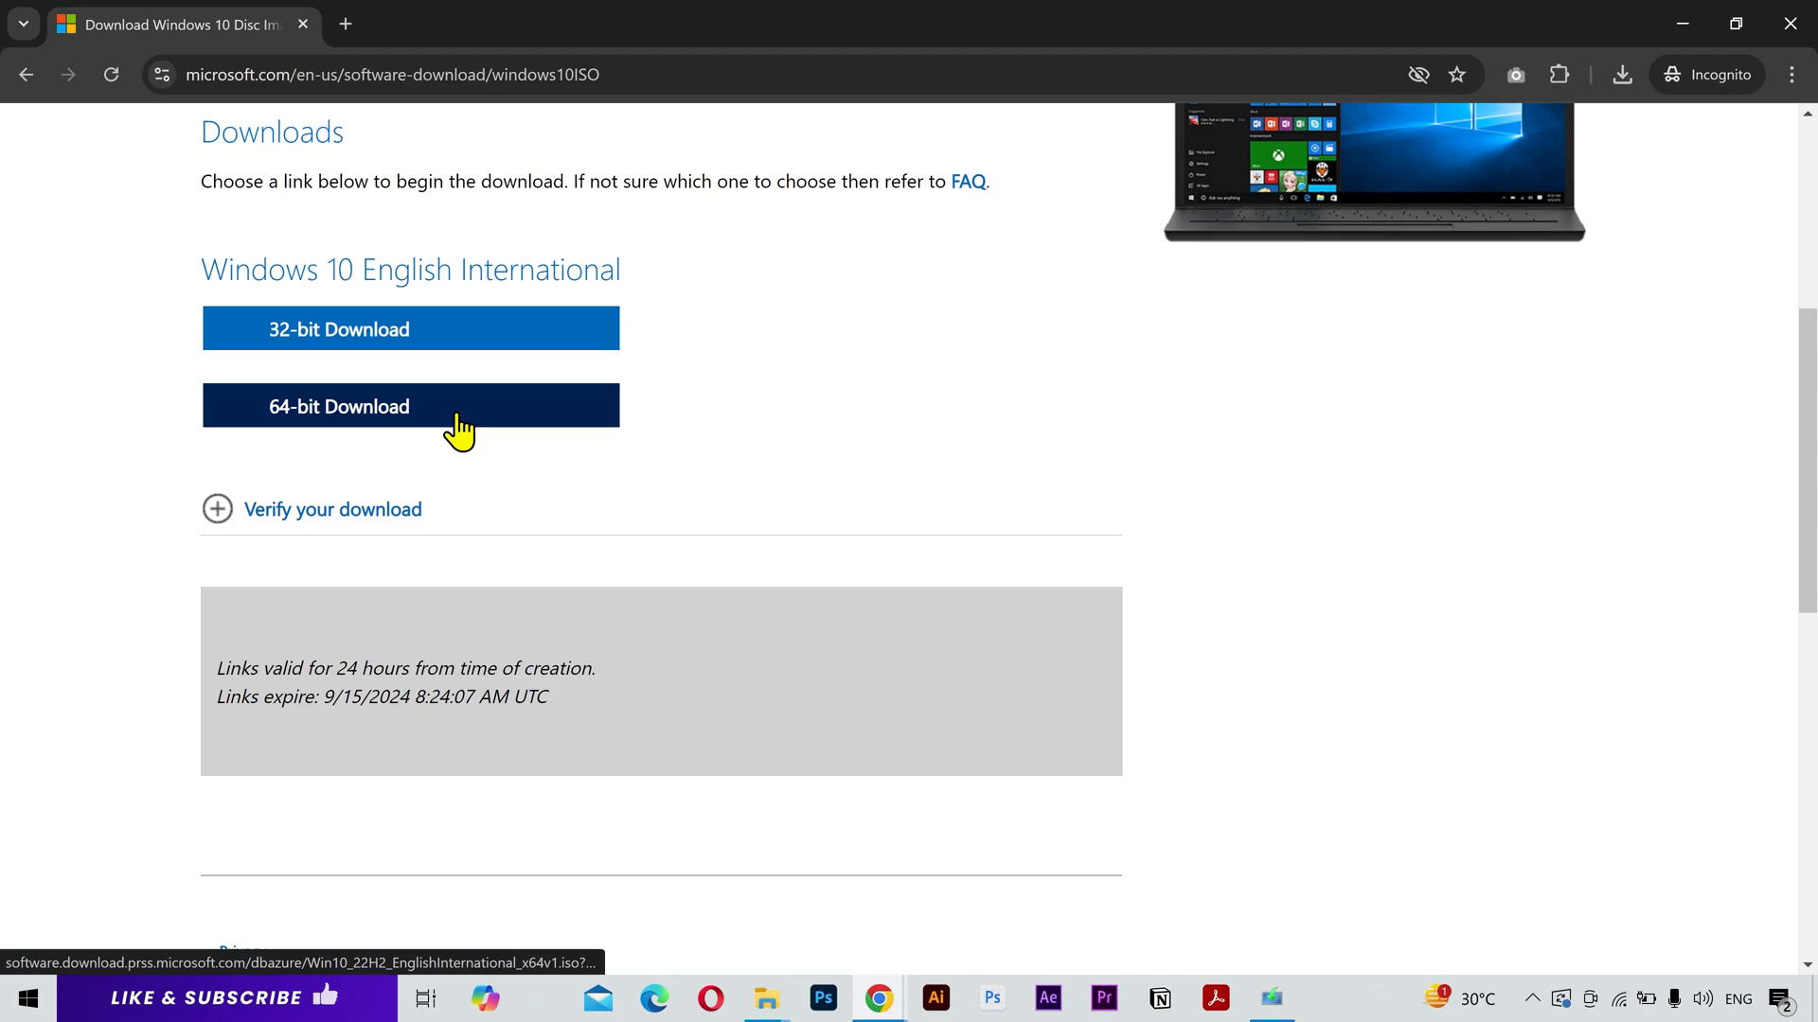
pyautogui.click(410, 406)
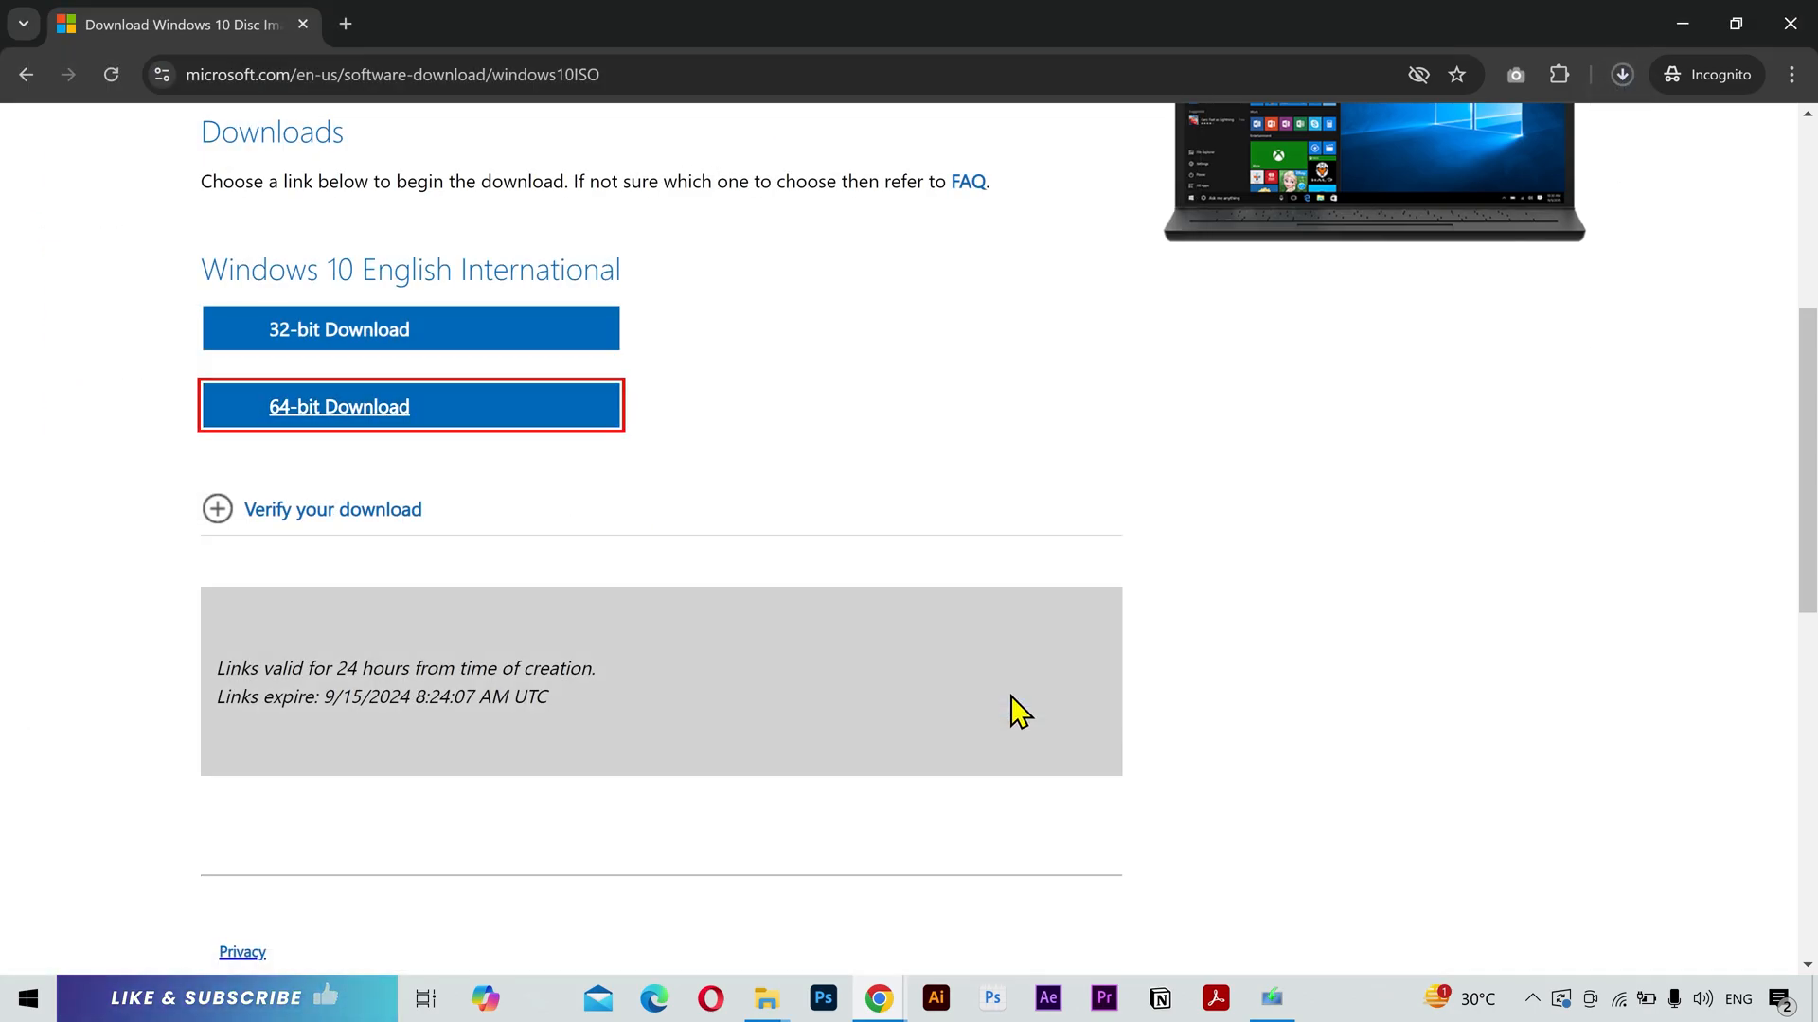
pyautogui.click(1621, 73)
pyautogui.write('google.com')
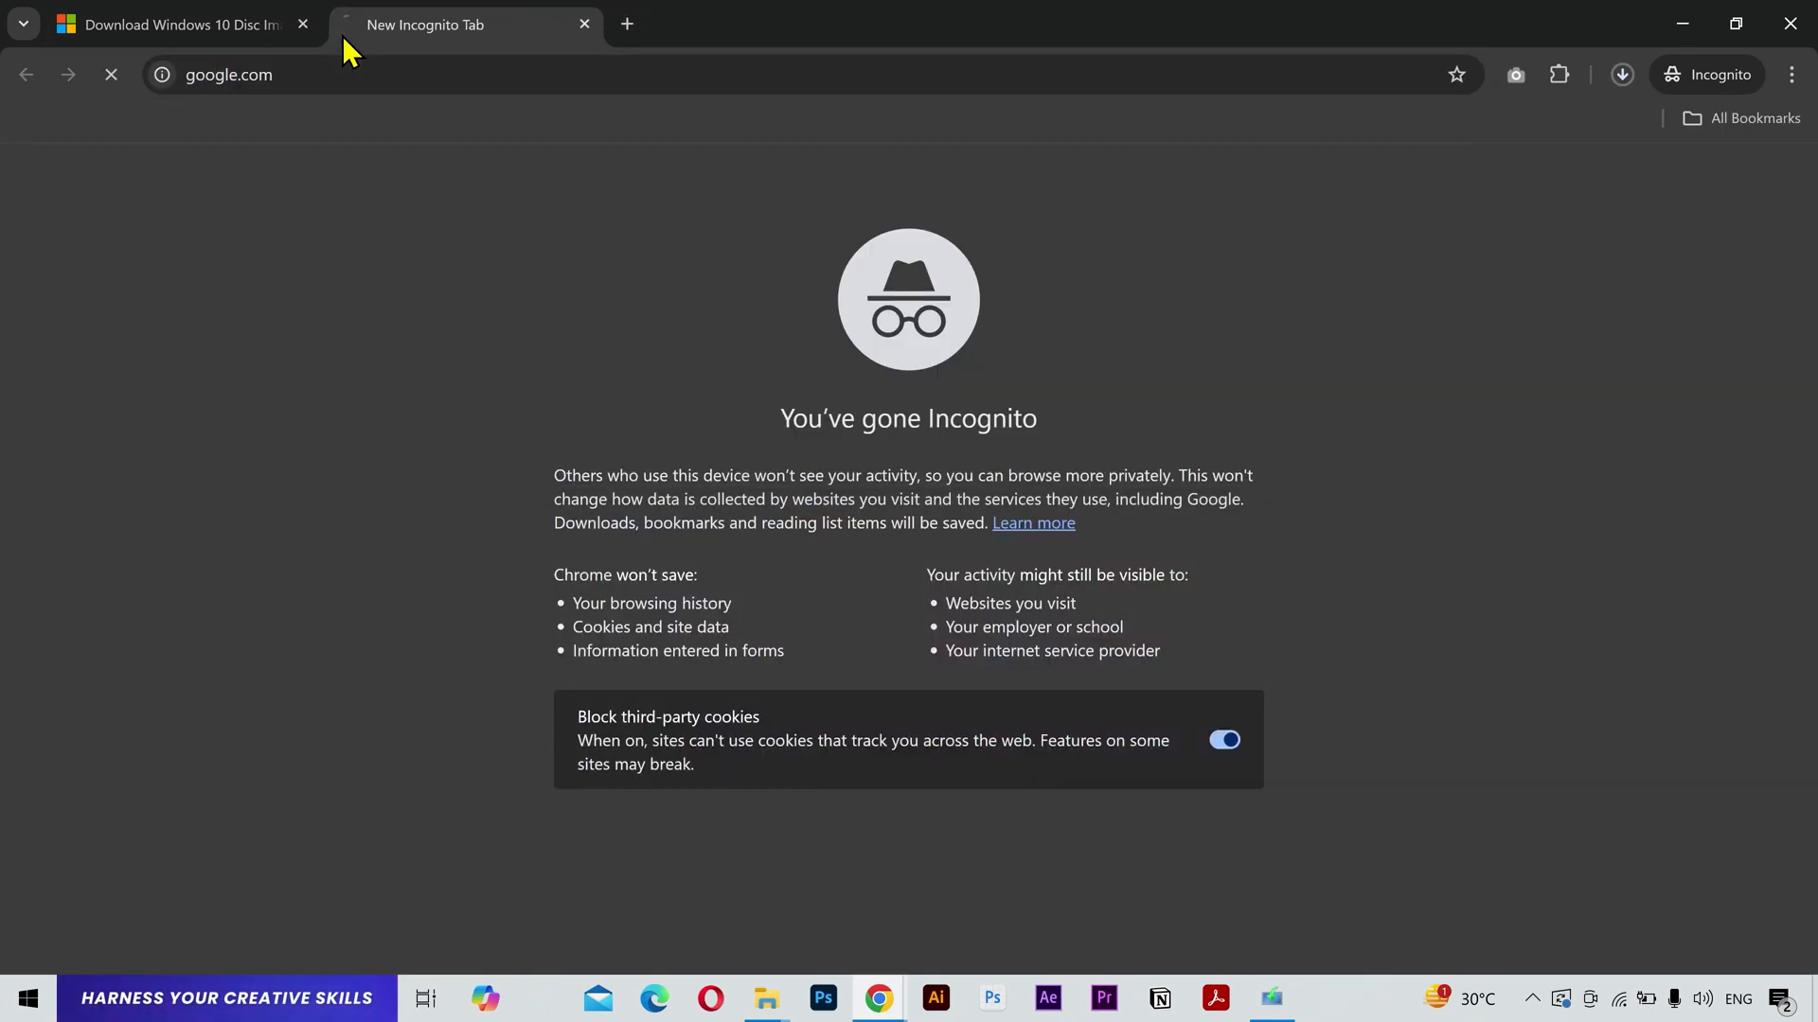
# Search for Rufus, open rufus.ie and save rufus-4.5.exe into the Windows 10 folder.
pyautogui.write('ru')
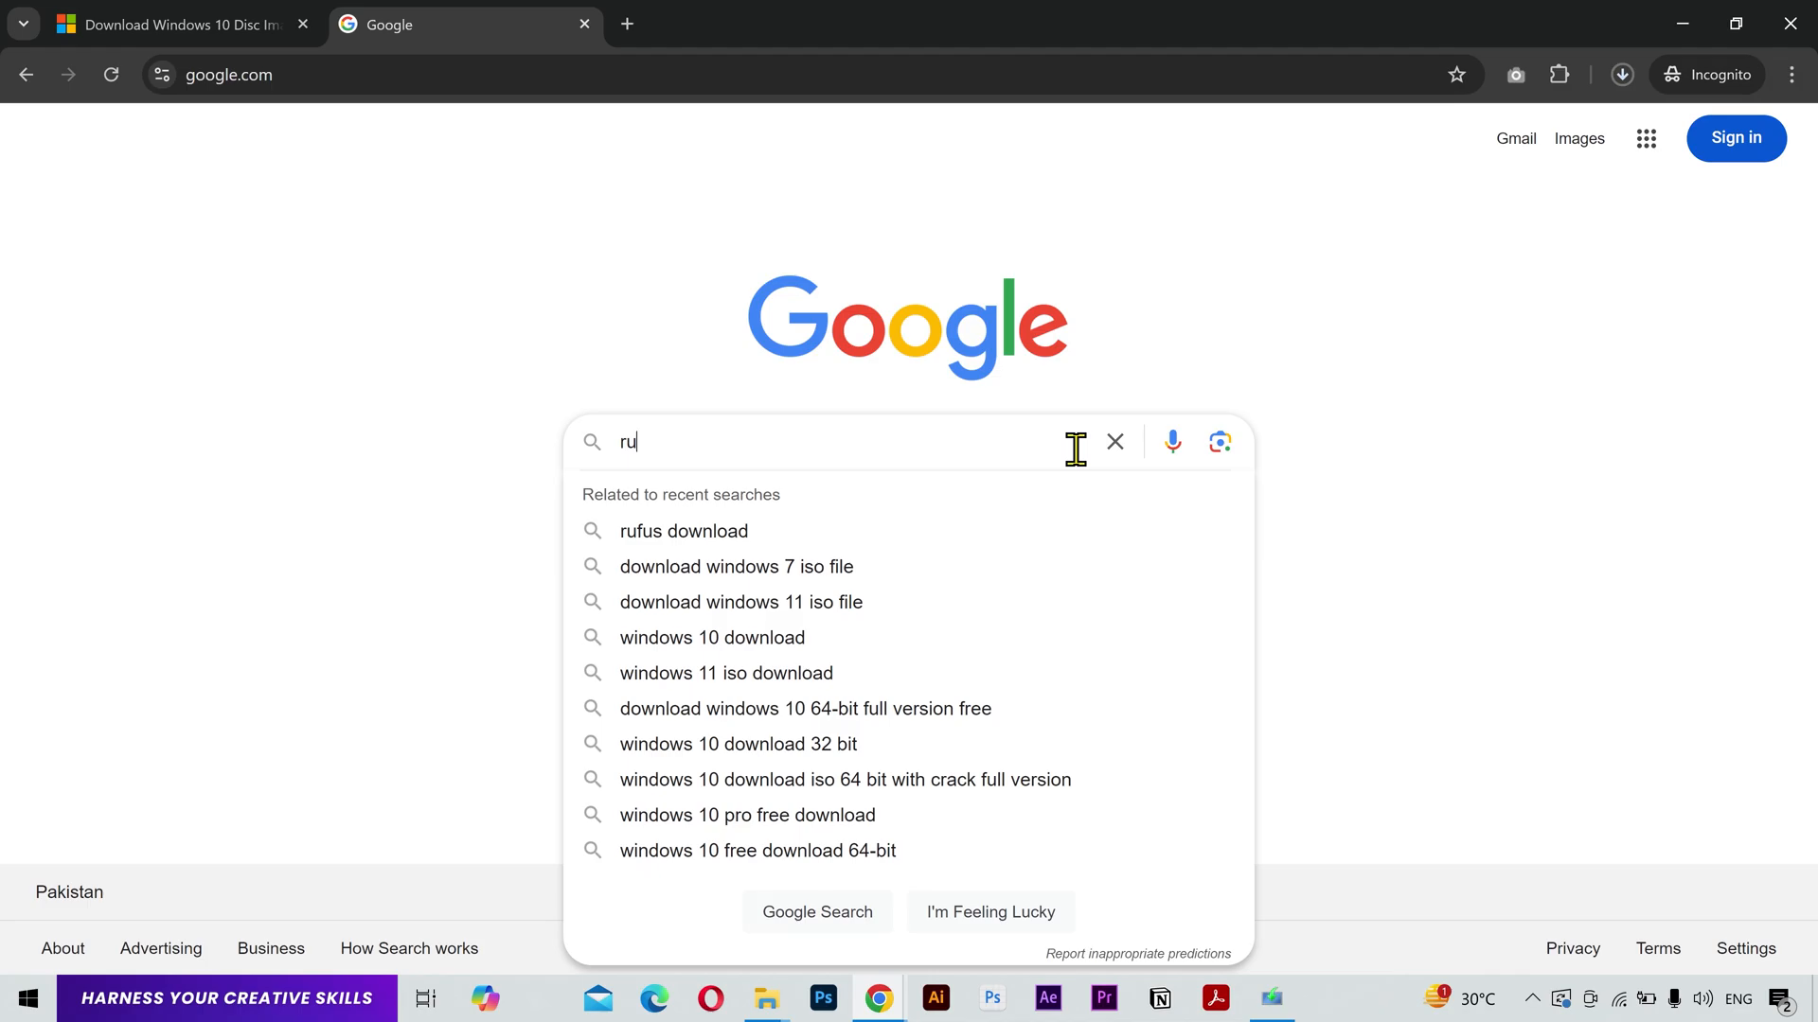
pyautogui.click(683, 531)
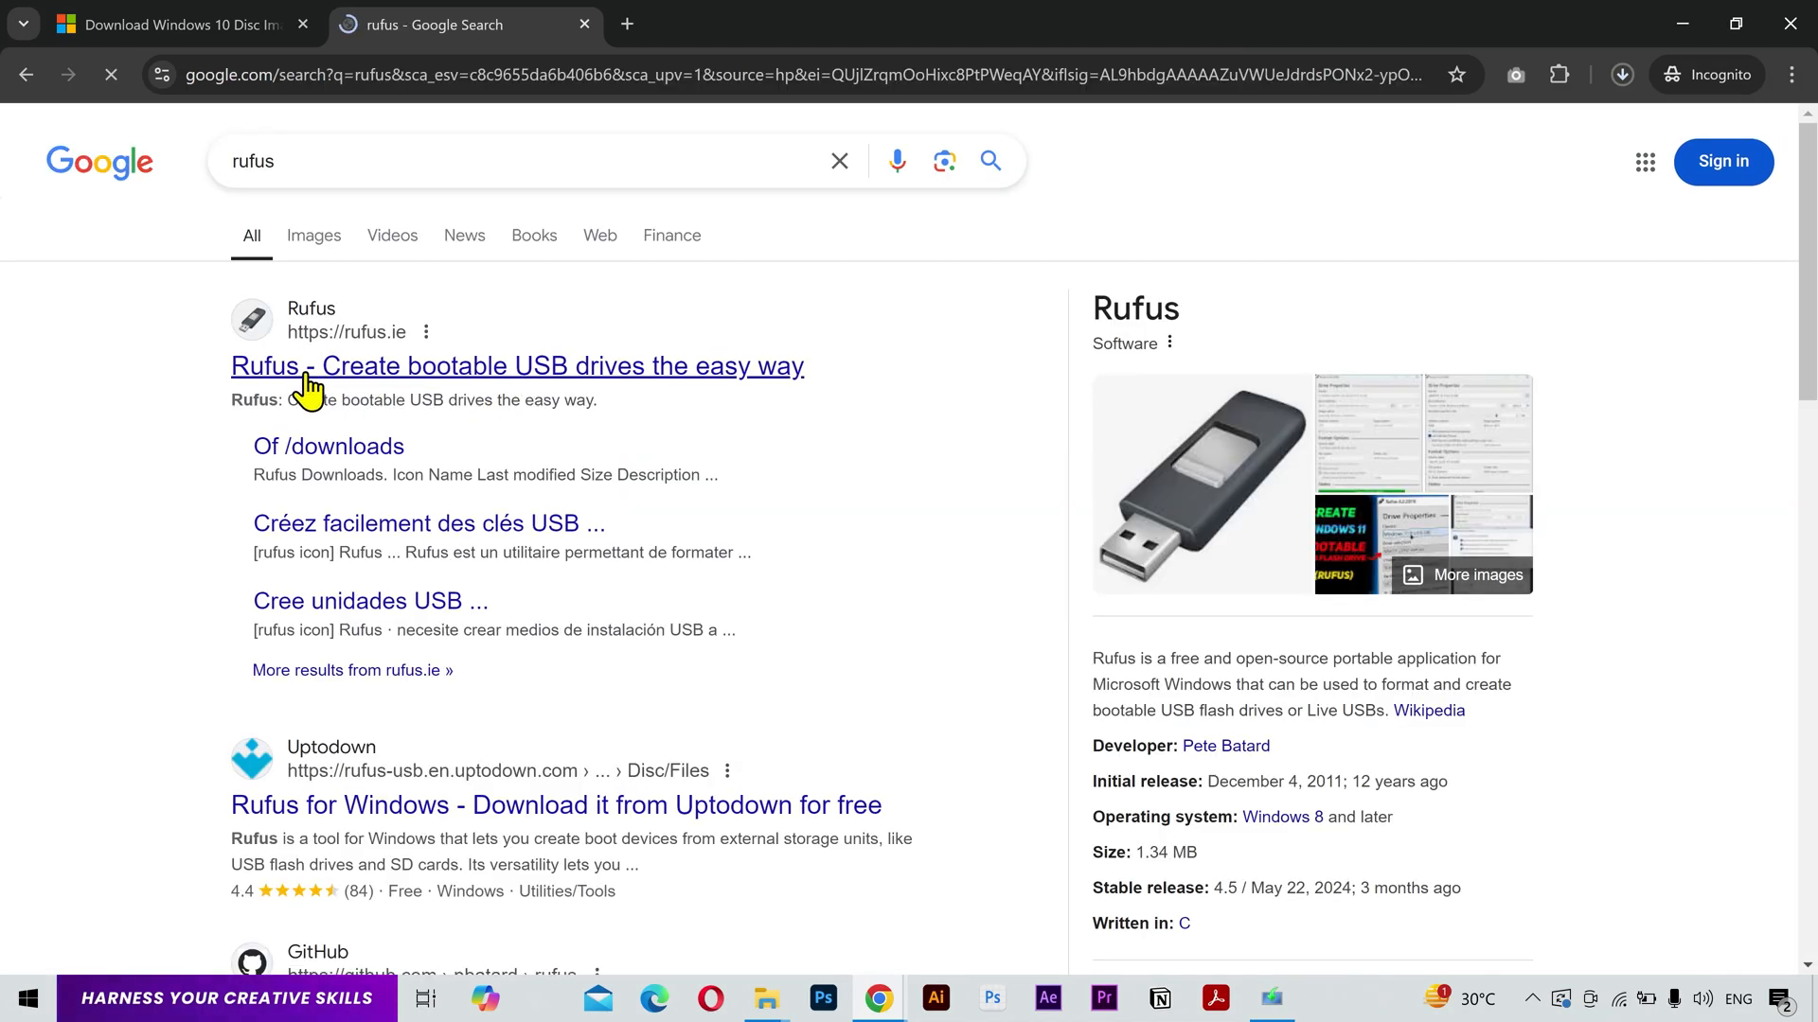
pyautogui.click(516, 367)
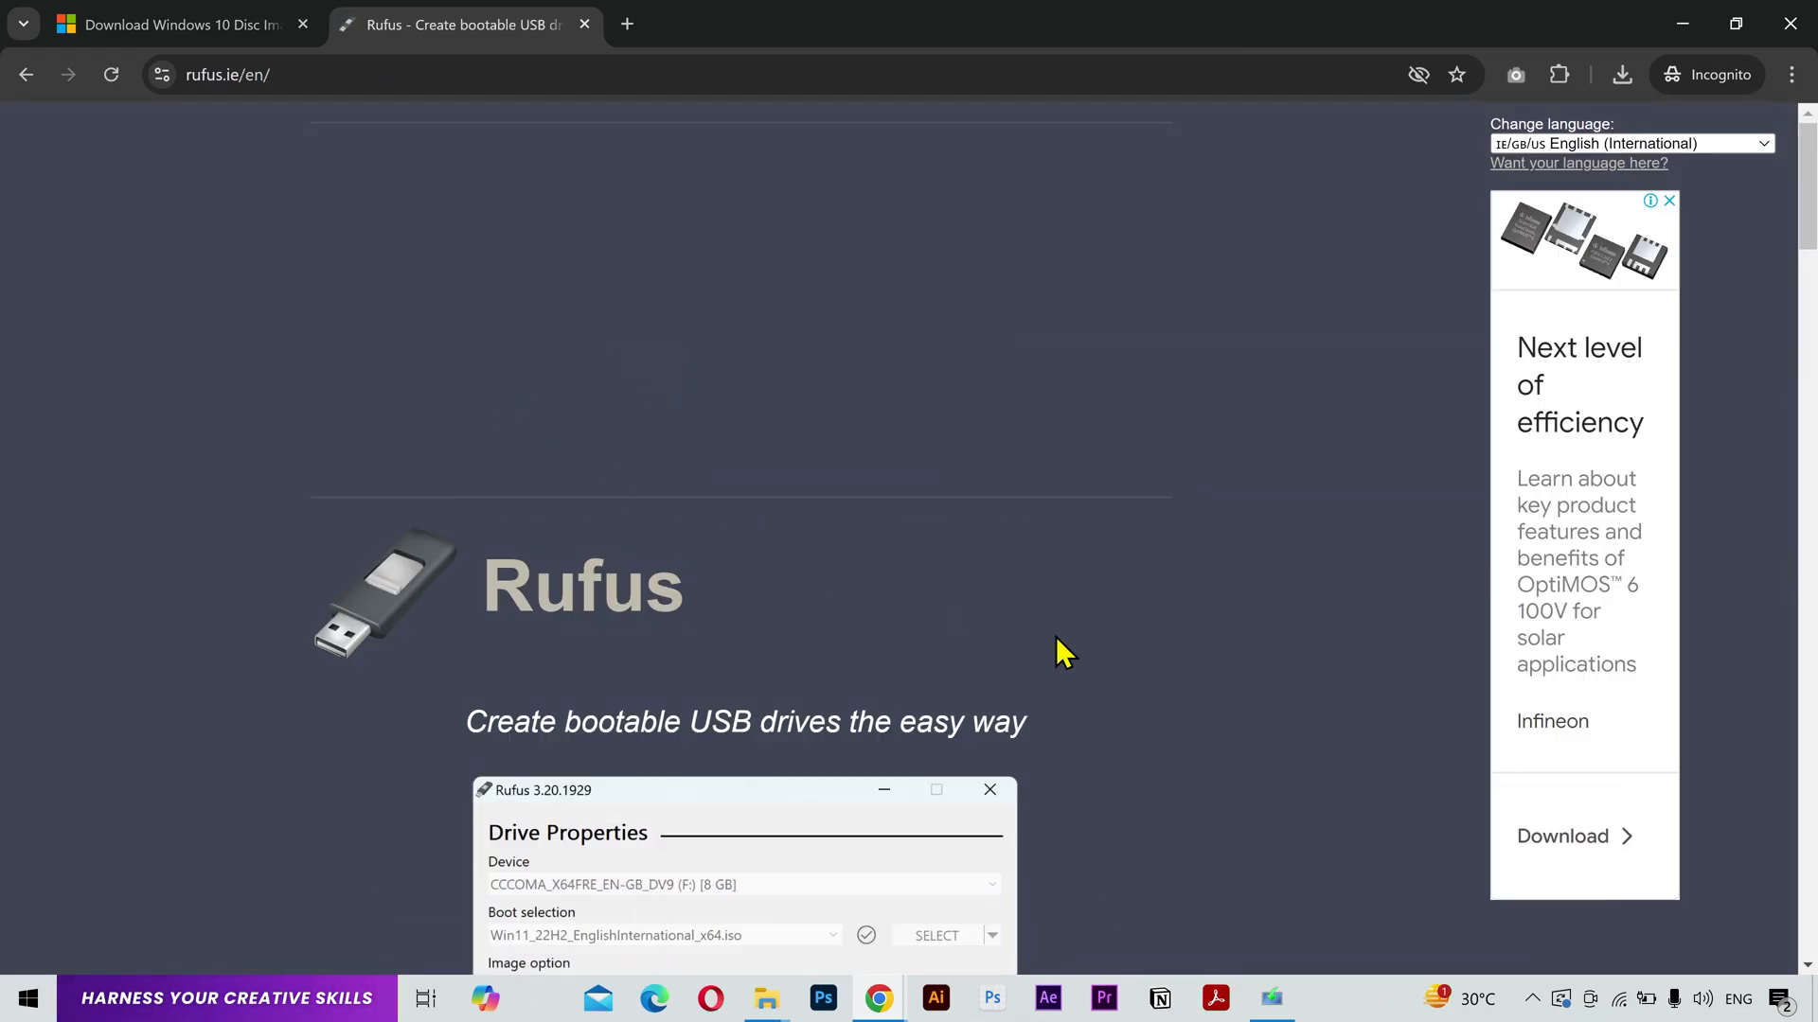
pyautogui.scroll(-3)
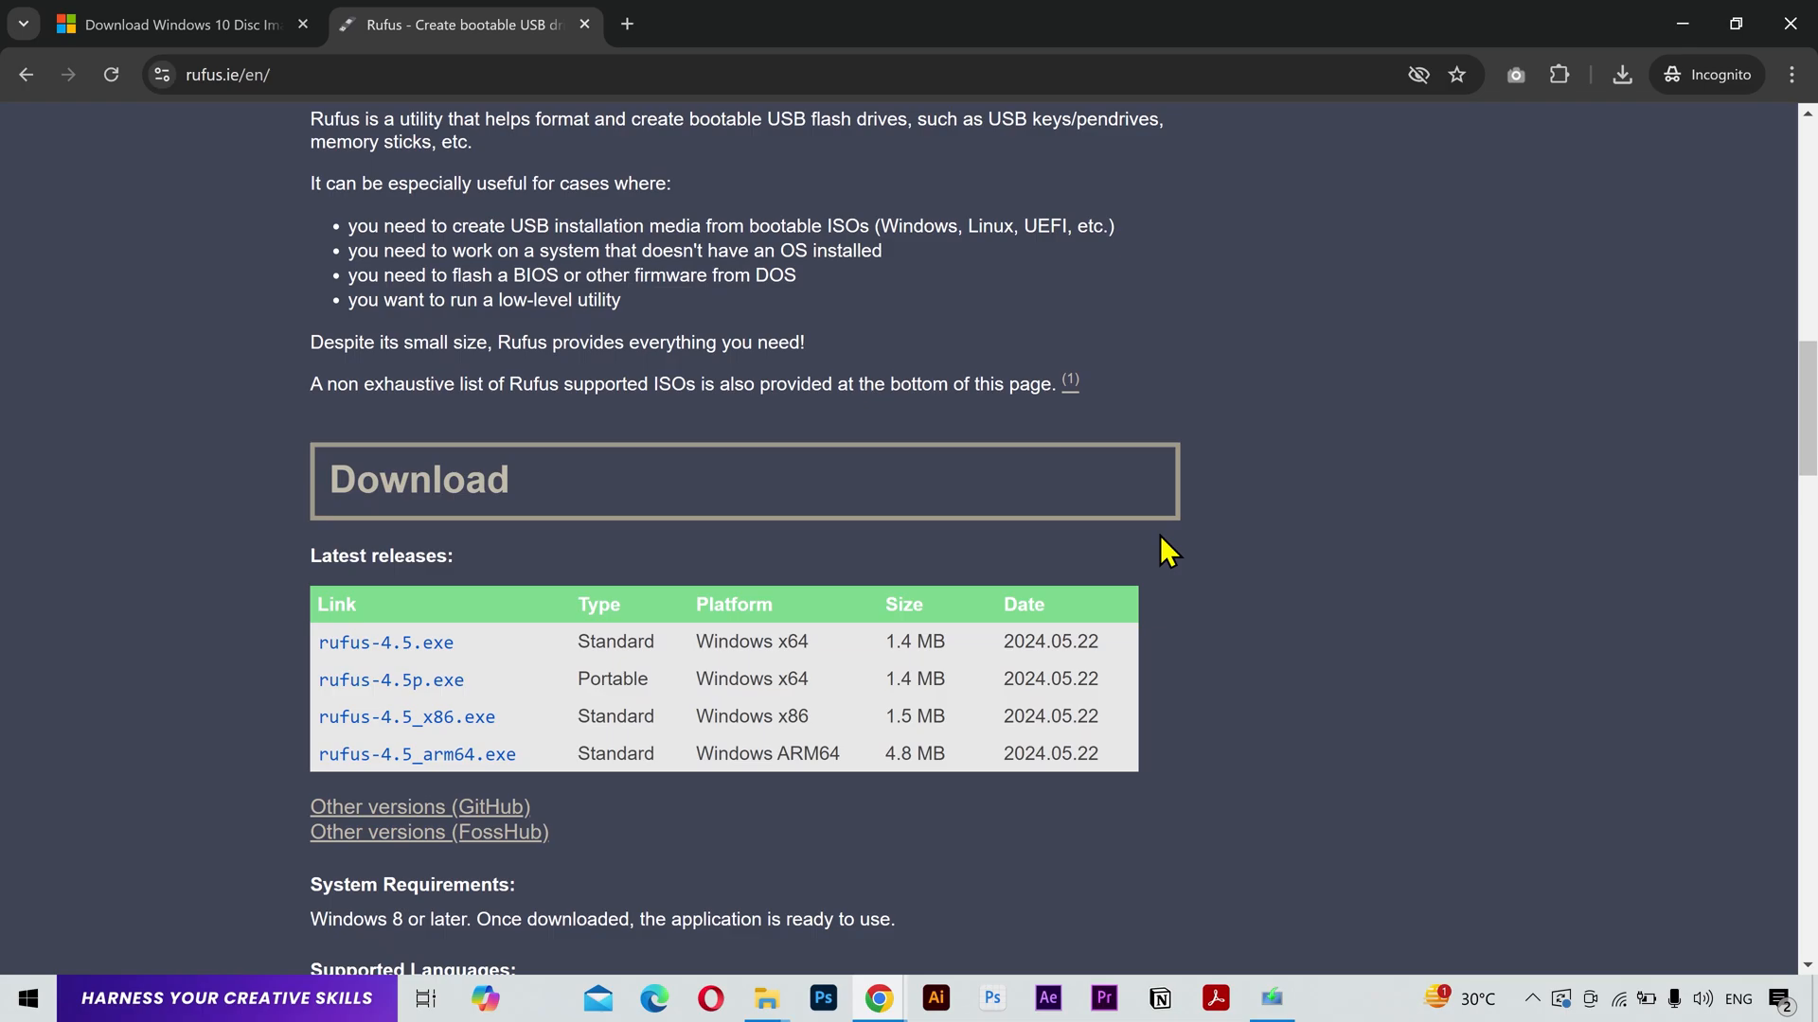
pyautogui.moveTo(419, 604)
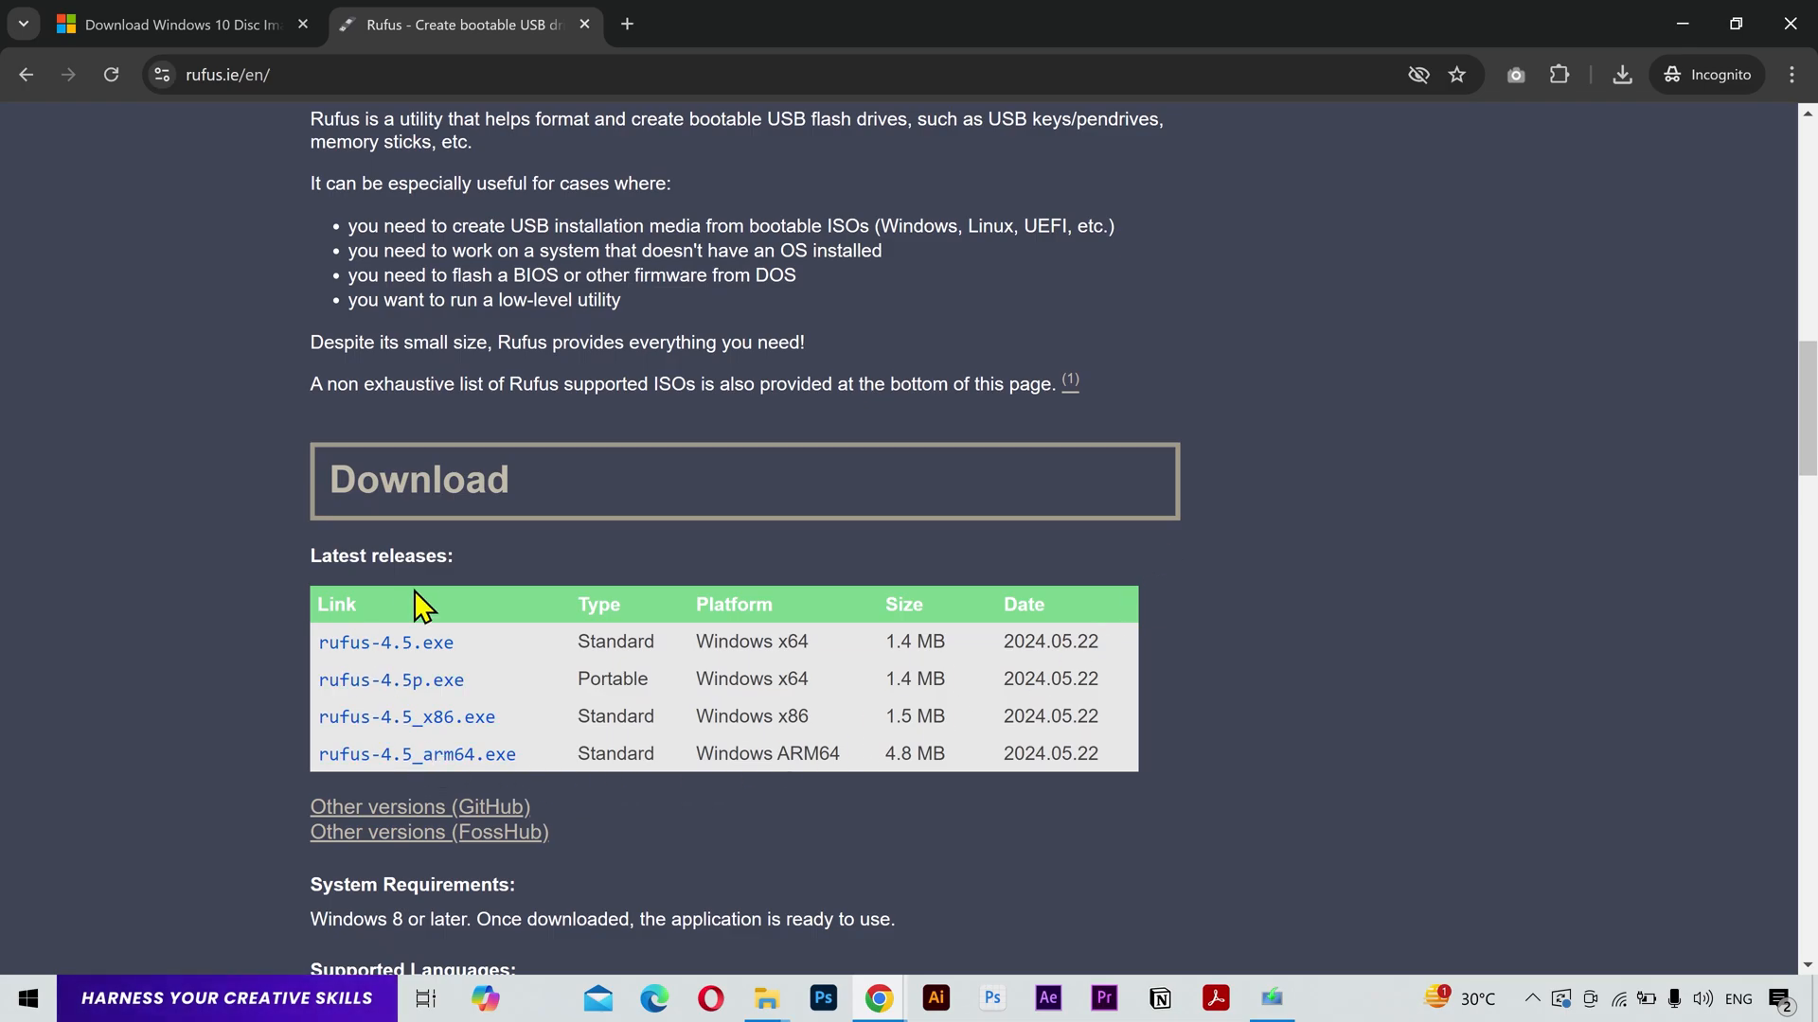
pyautogui.moveTo(387, 644)
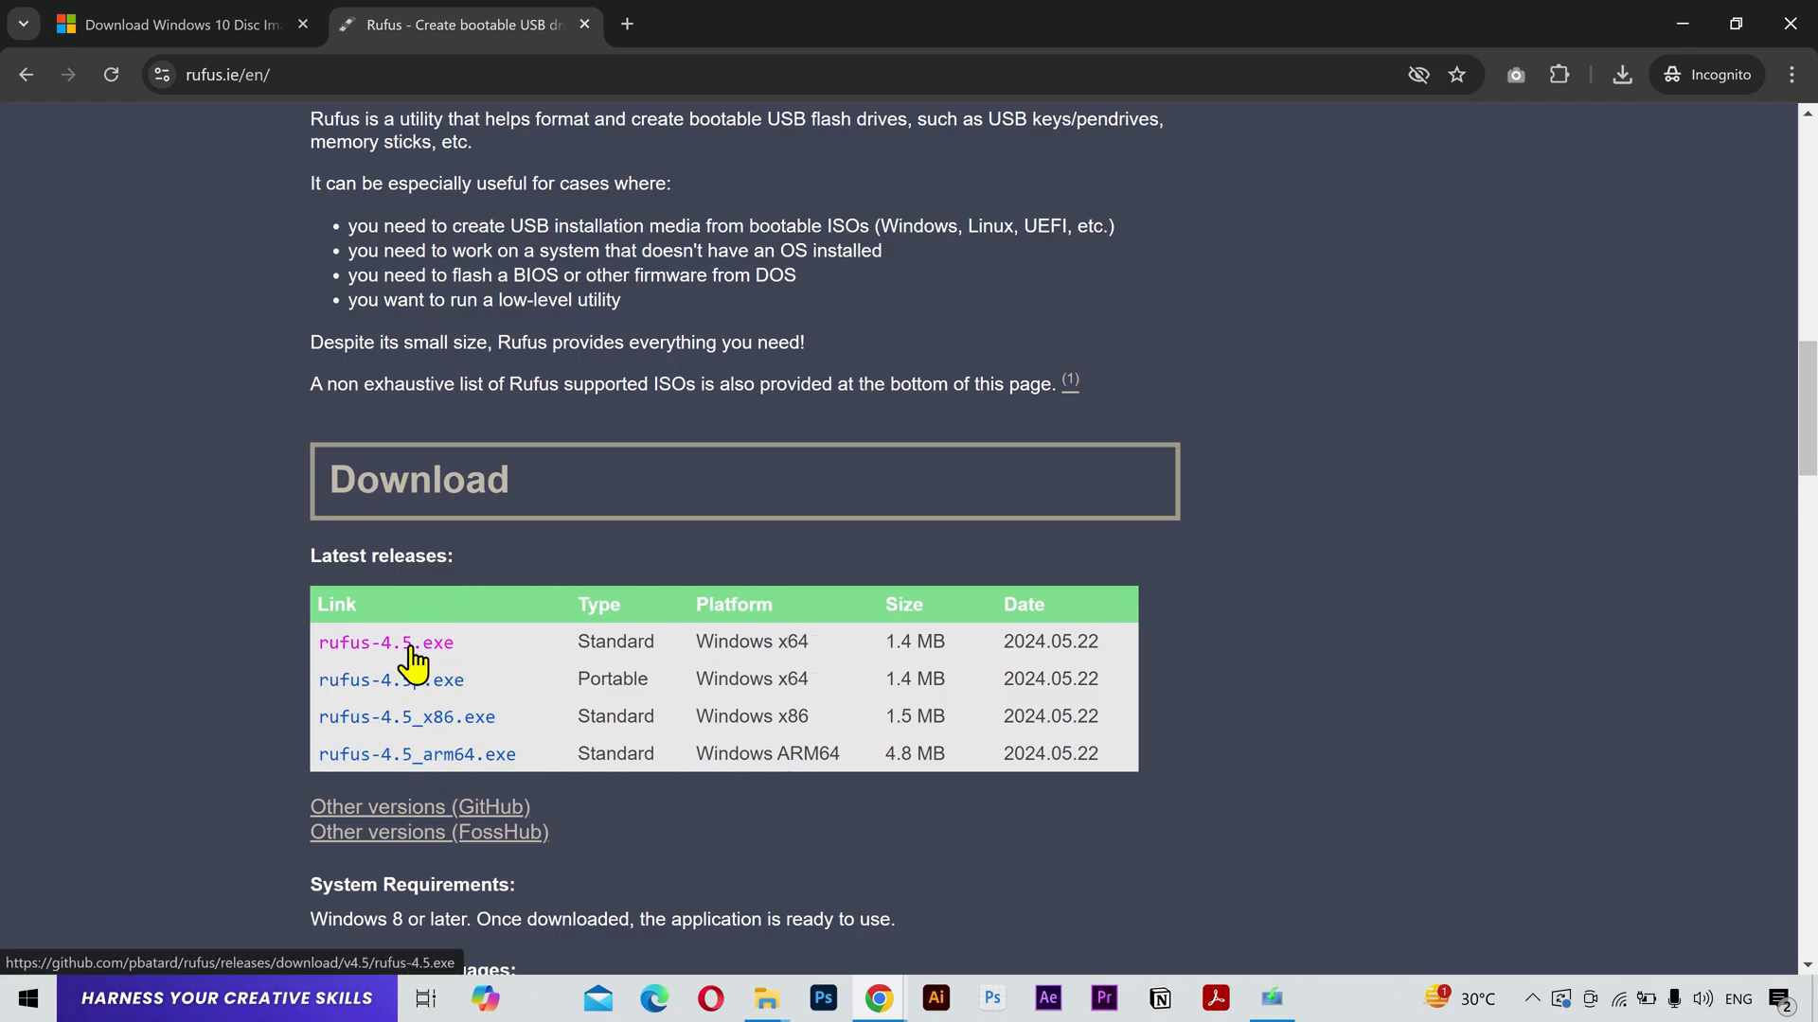
pyautogui.click(386, 641)
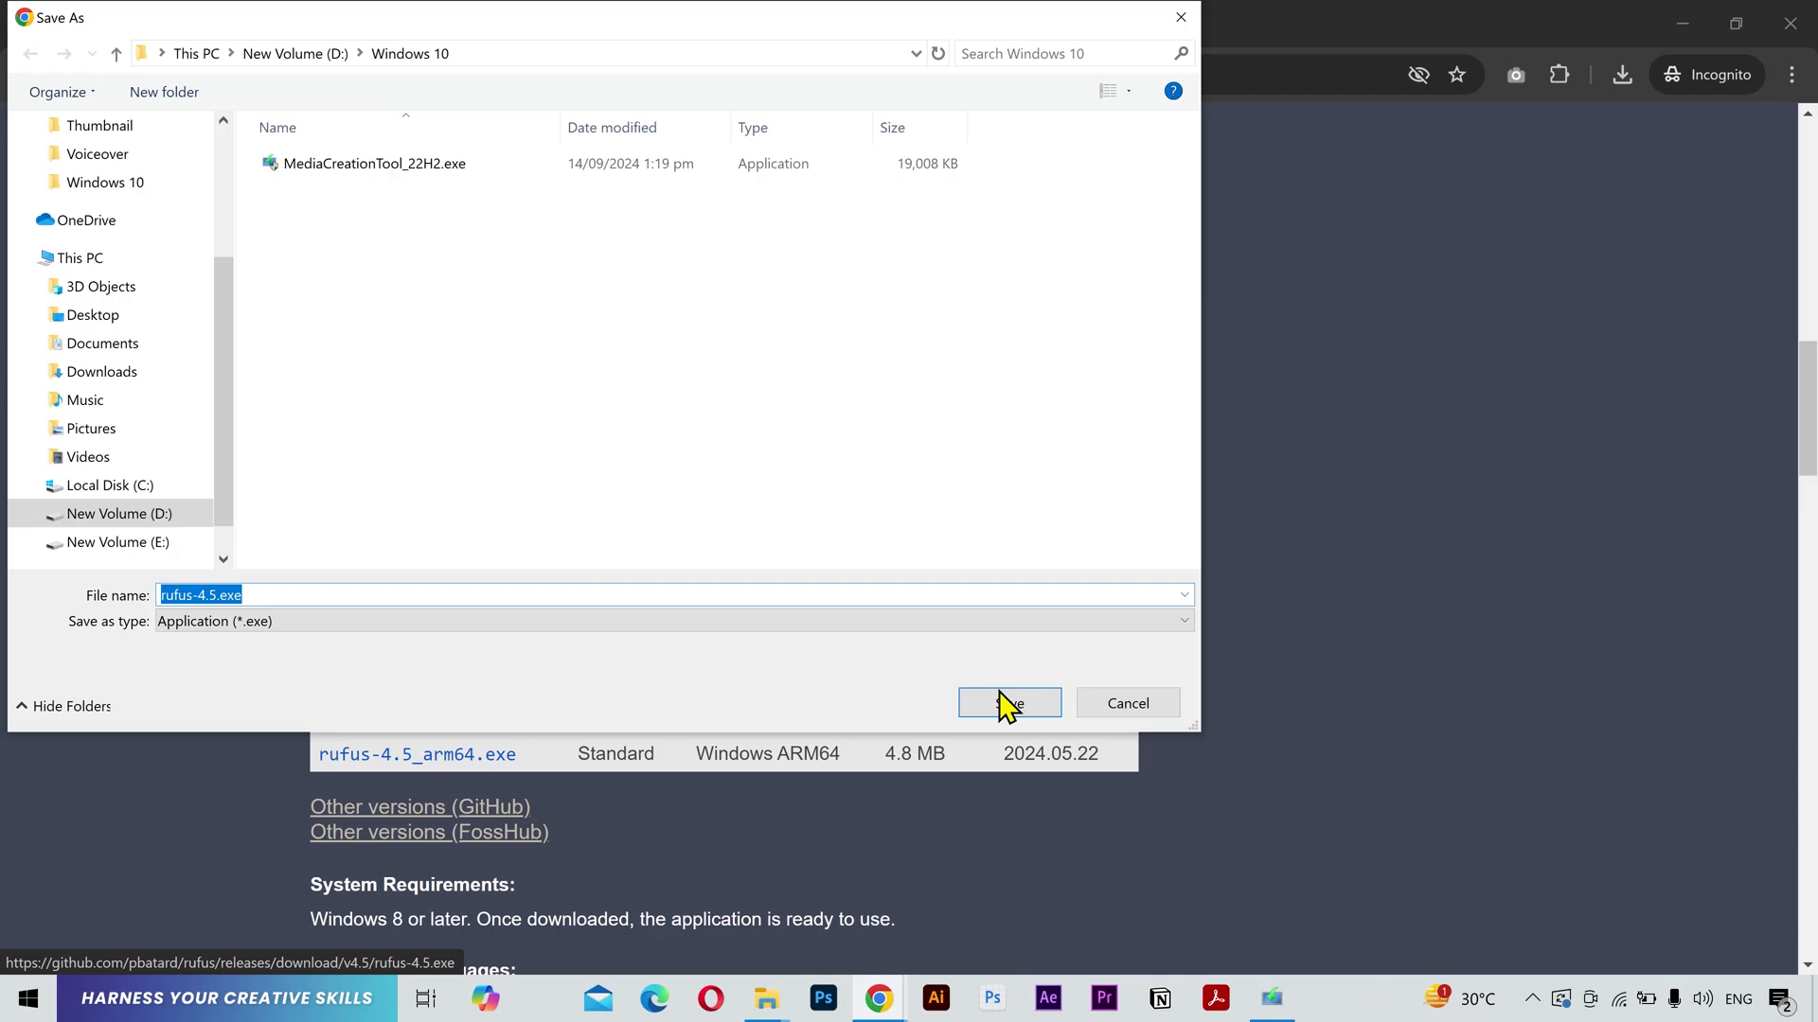
pyautogui.click(1007, 703)
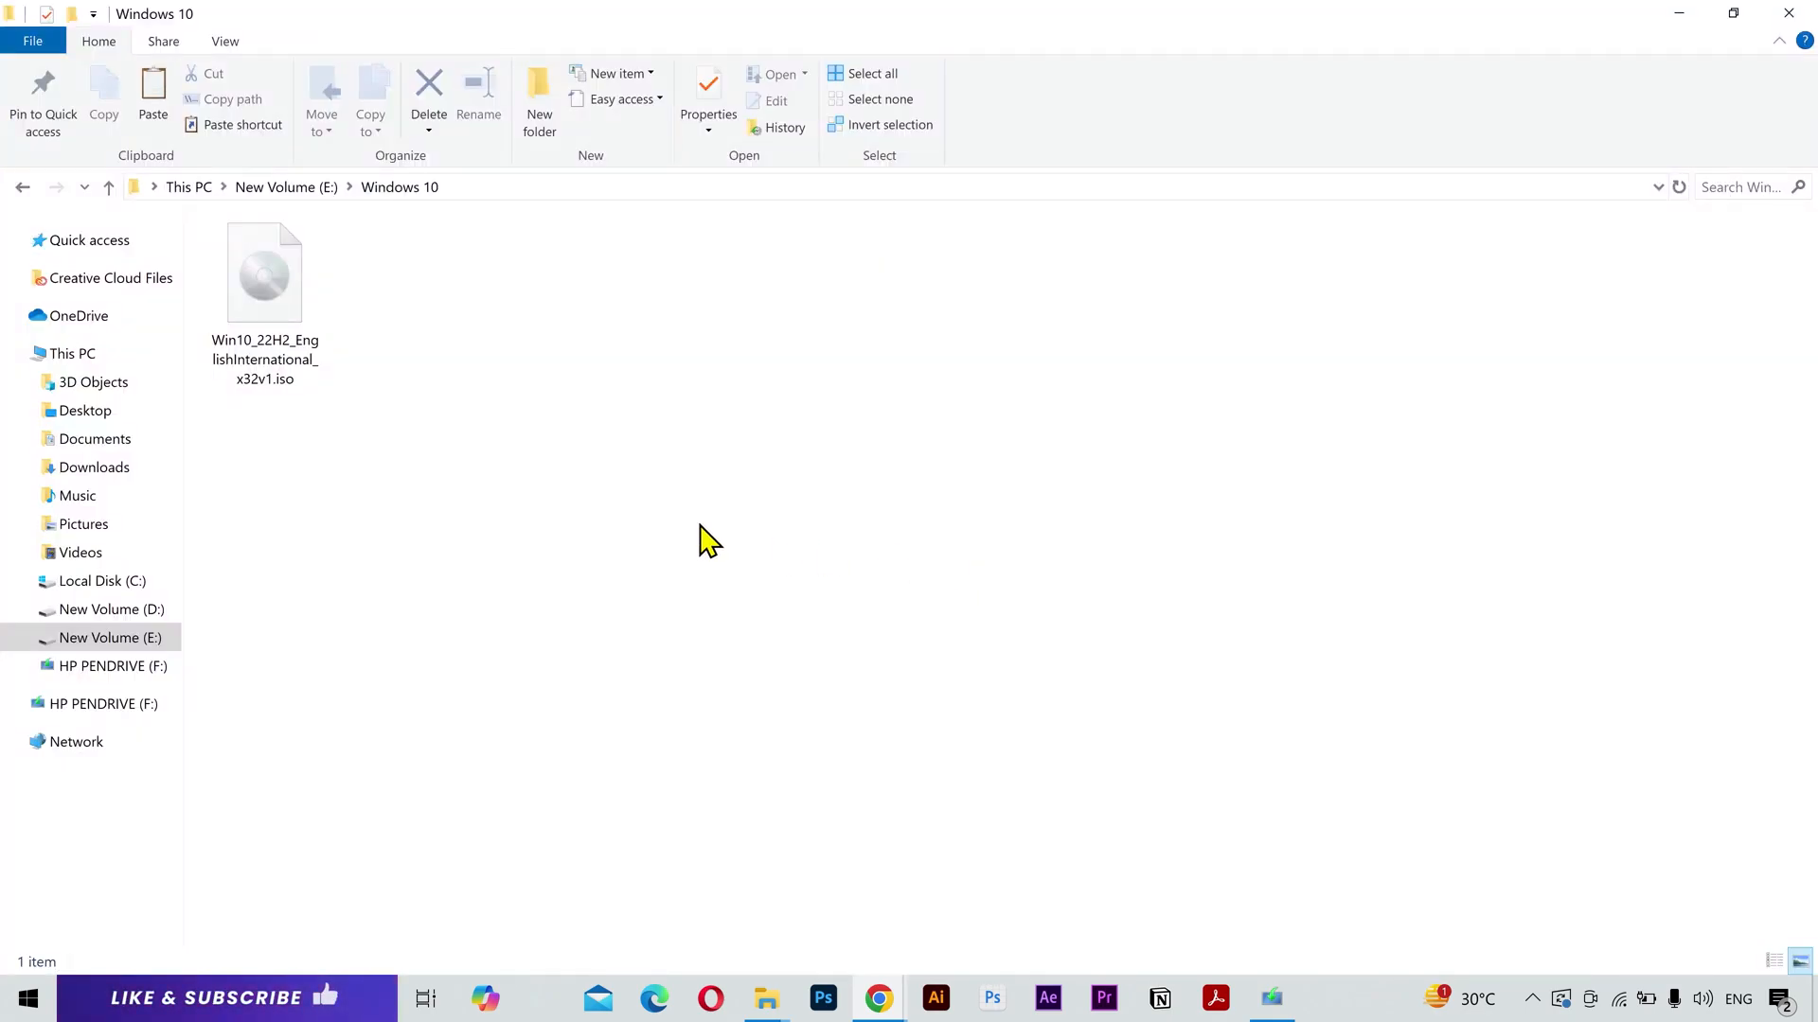
pyautogui.moveTo(771, 959)
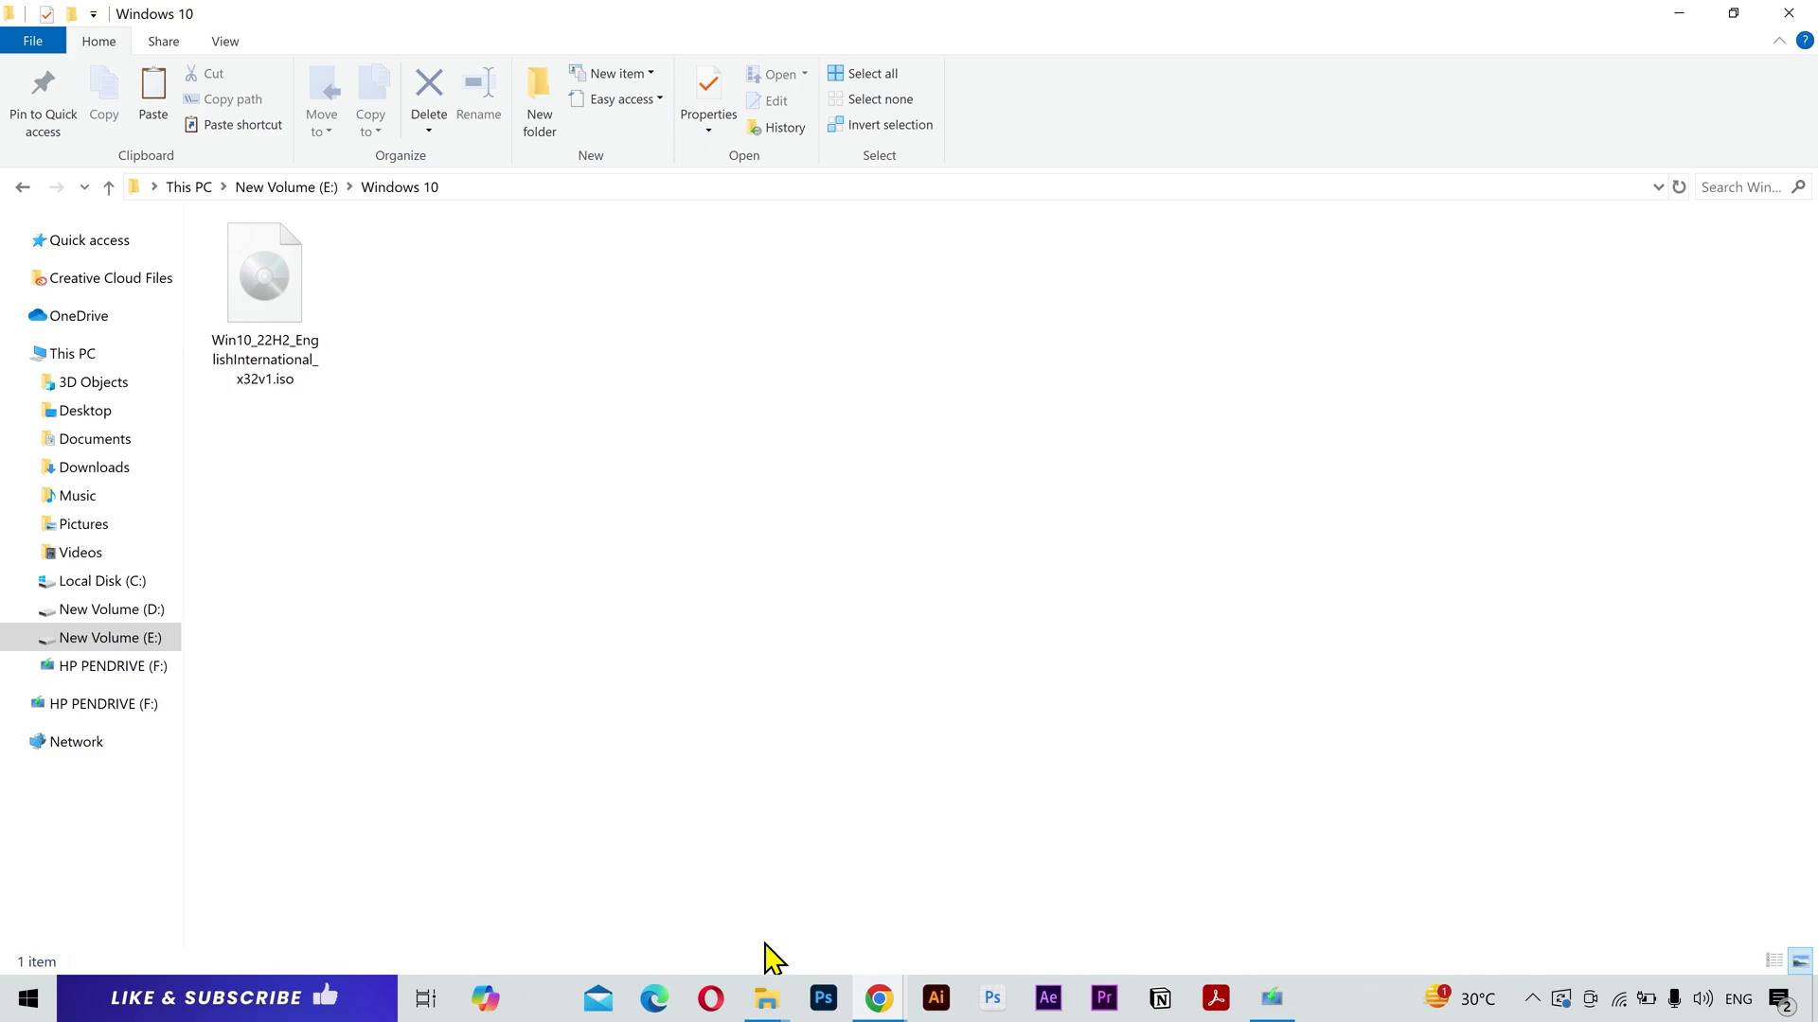
# Quick-format HP PENDRIVE (F:) from This PC and dismiss the completion message.
pyautogui.click(72, 353)
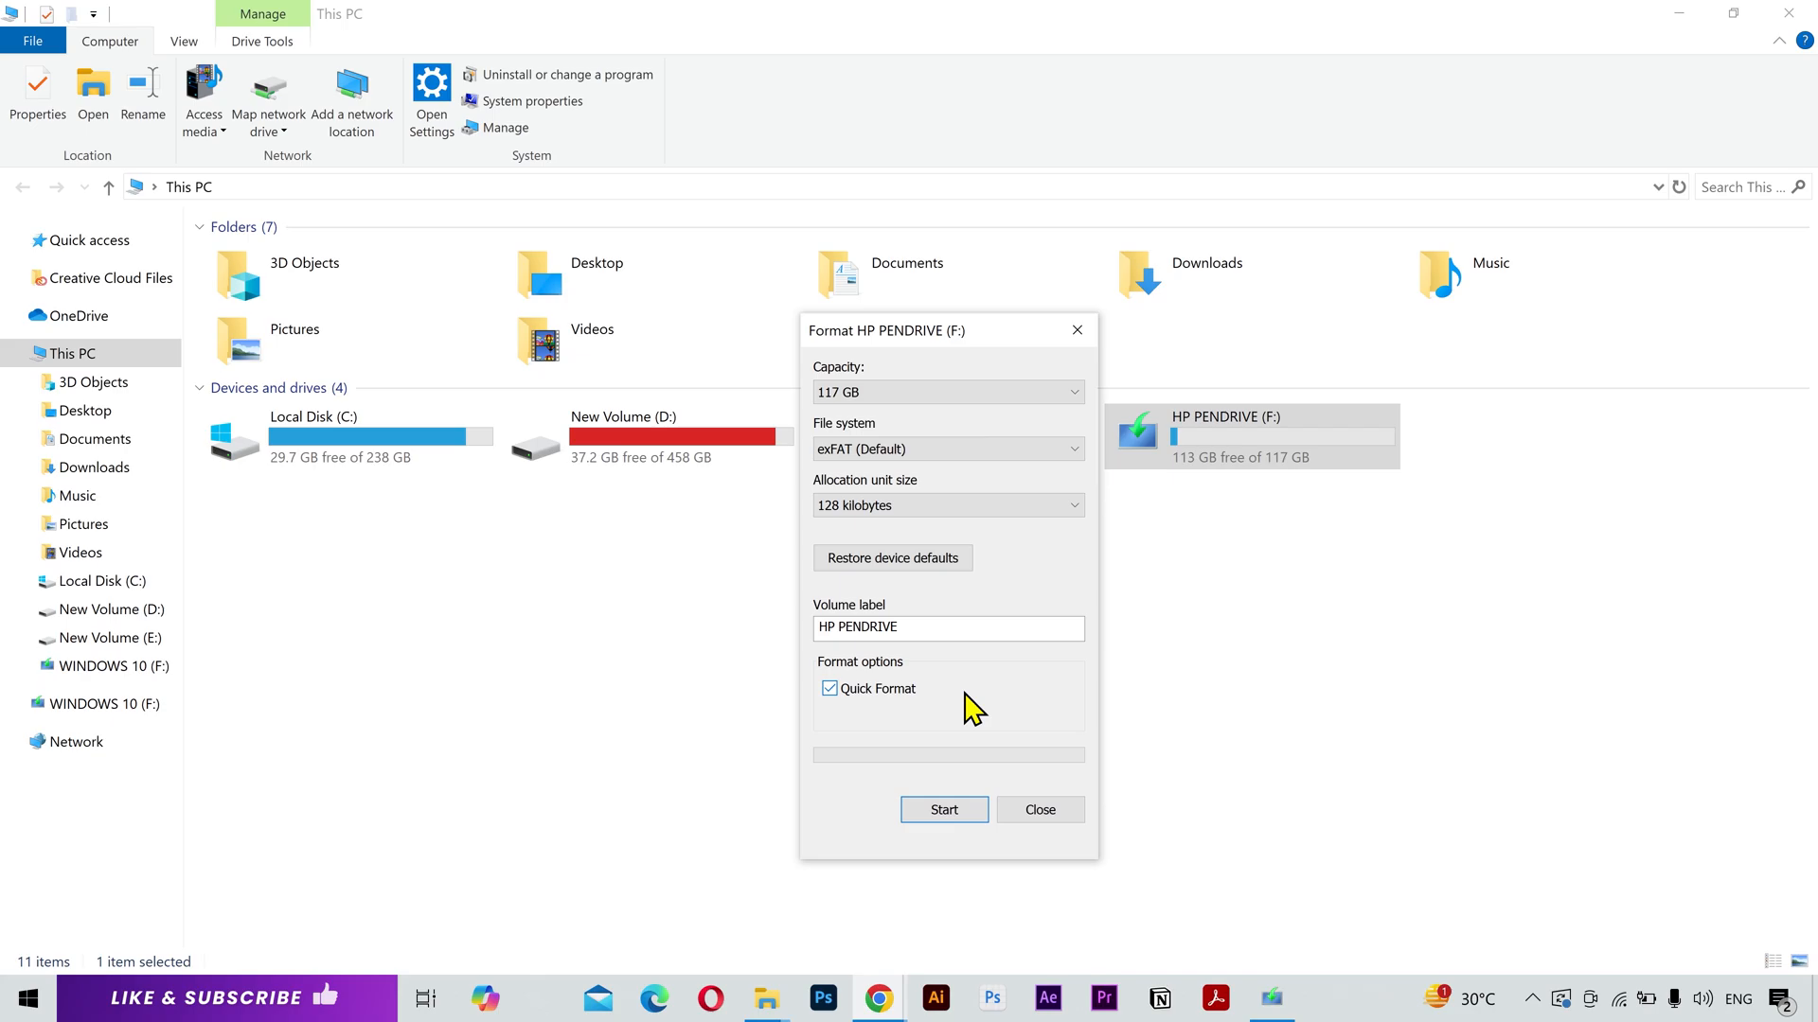
pyautogui.click(944, 810)
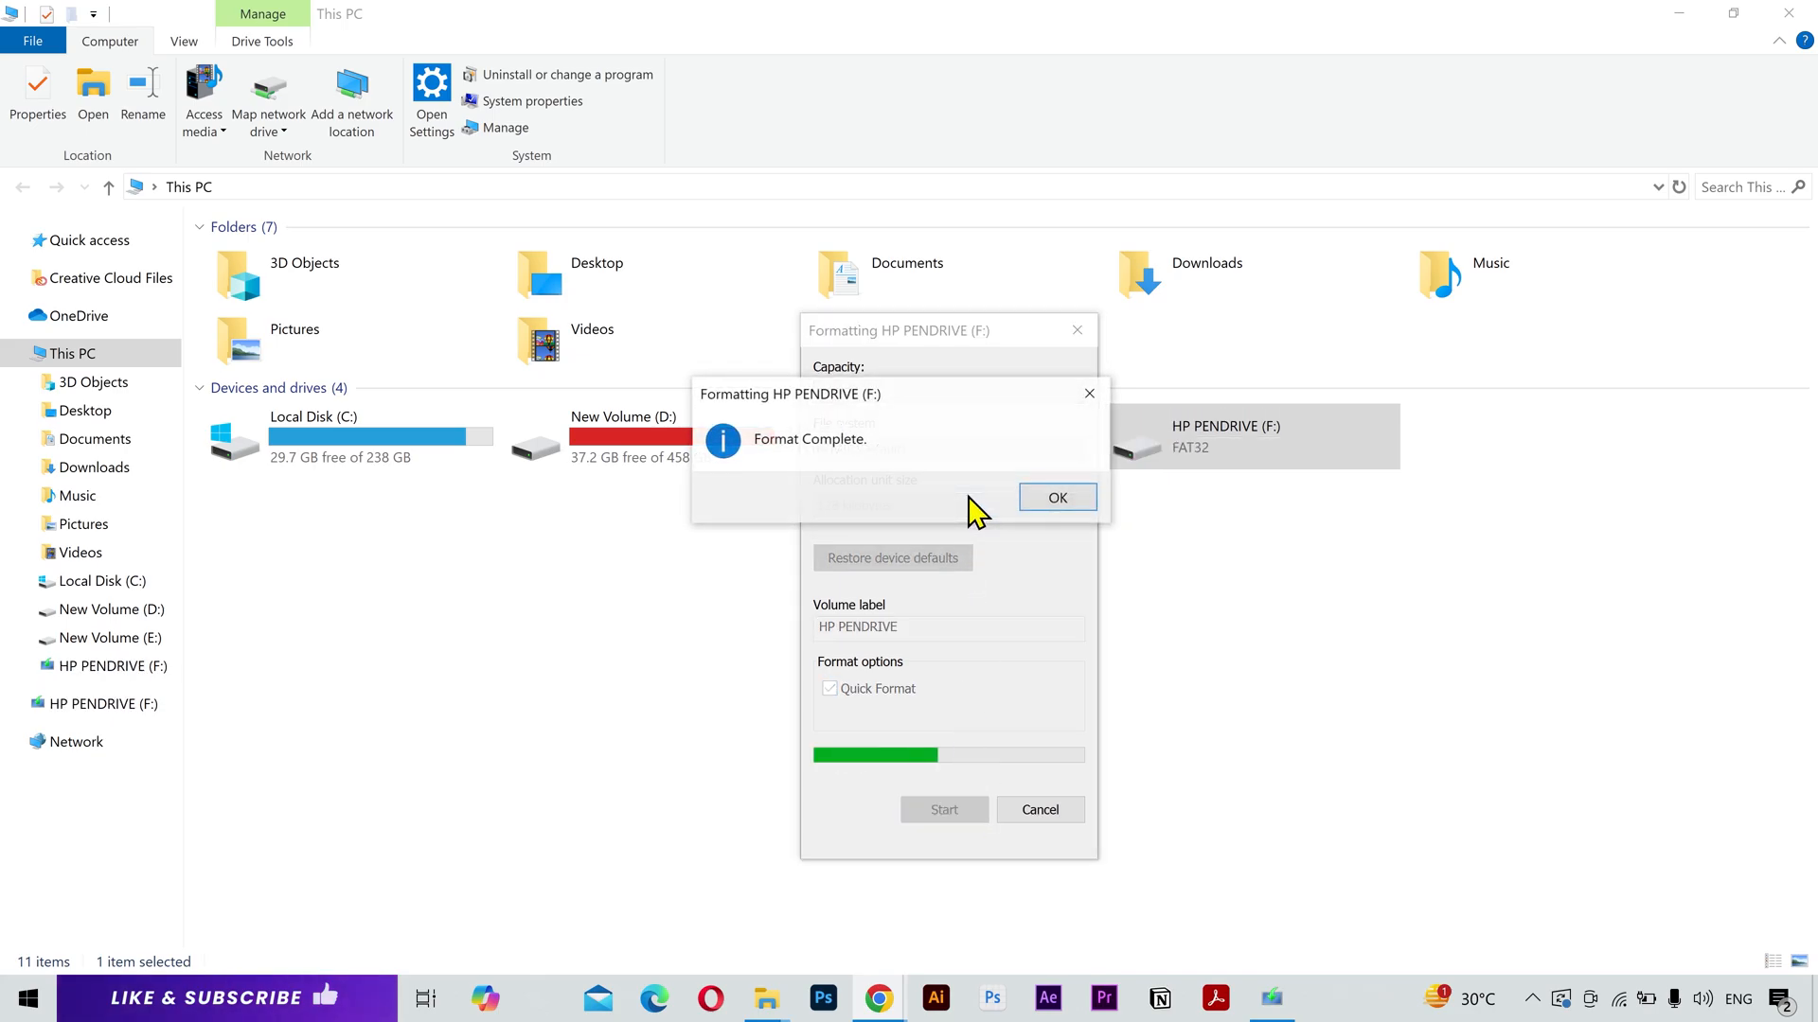
pyautogui.click(1053, 496)
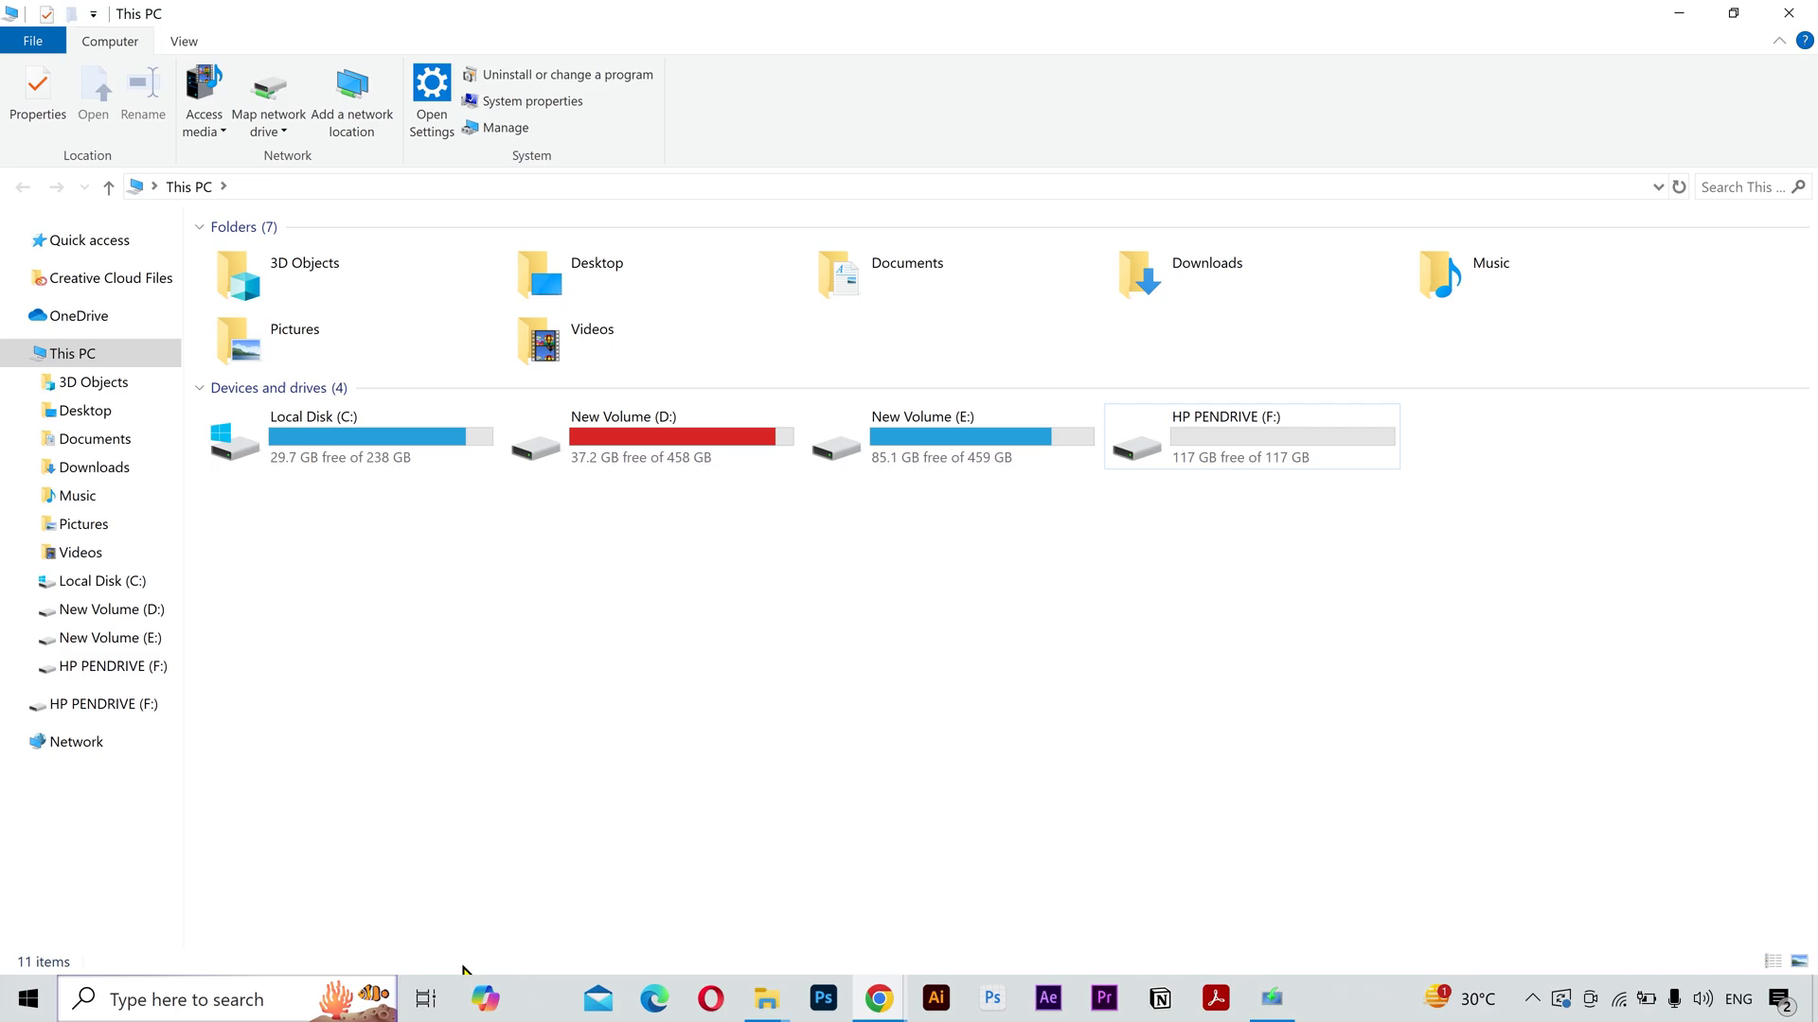
# Launch Rufus, load the Win10 22H2 English International ISO and review partition schemes.
pyautogui.write('rufus')
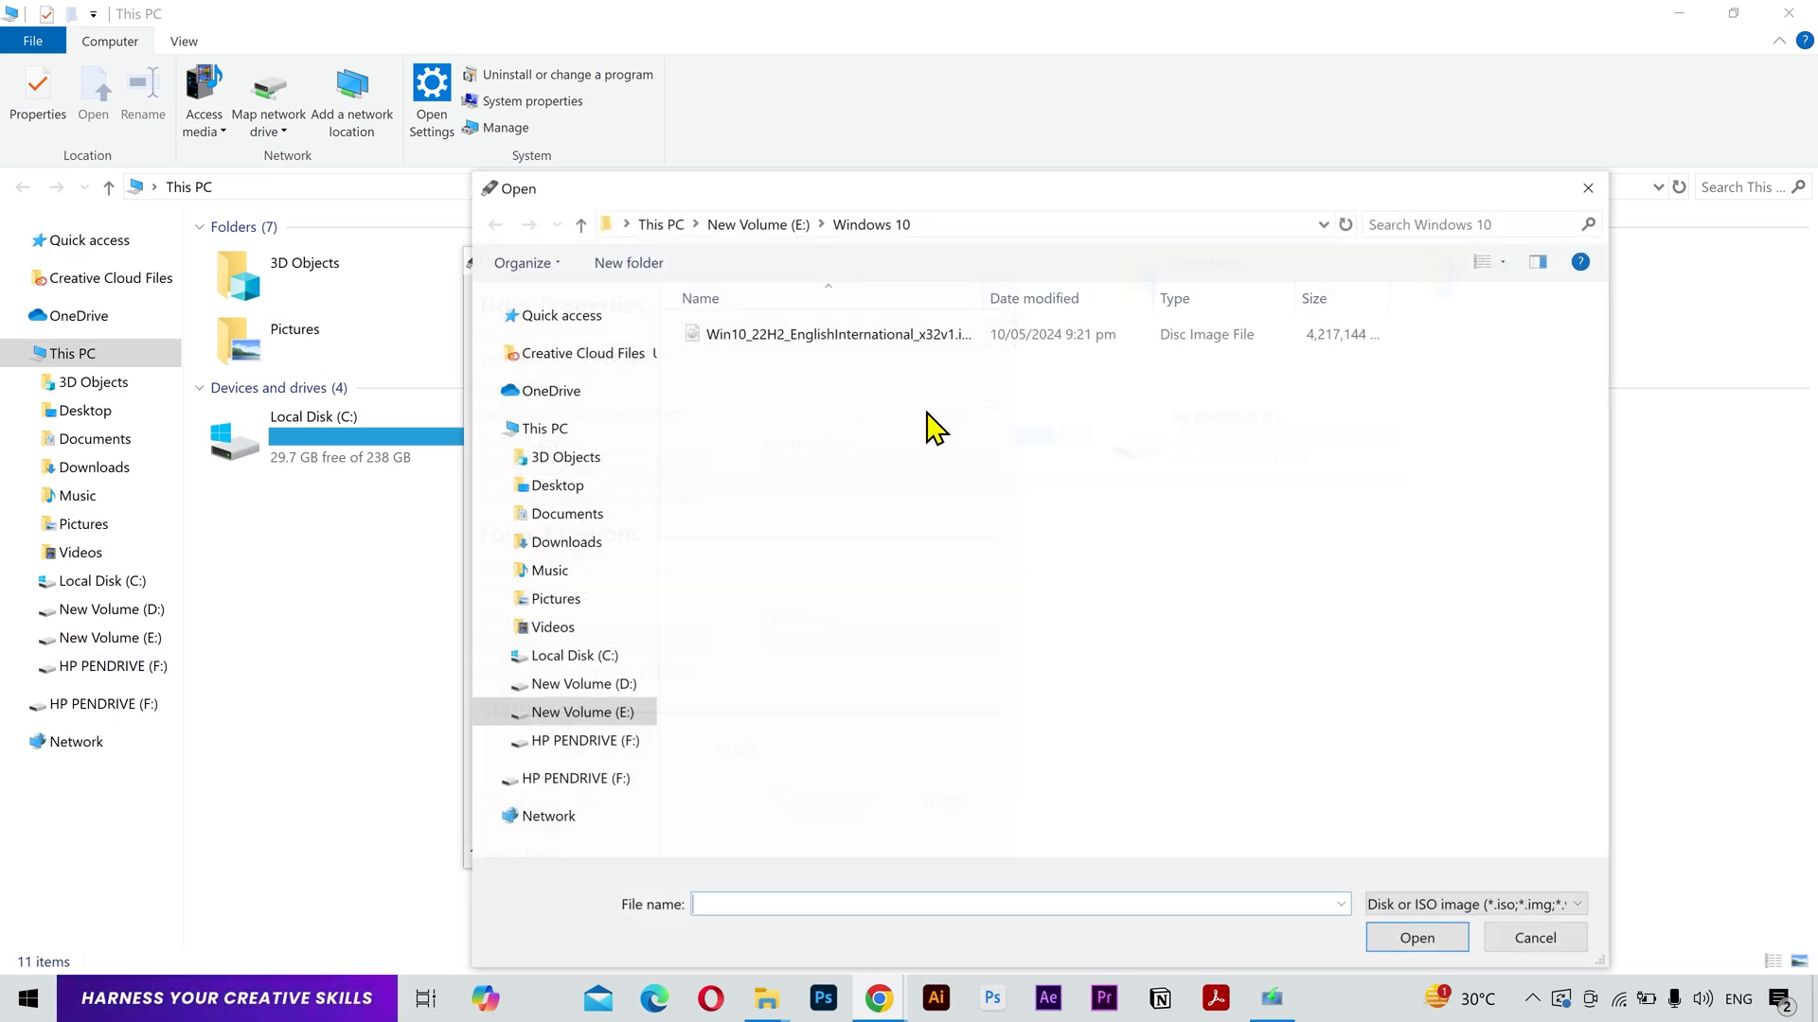
pyautogui.click(836, 334)
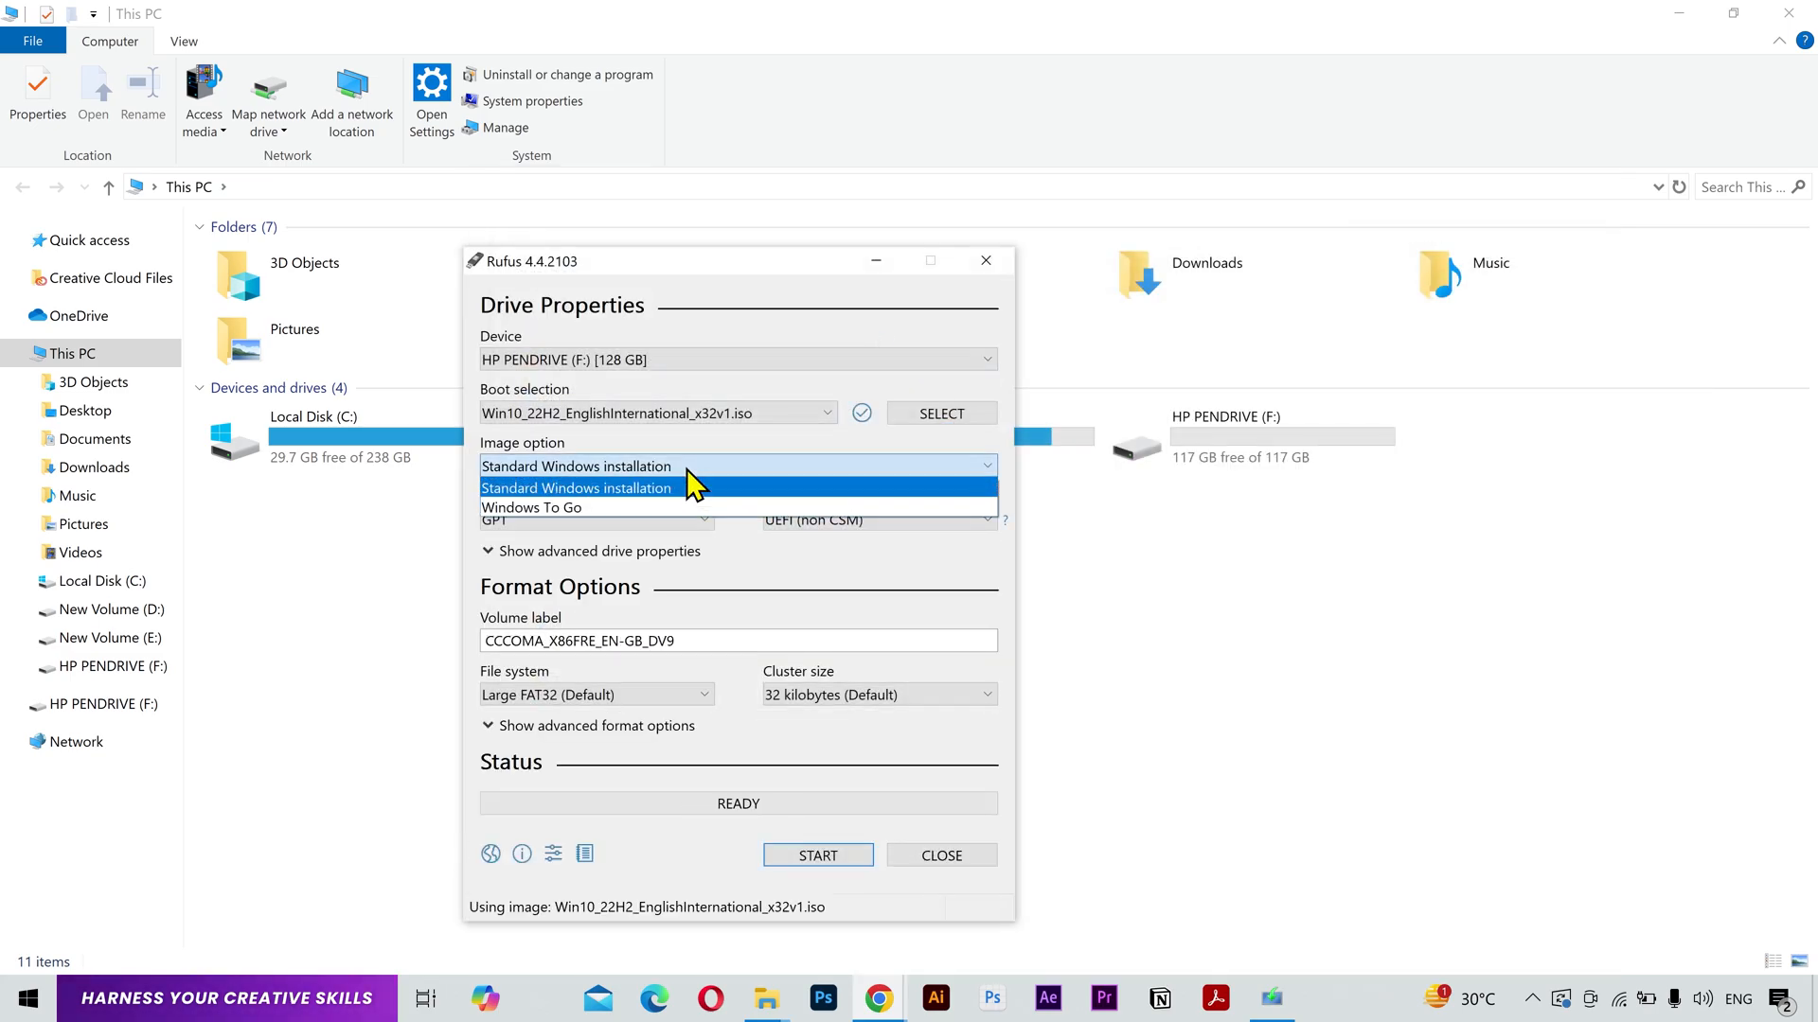
pyautogui.click(597, 518)
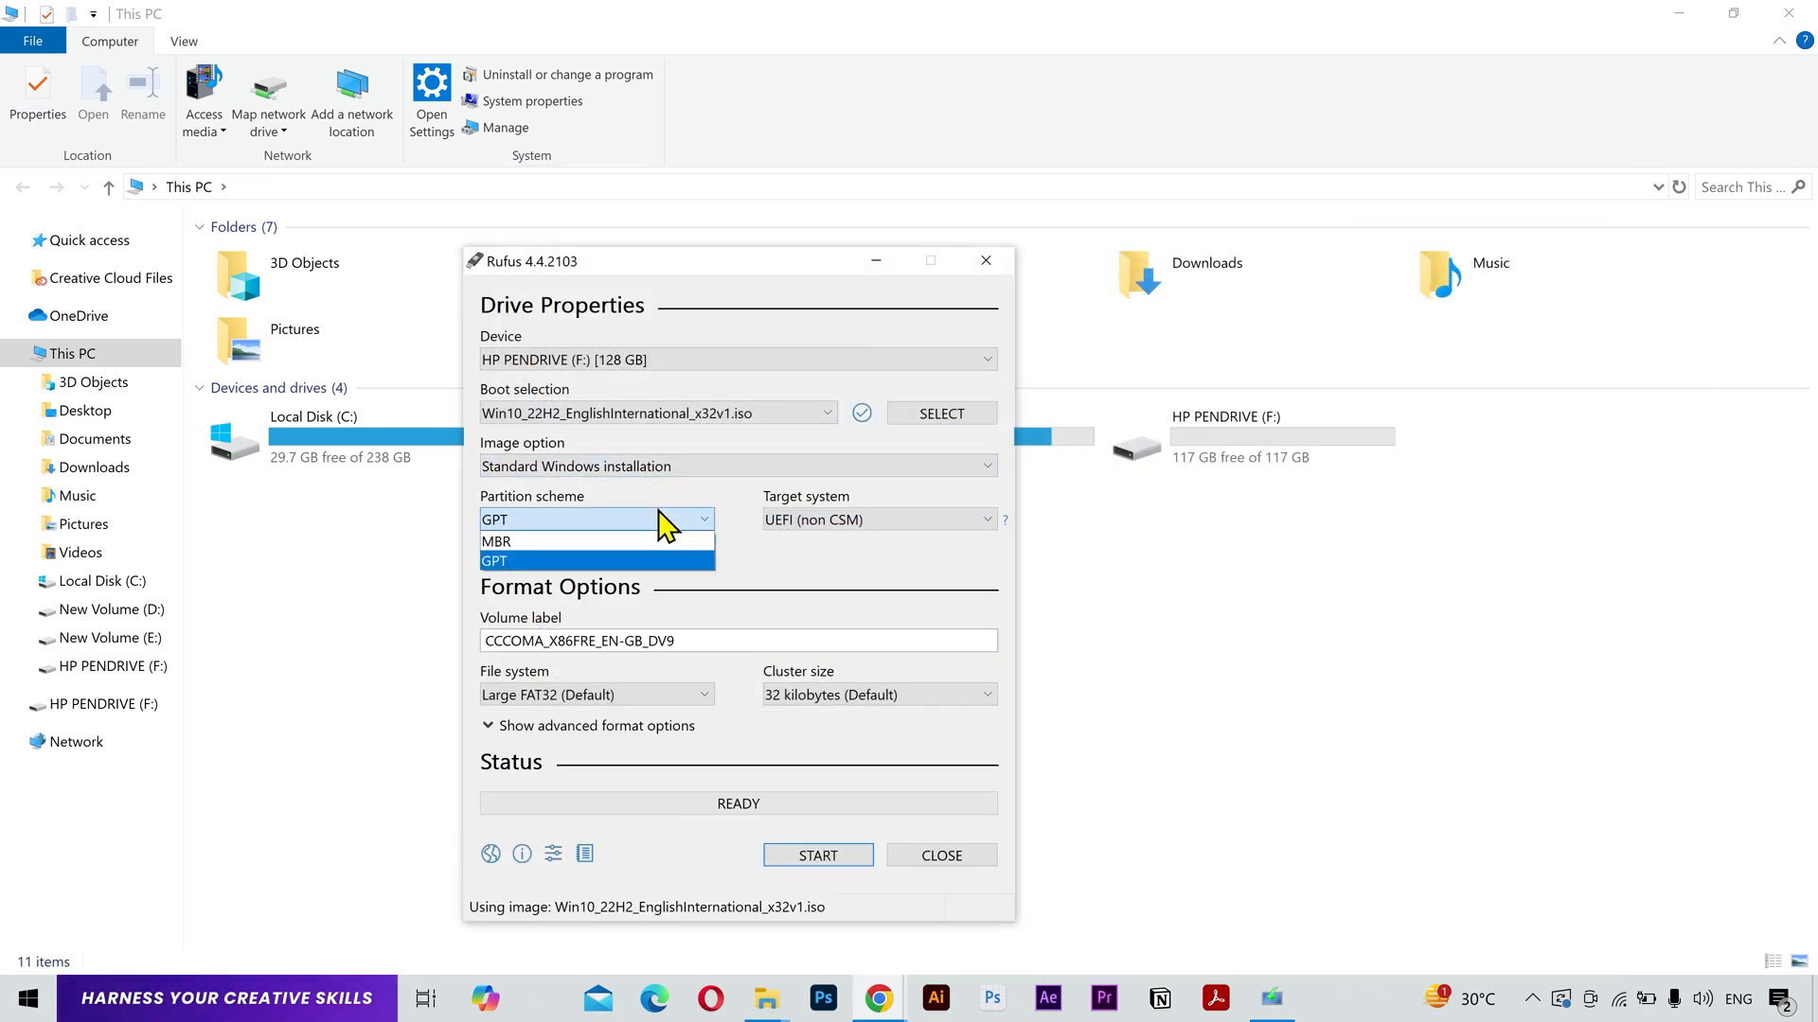
pyautogui.moveTo(562, 541)
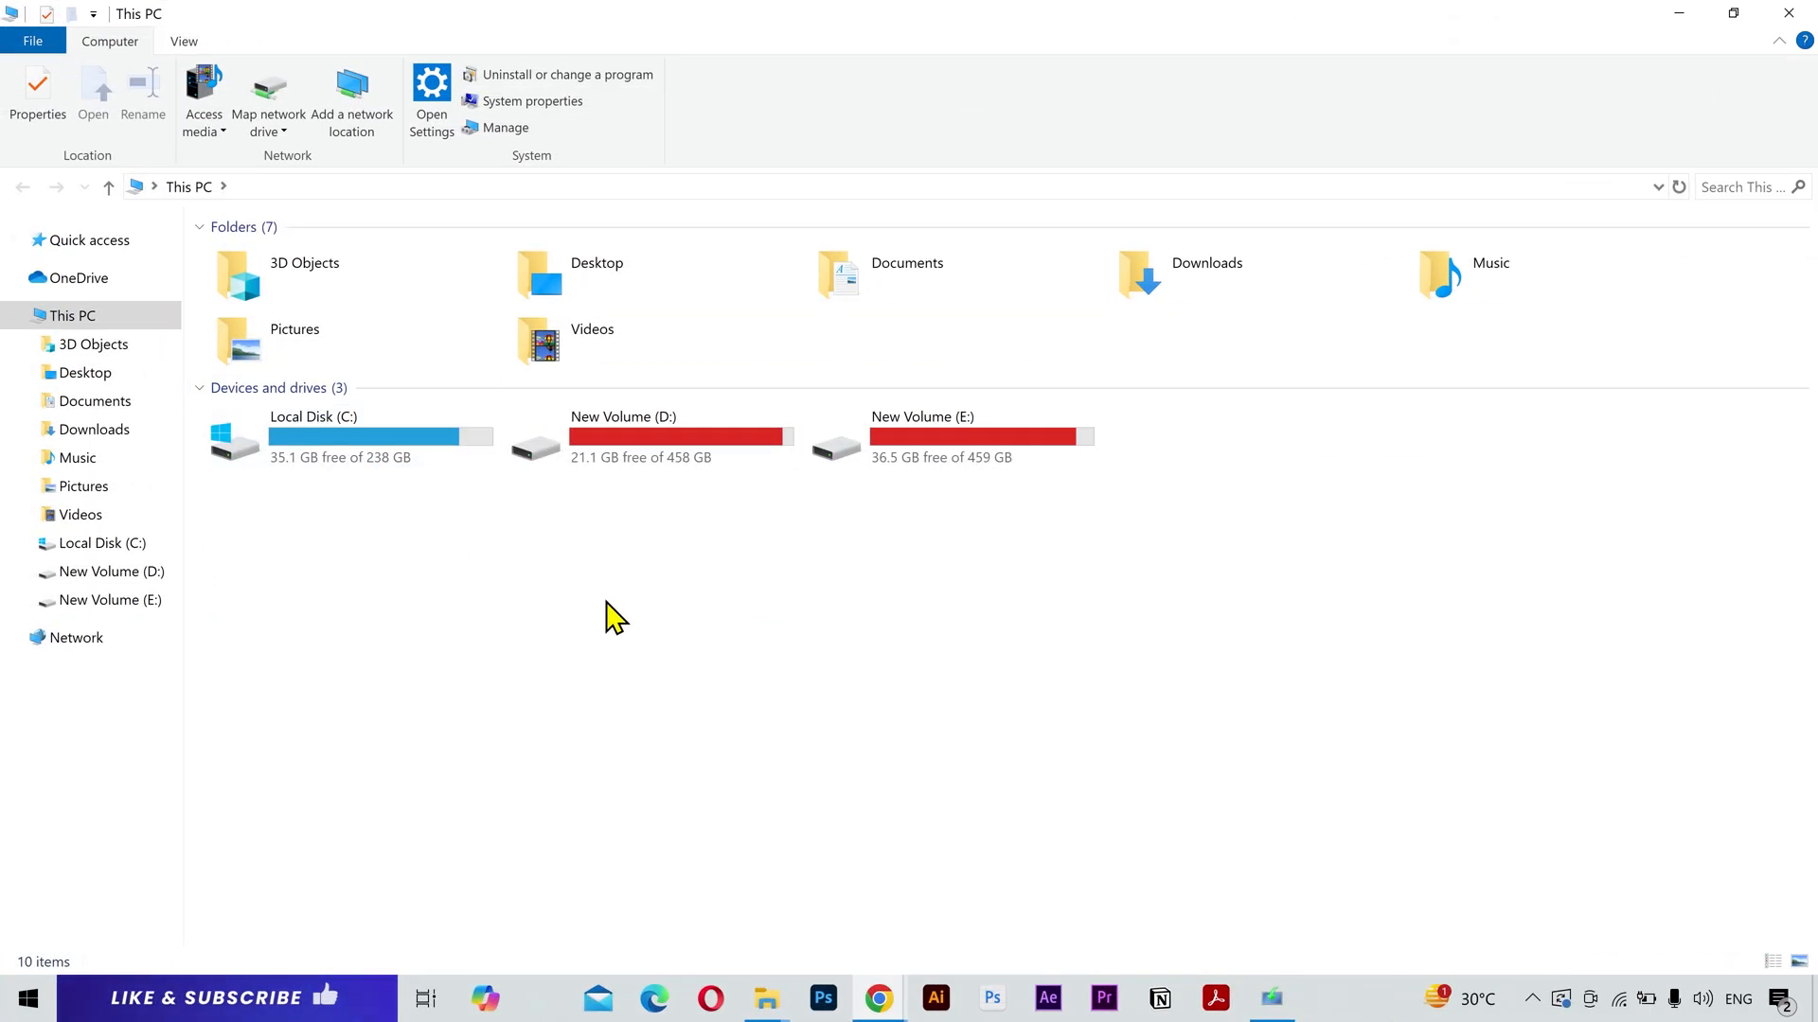
# Open Disk Management and view Disk 0's properties, which show a GPT partition style.
pyautogui.rightClick(72, 316)
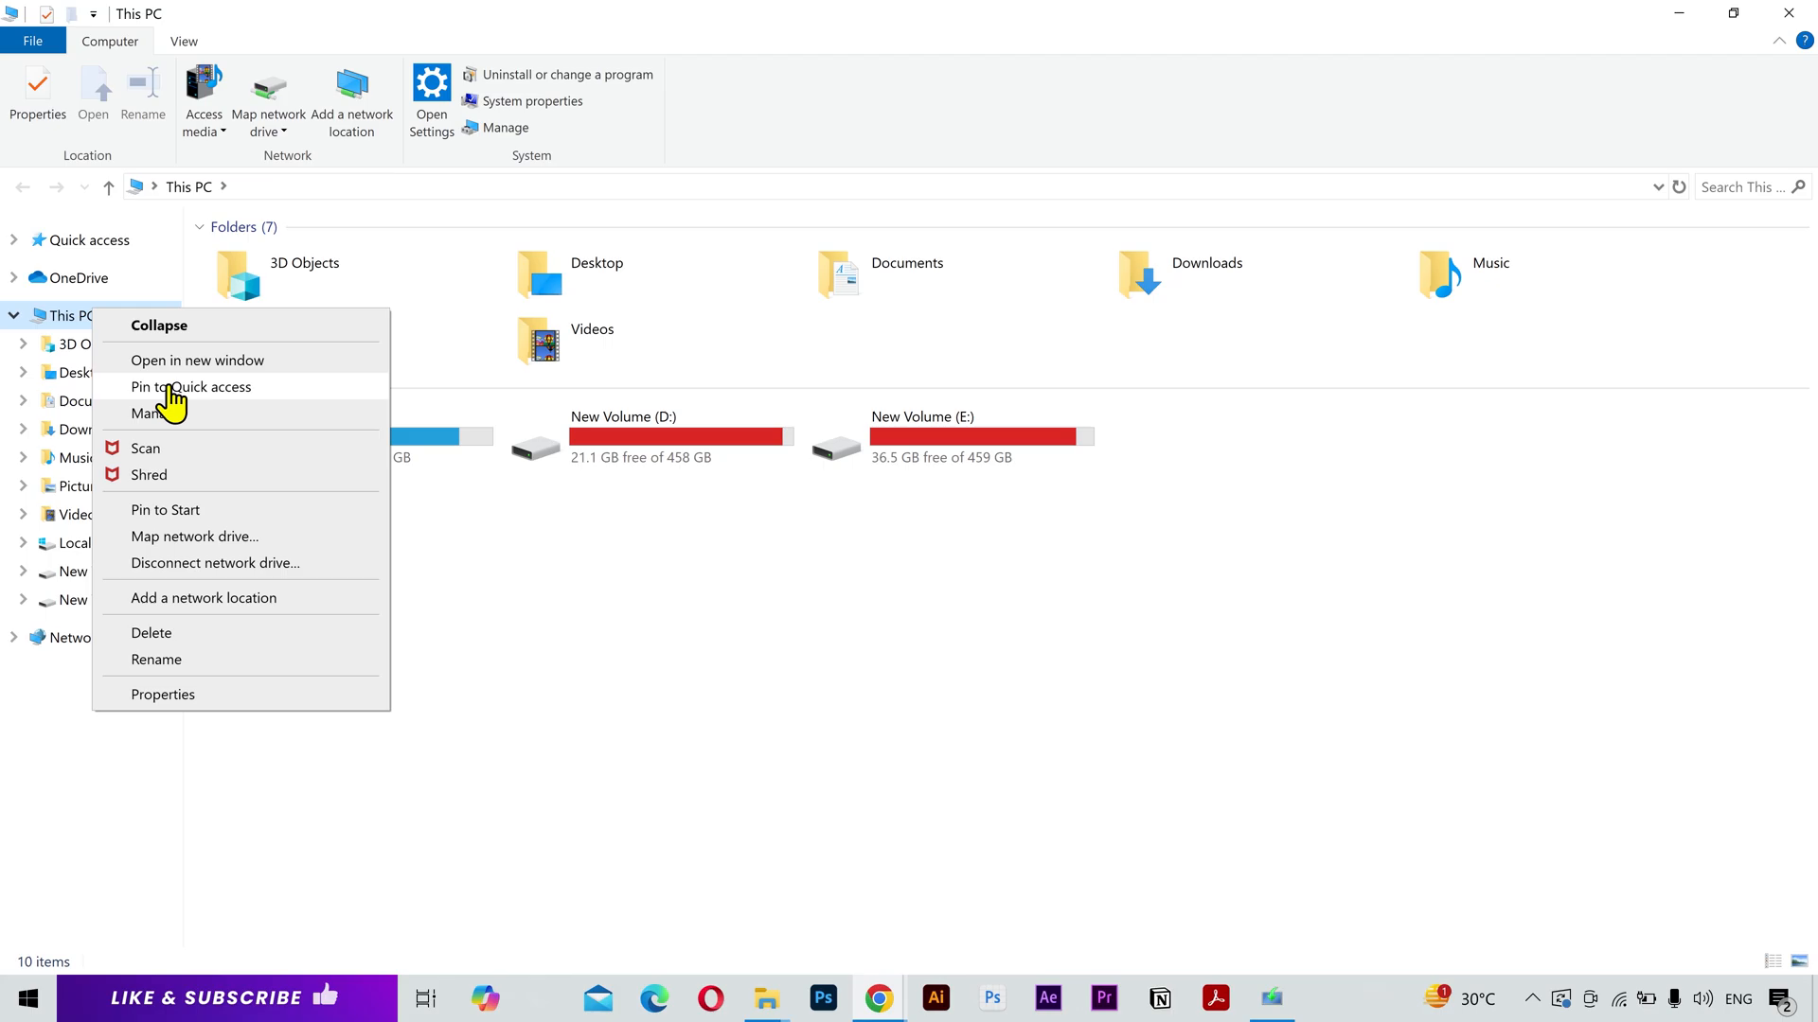
pyautogui.click(149, 413)
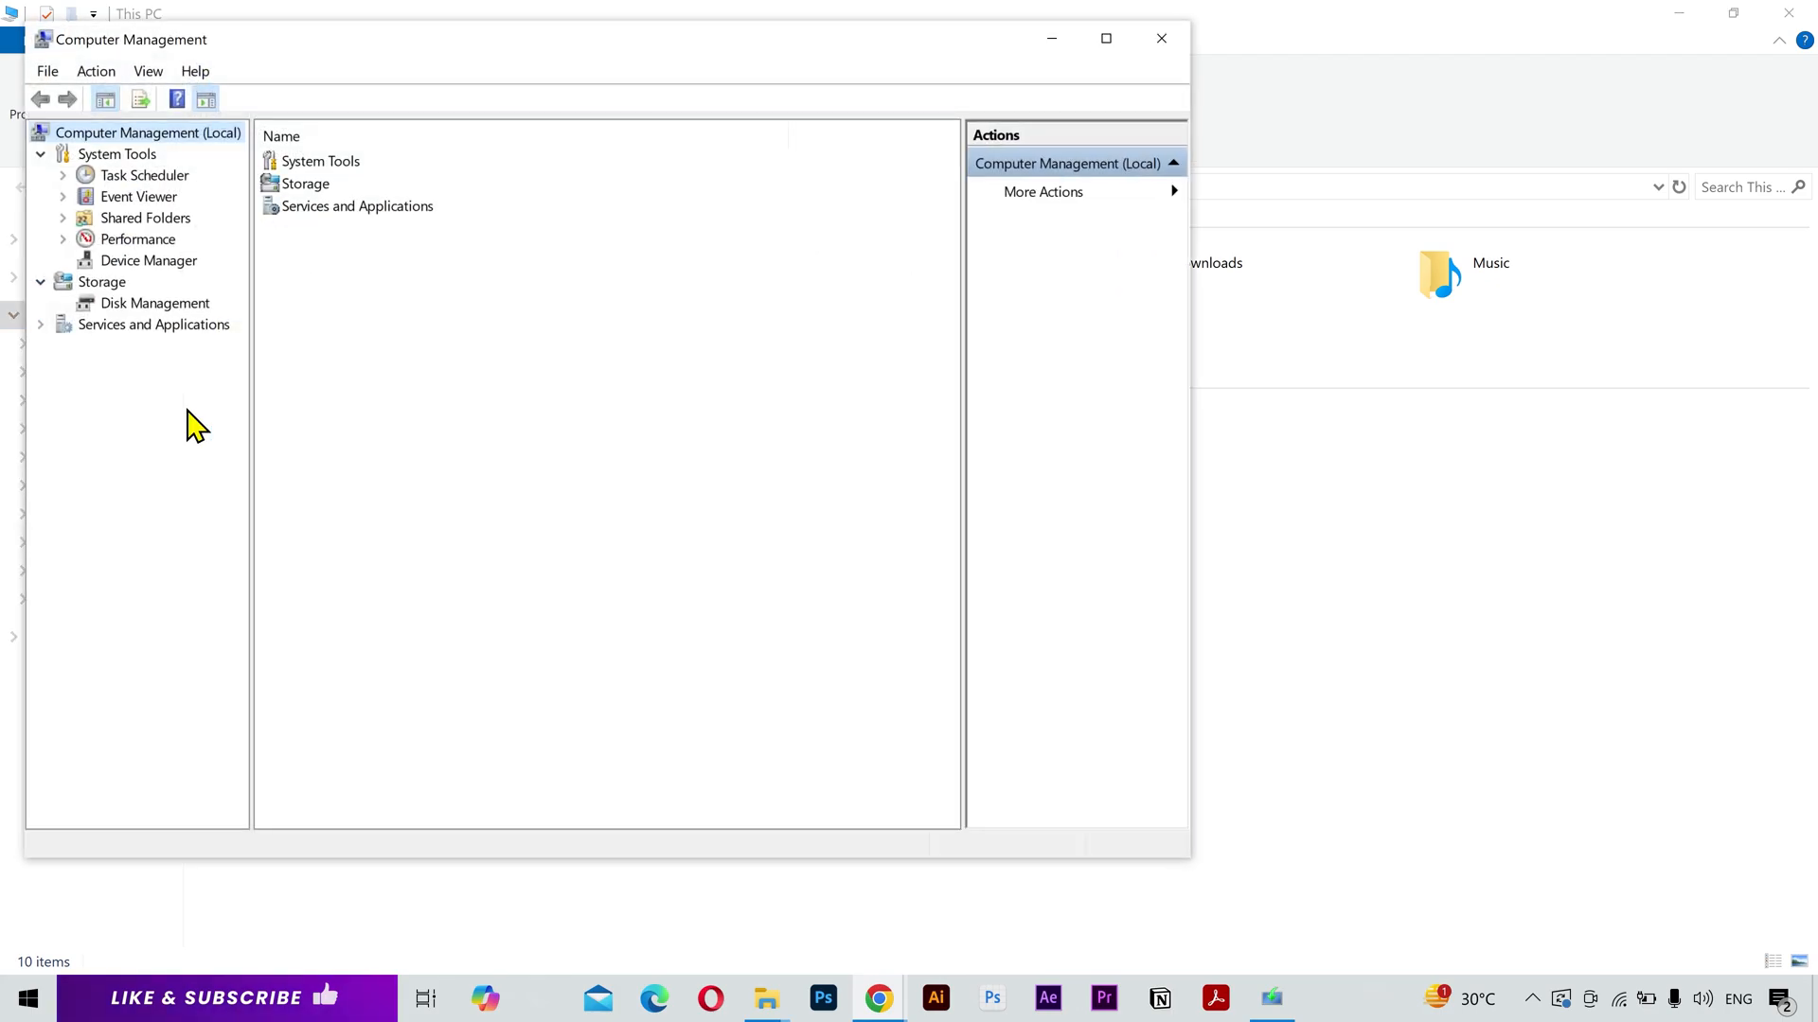
pyautogui.click(154, 303)
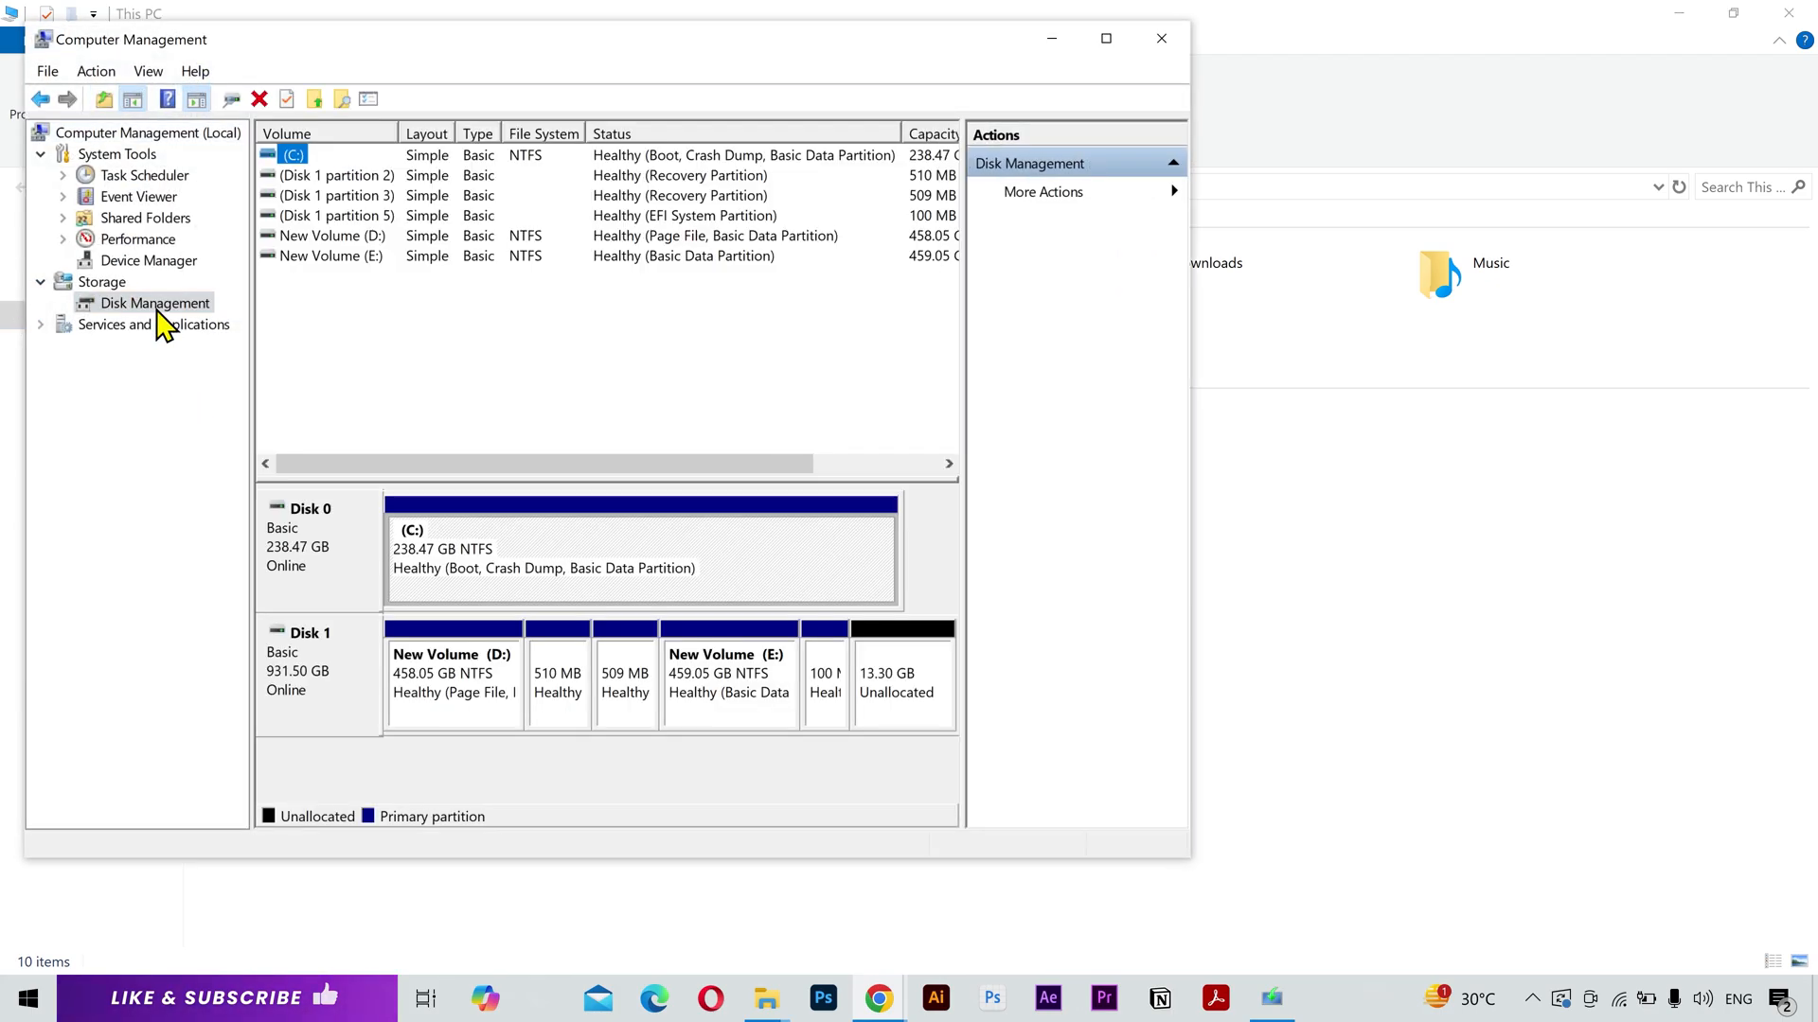
pyautogui.moveTo(435, 609)
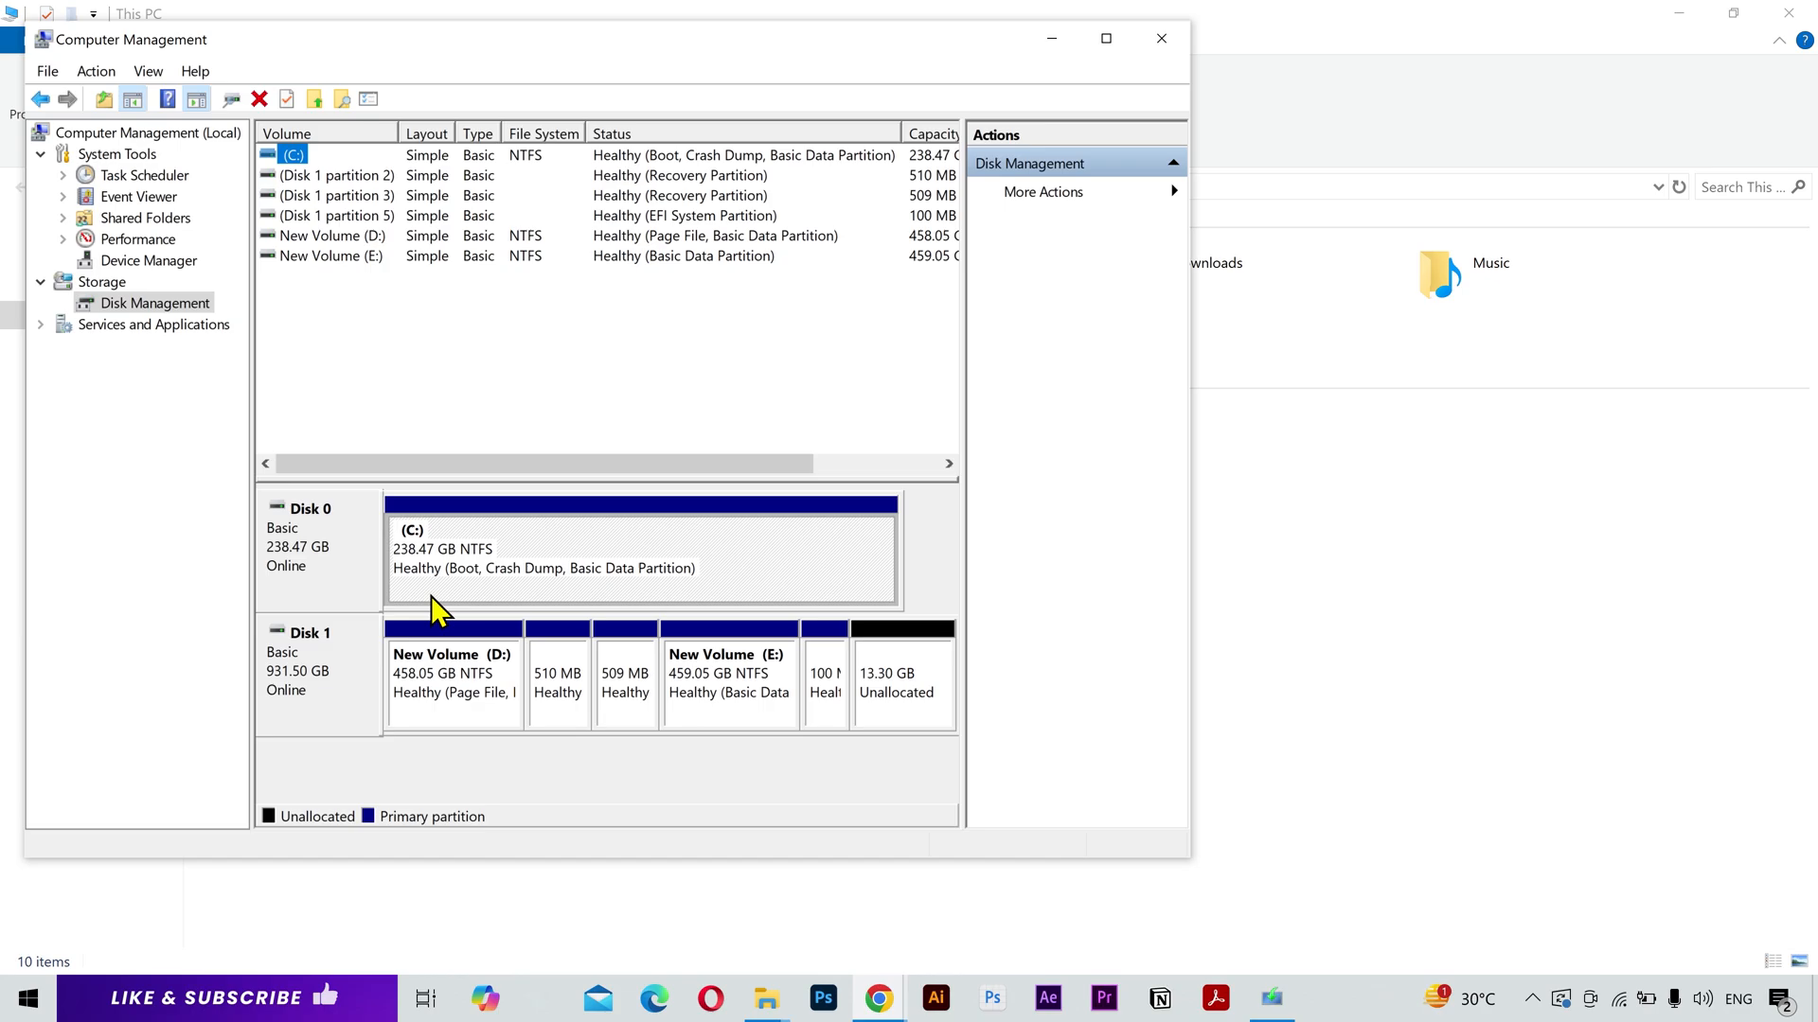
pyautogui.click(356, 553)
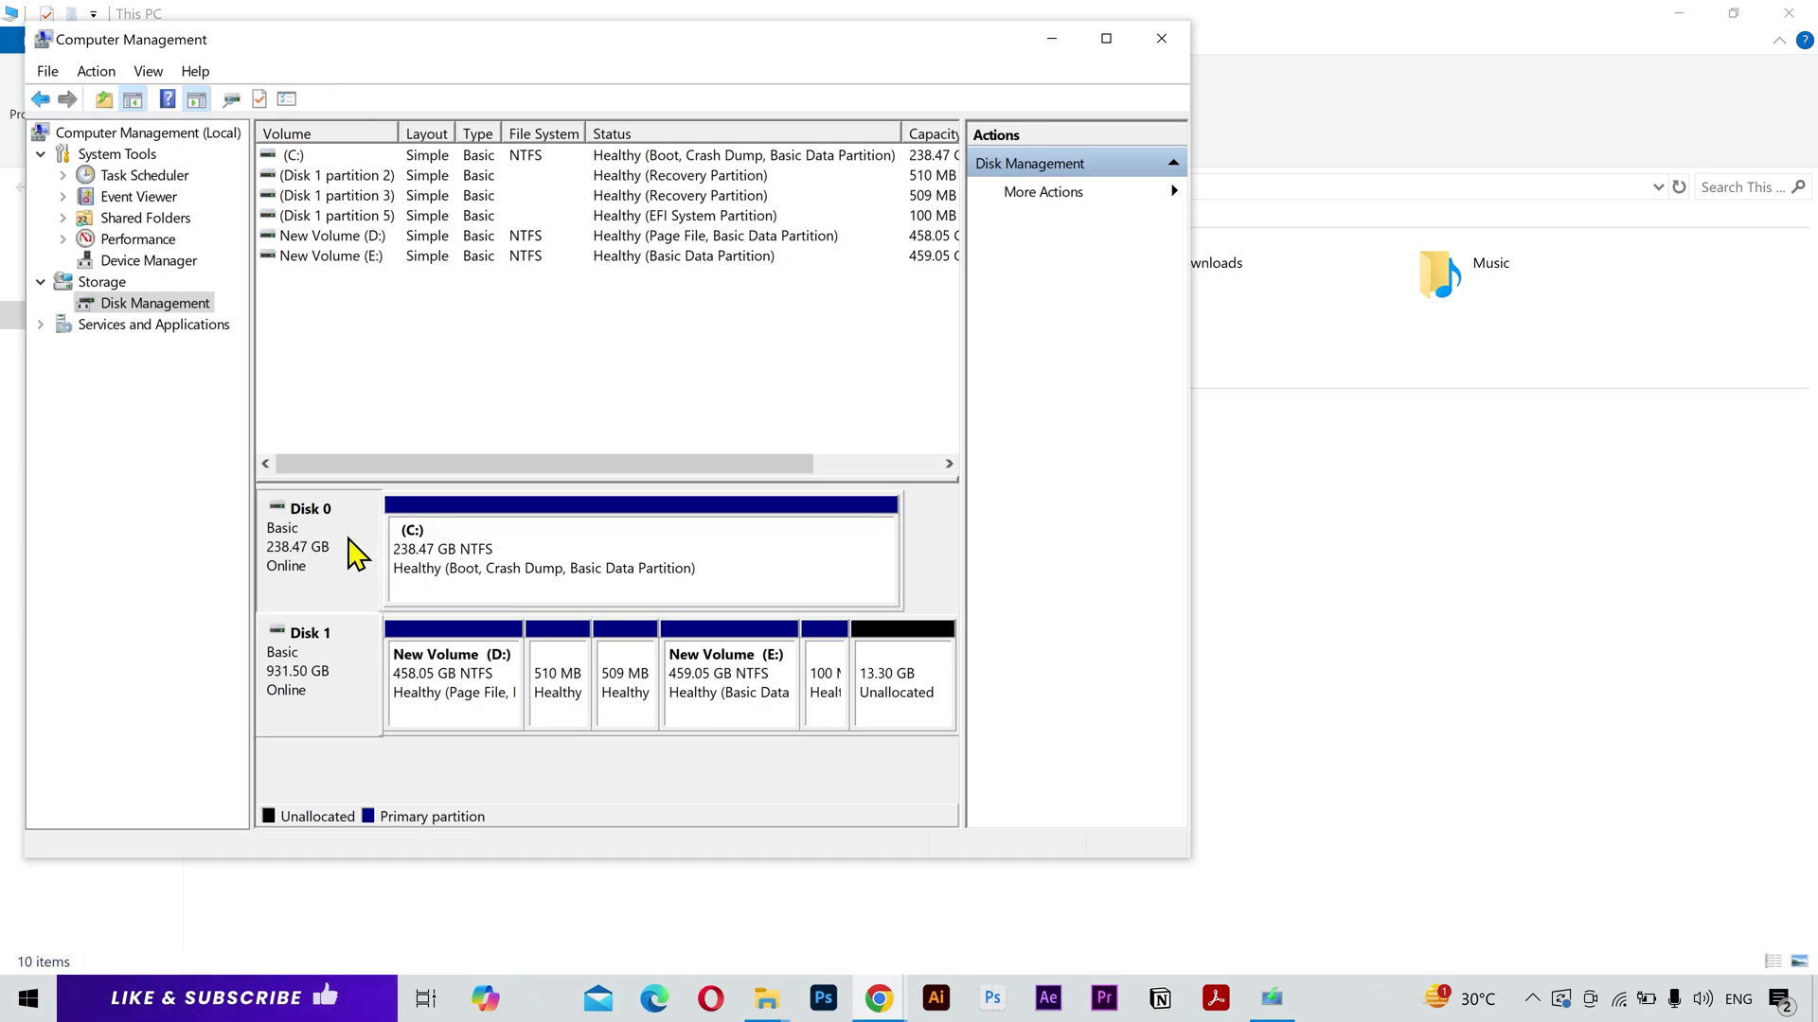
pyautogui.rightClick(307, 545)
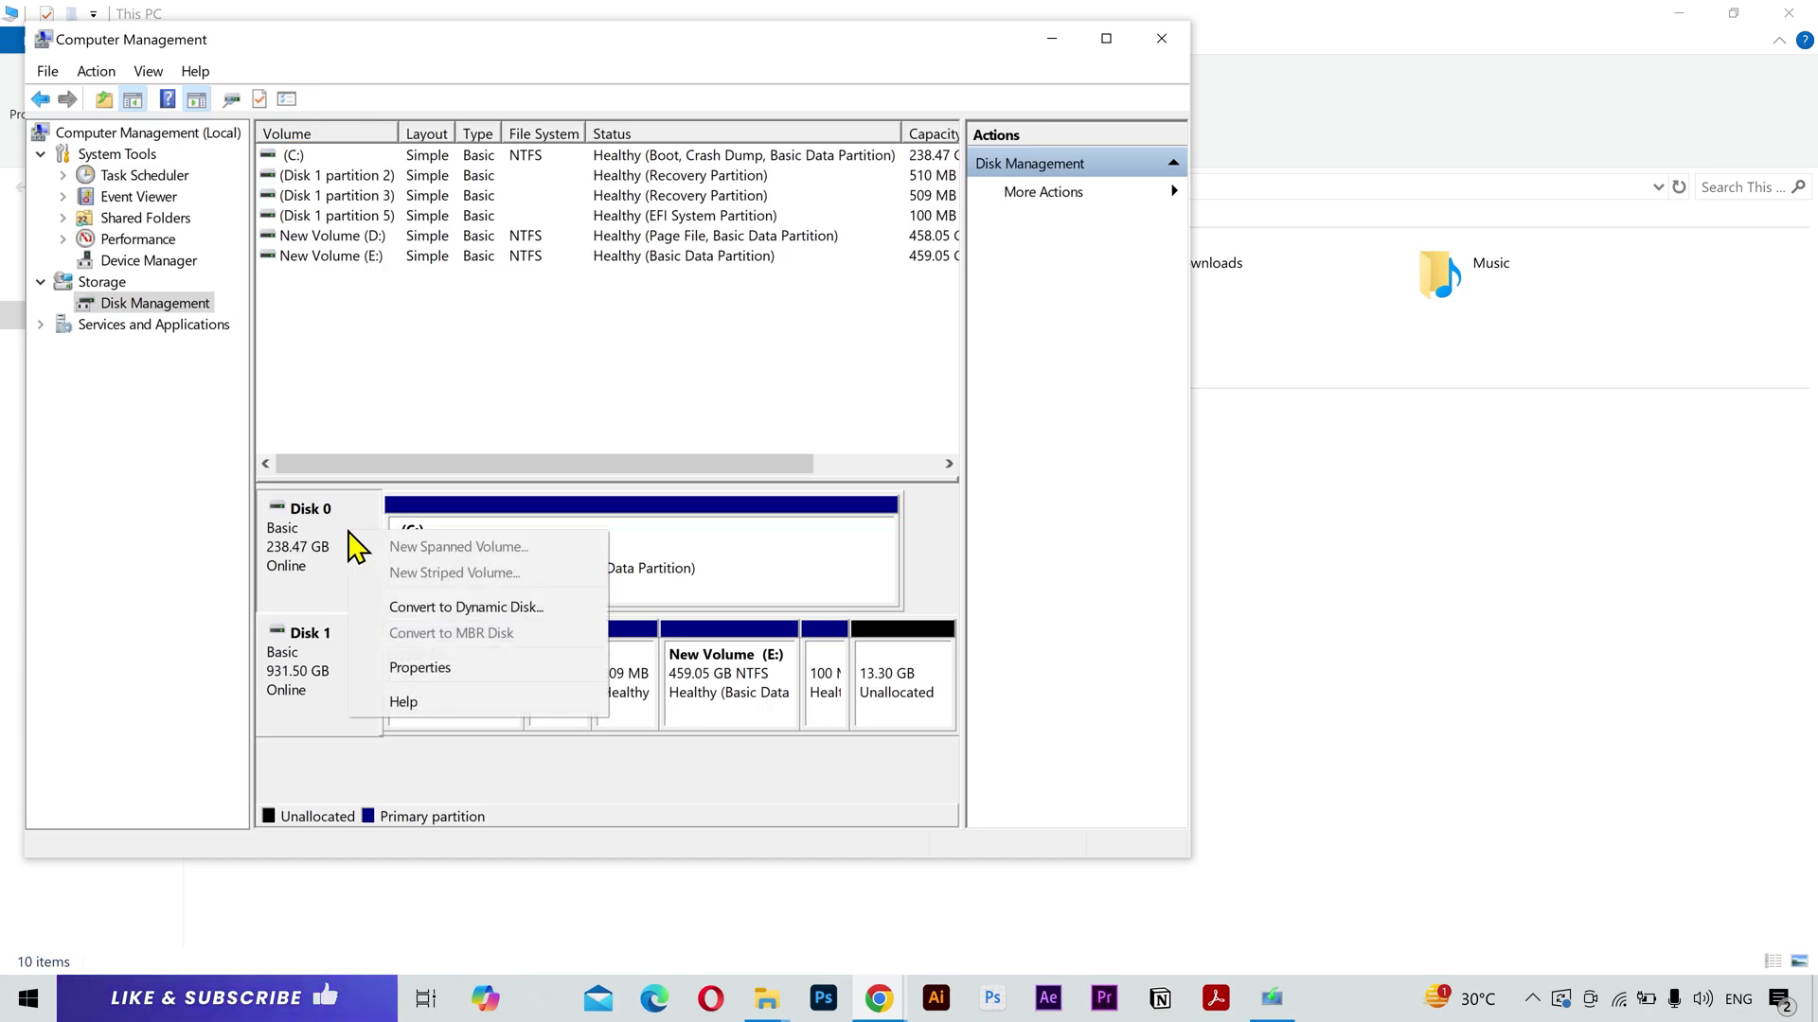
pyautogui.click(419, 666)
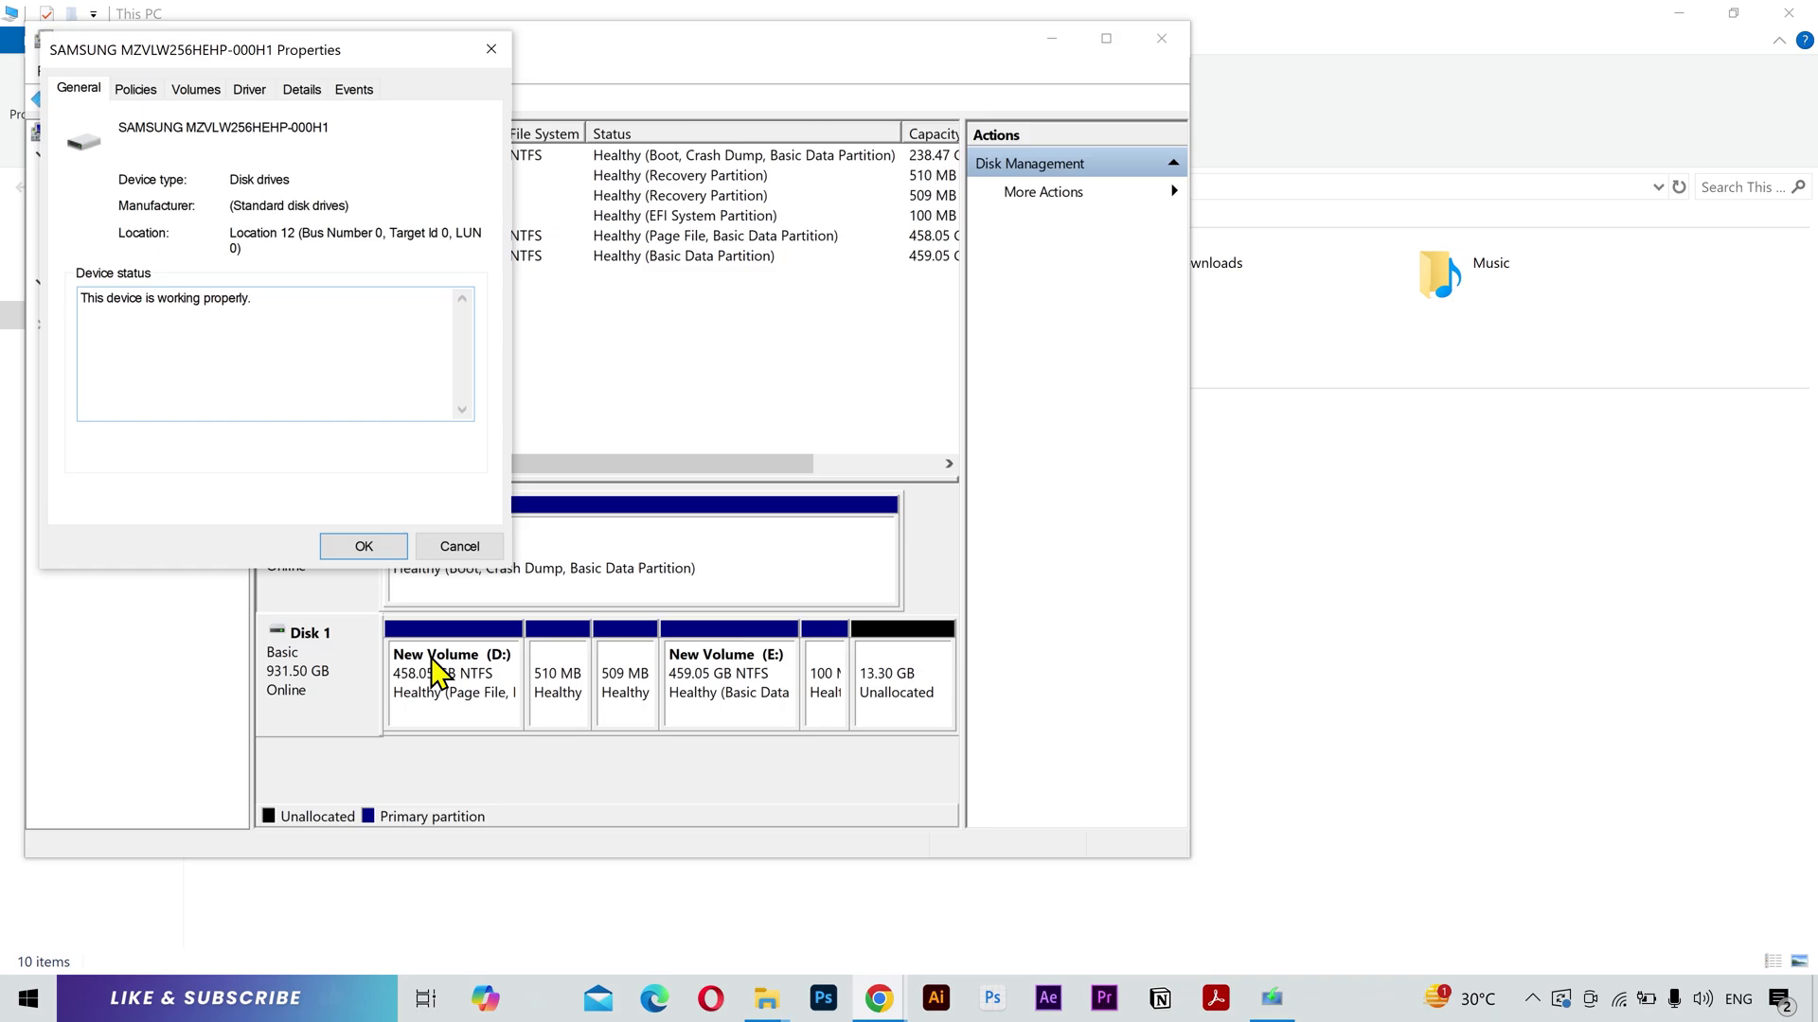
pyautogui.click(196, 89)
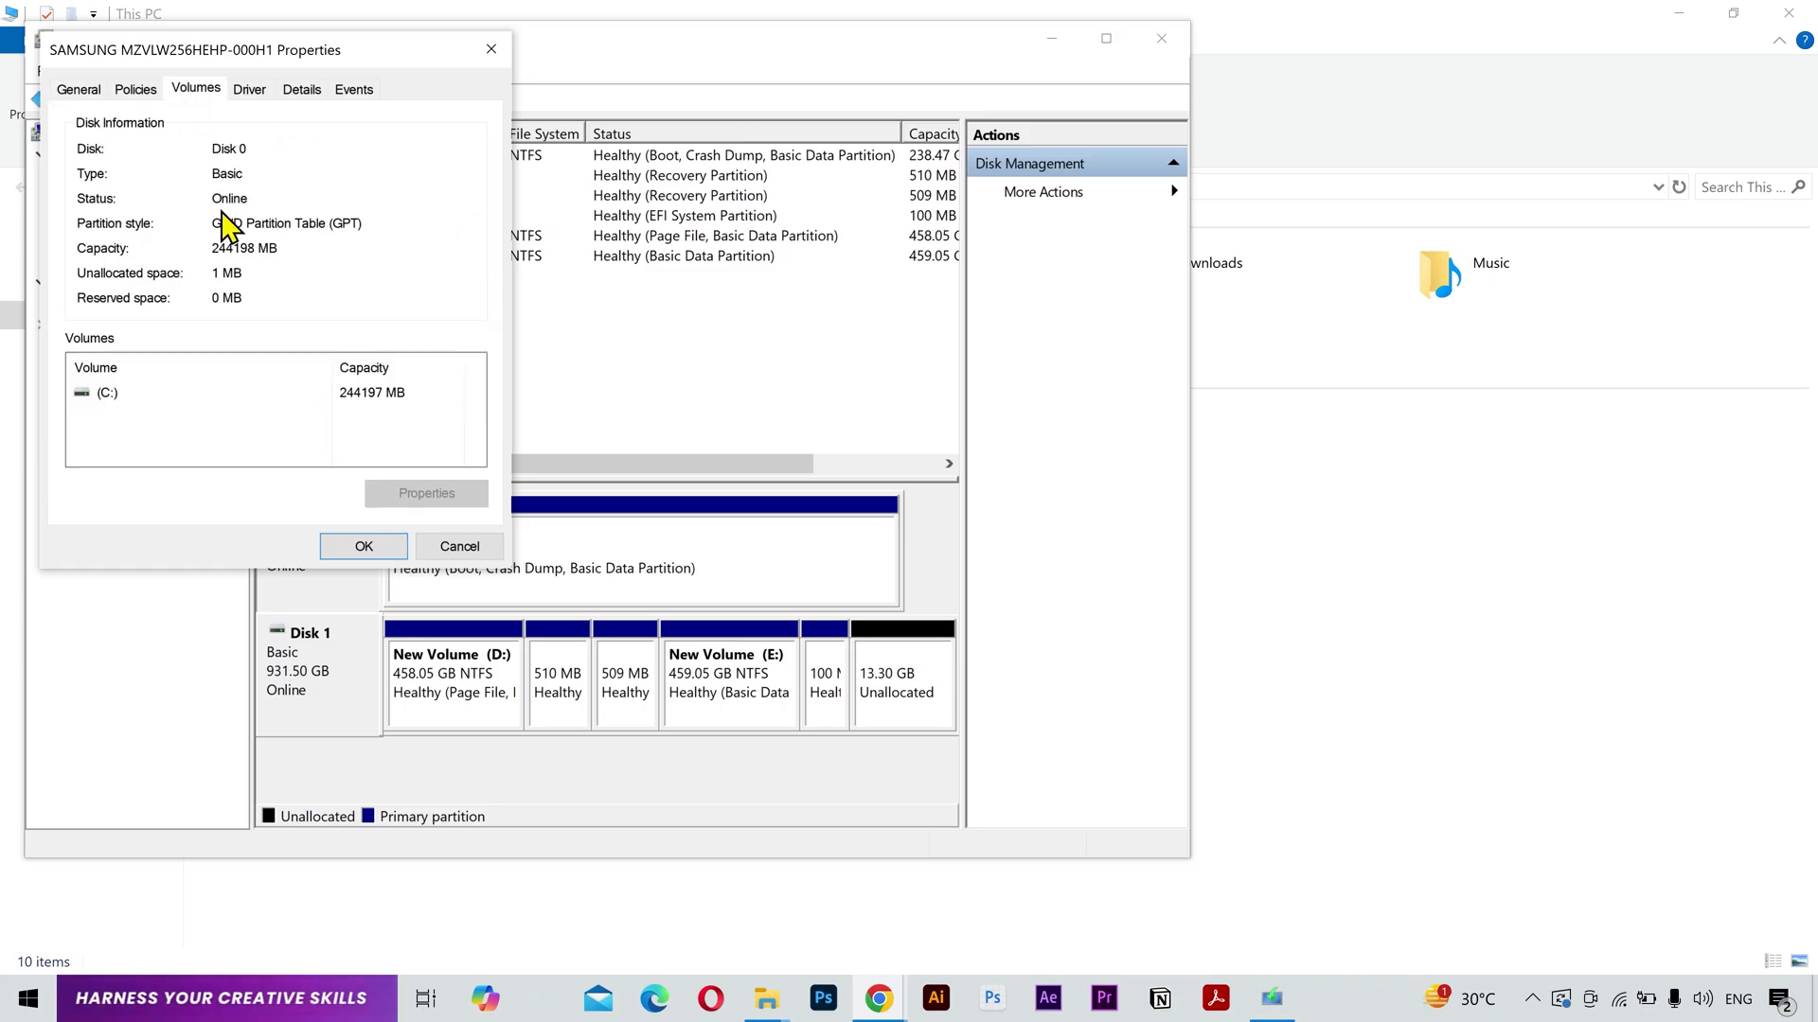
pyautogui.moveTo(368, 247)
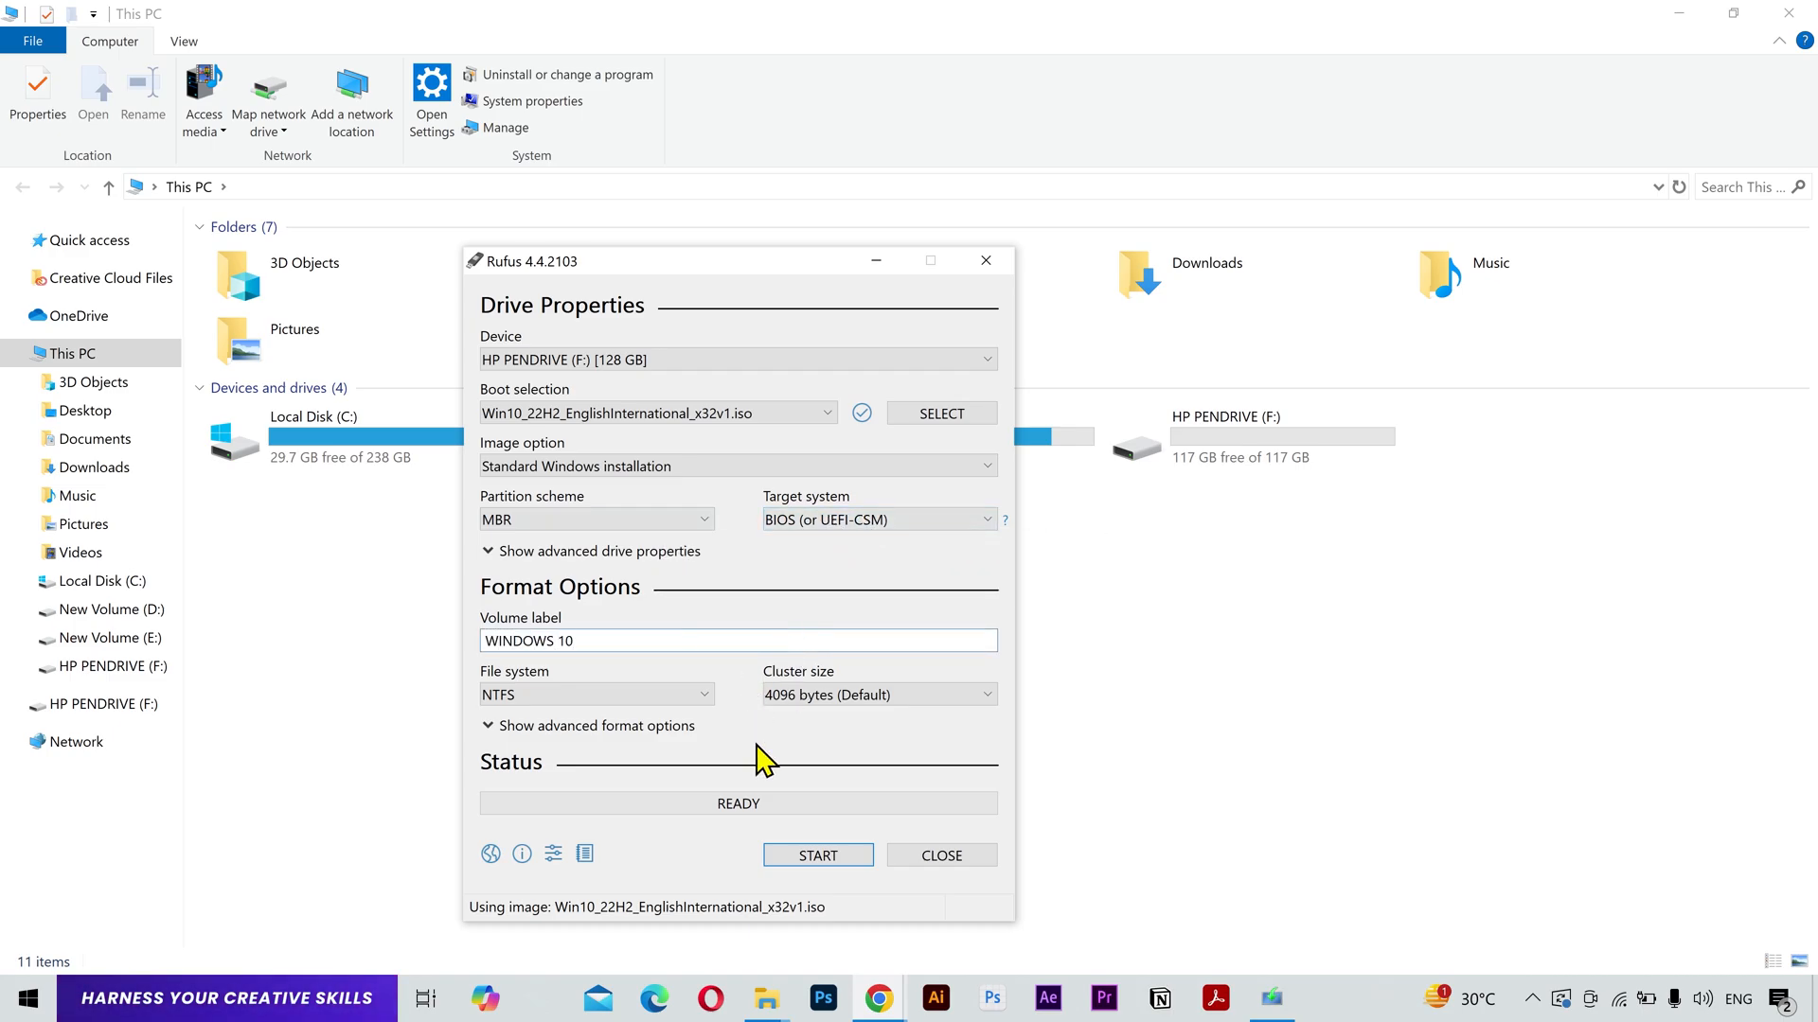
# Start writing the WINDOWS 10 USB, confirm erasing the pendrive, and close Rufus when ready.
pyautogui.click(817, 856)
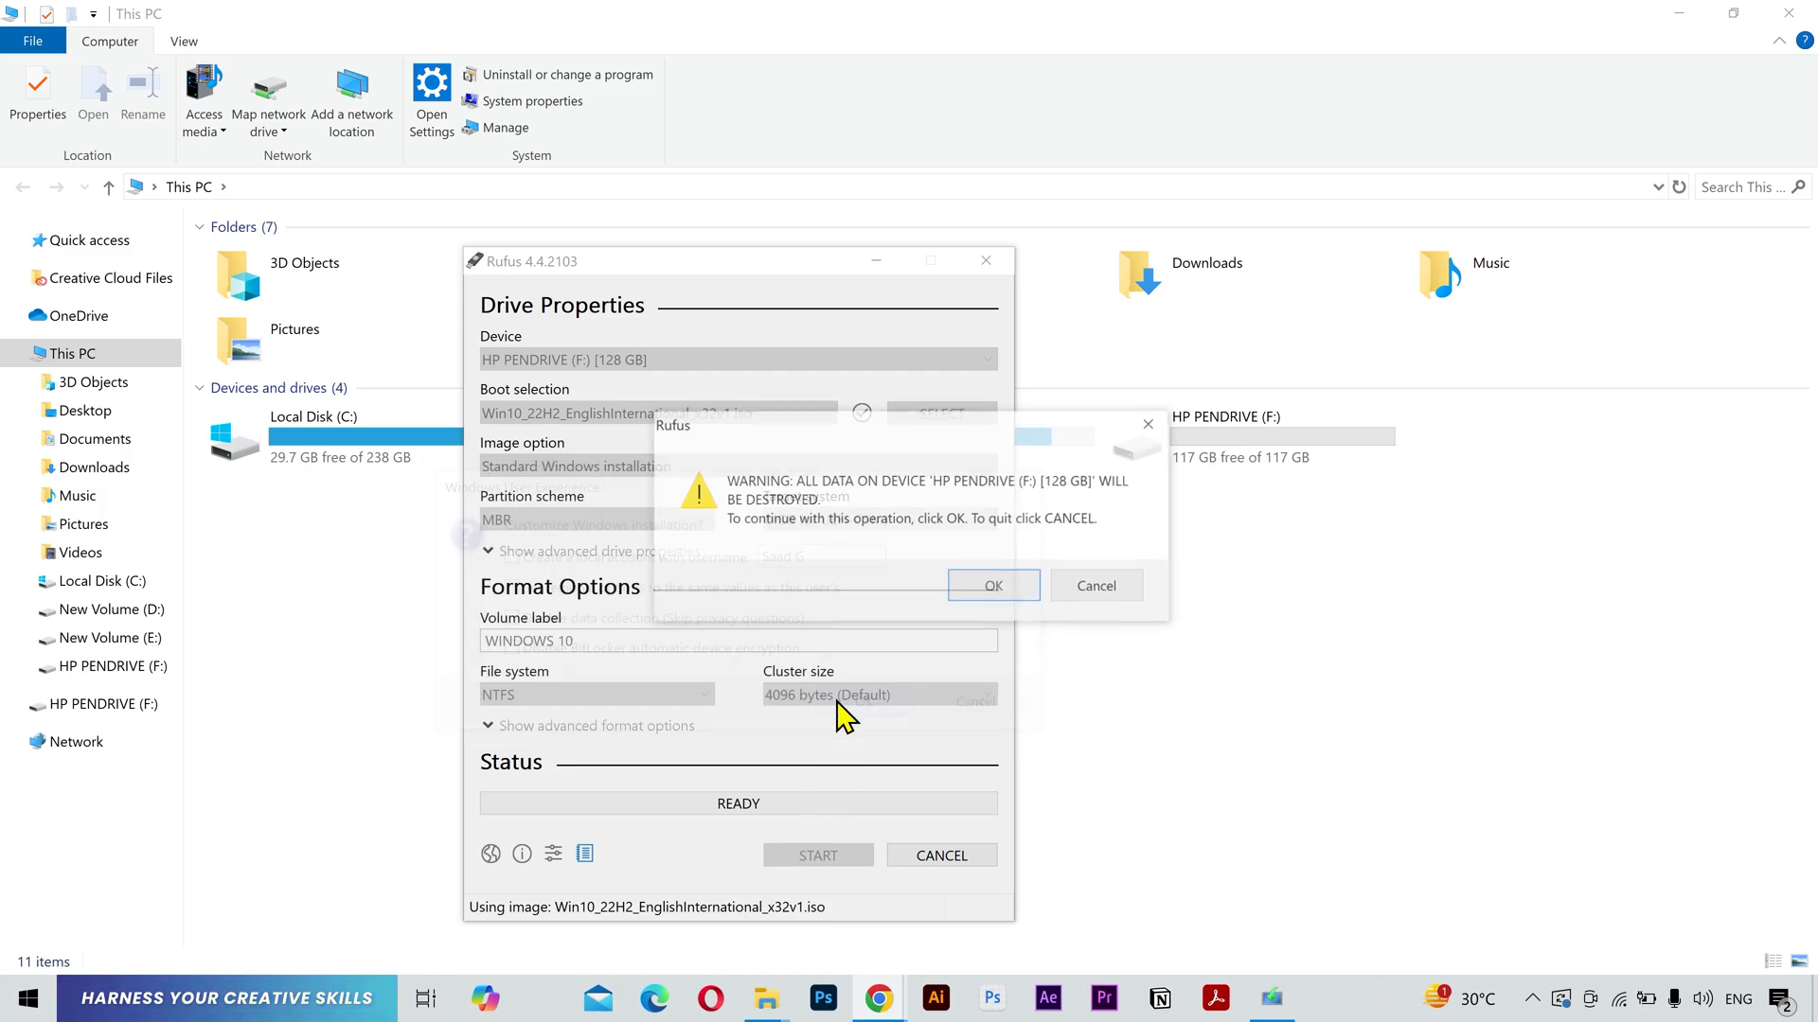
pyautogui.click(992, 584)
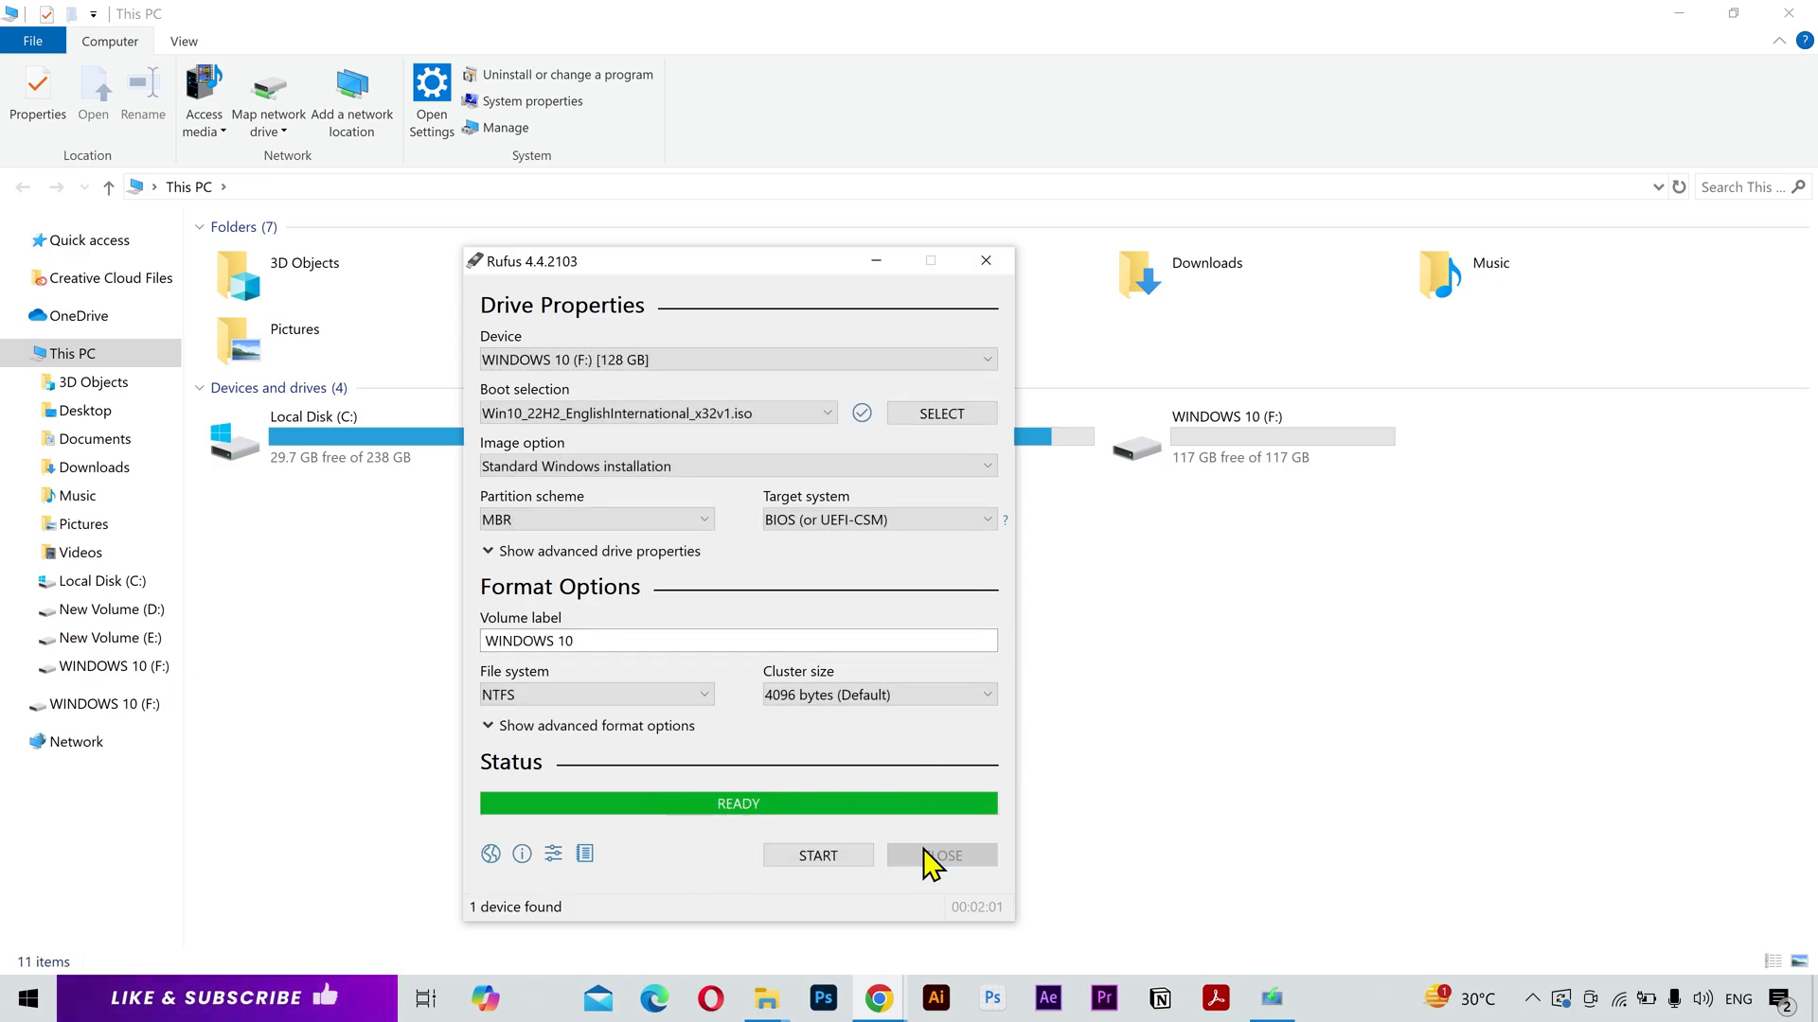
pyautogui.click(941, 856)
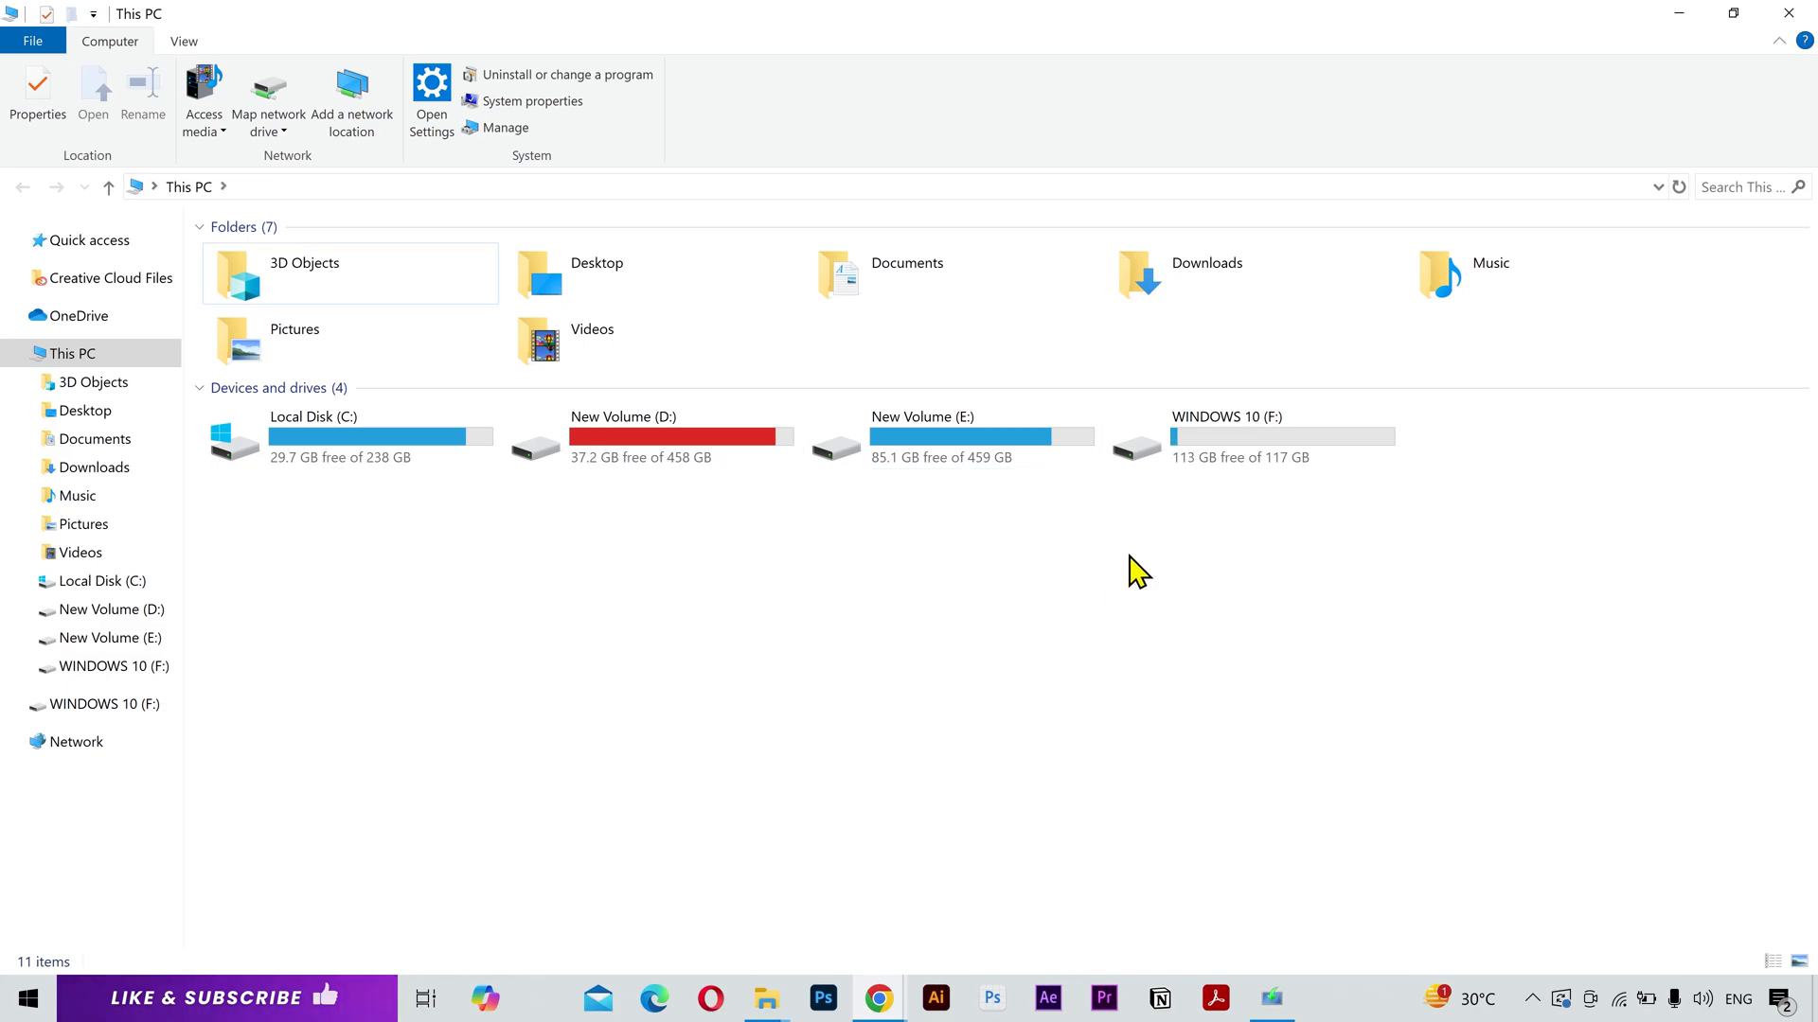